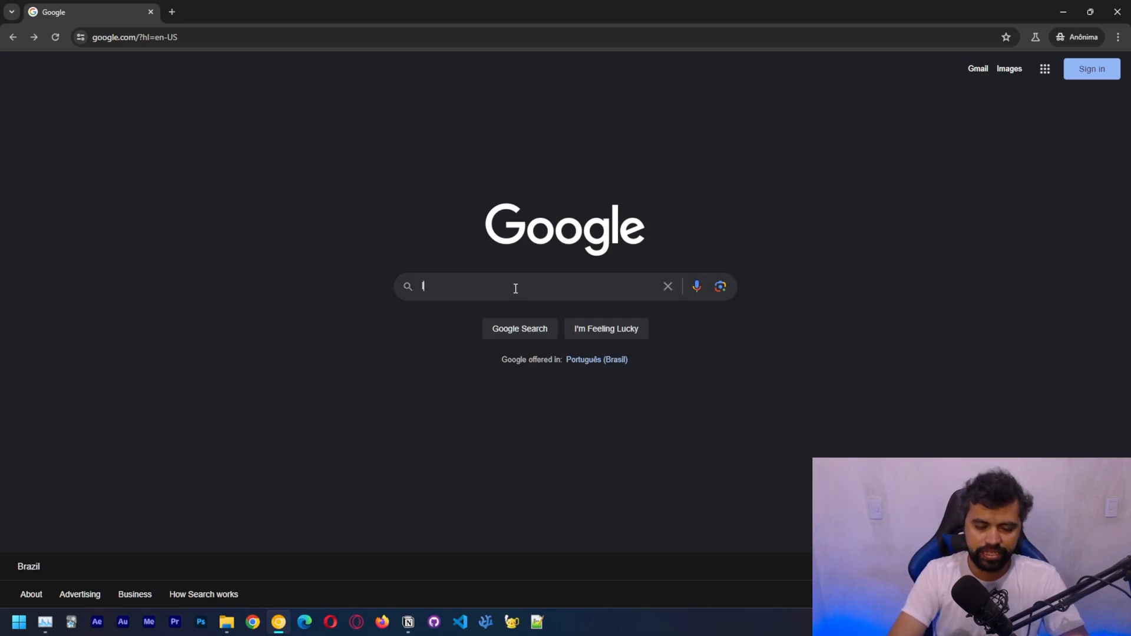
# Search Google for 'lm studio' and open the lmstudio.ai result
pyautogui.write('lm studio')
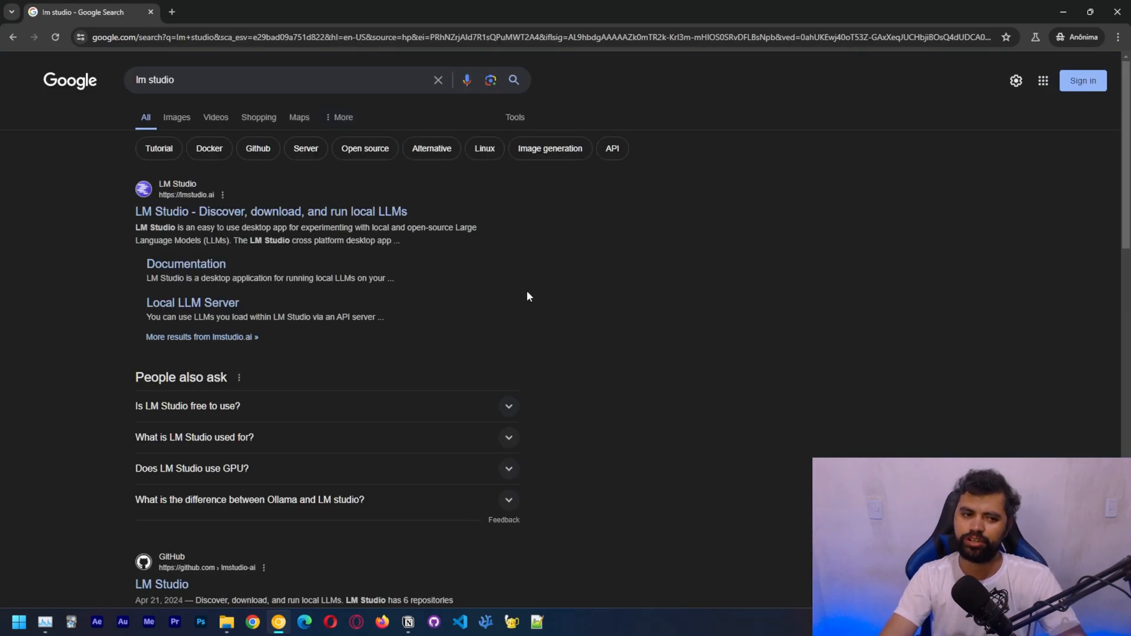
pyautogui.click(270, 211)
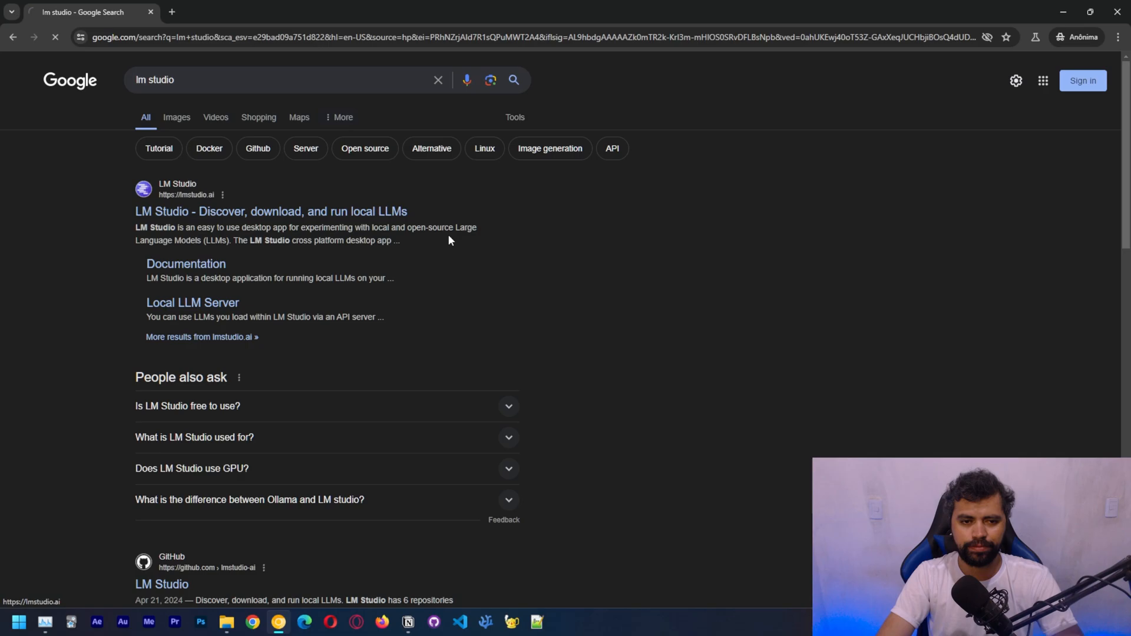
pyautogui.click(271, 212)
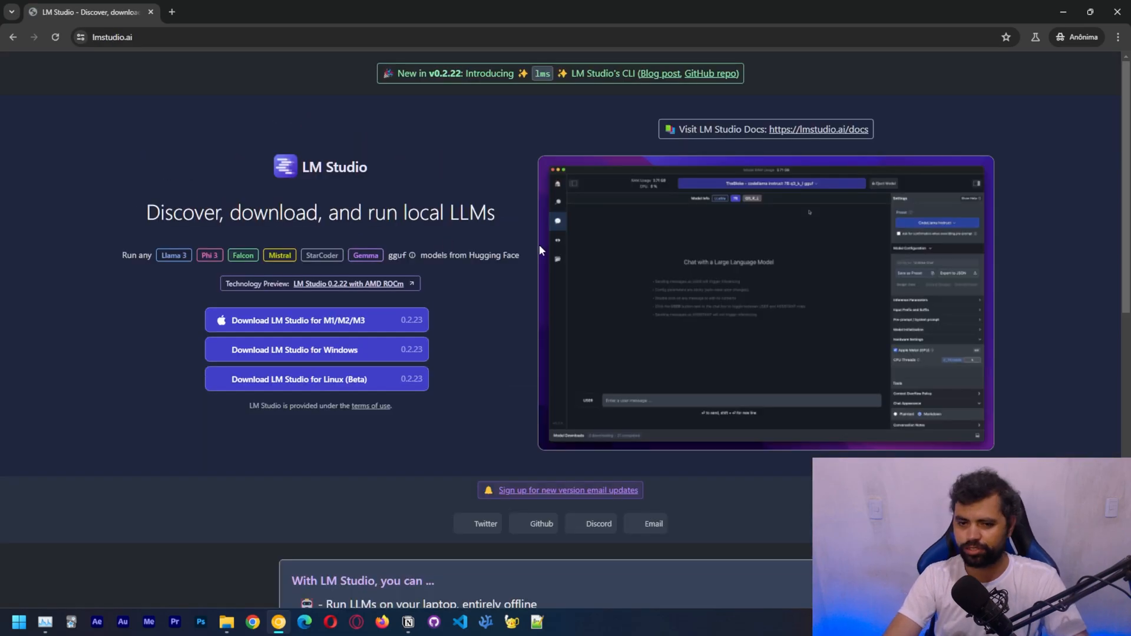
pyautogui.moveTo(441, 282)
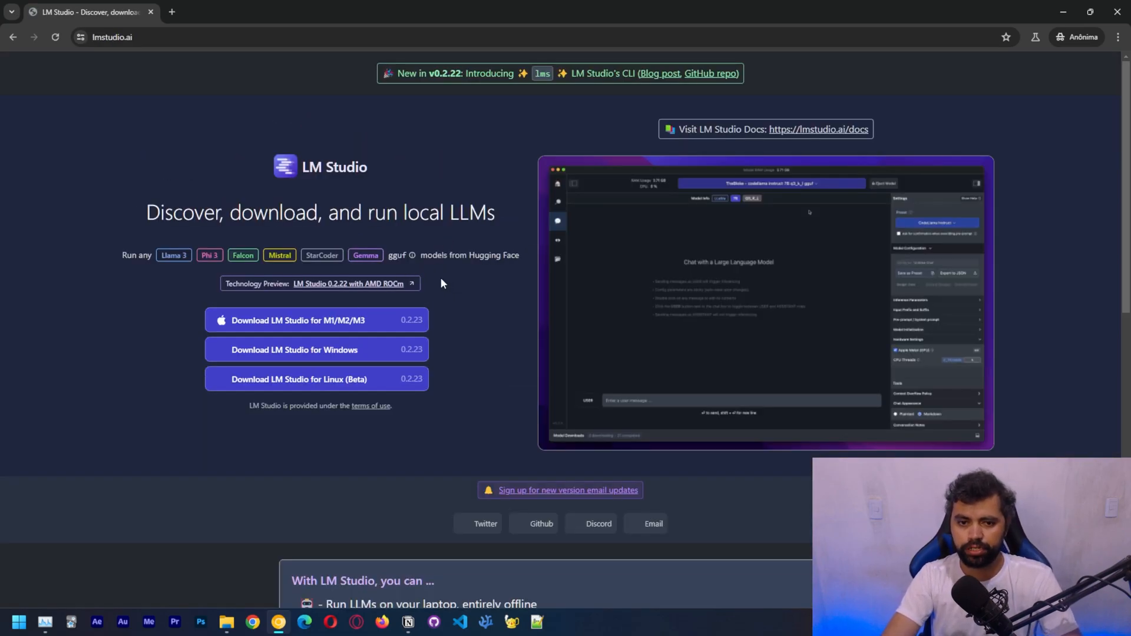
pyautogui.moveTo(328, 375)
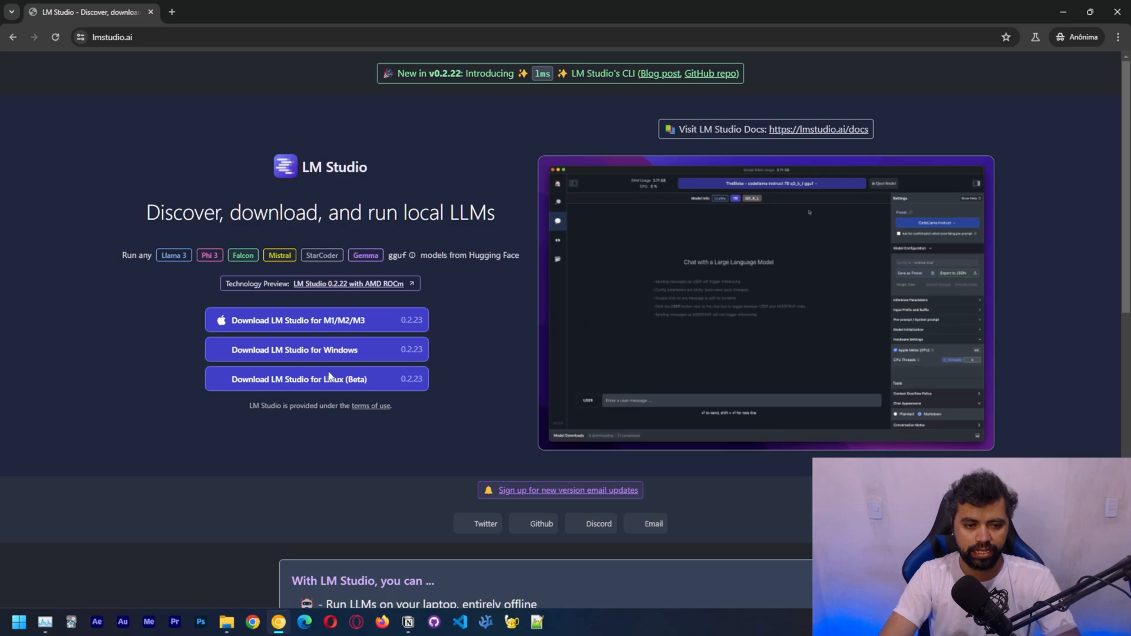
# Start downloading LM Studio for Windows and check the download progress
pyautogui.scroll(-3)
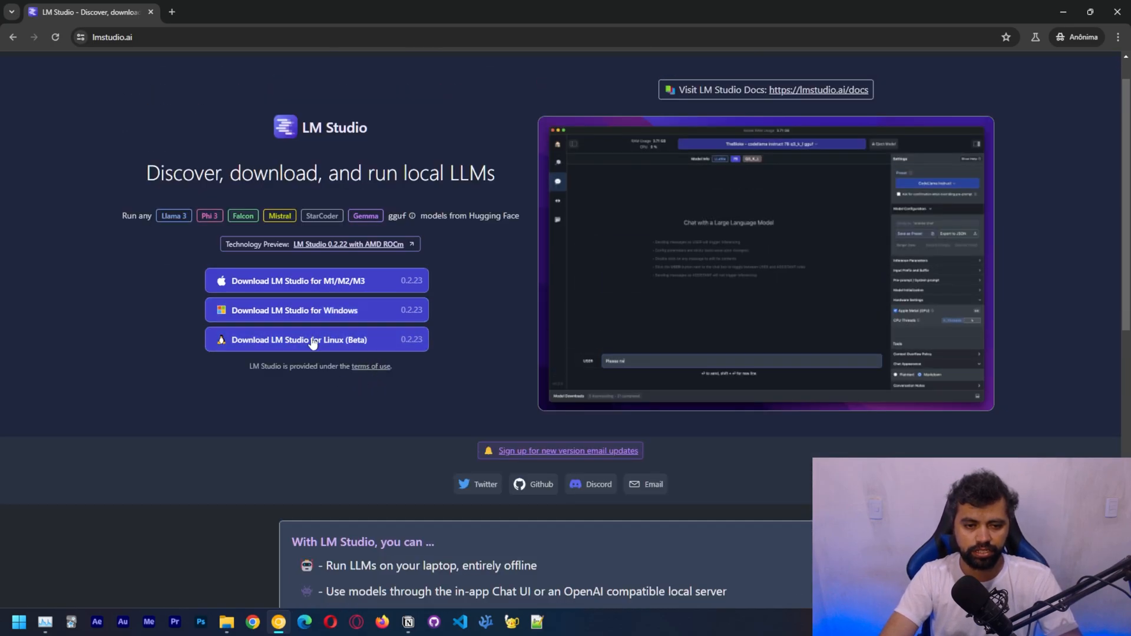
pyautogui.click(315, 311)
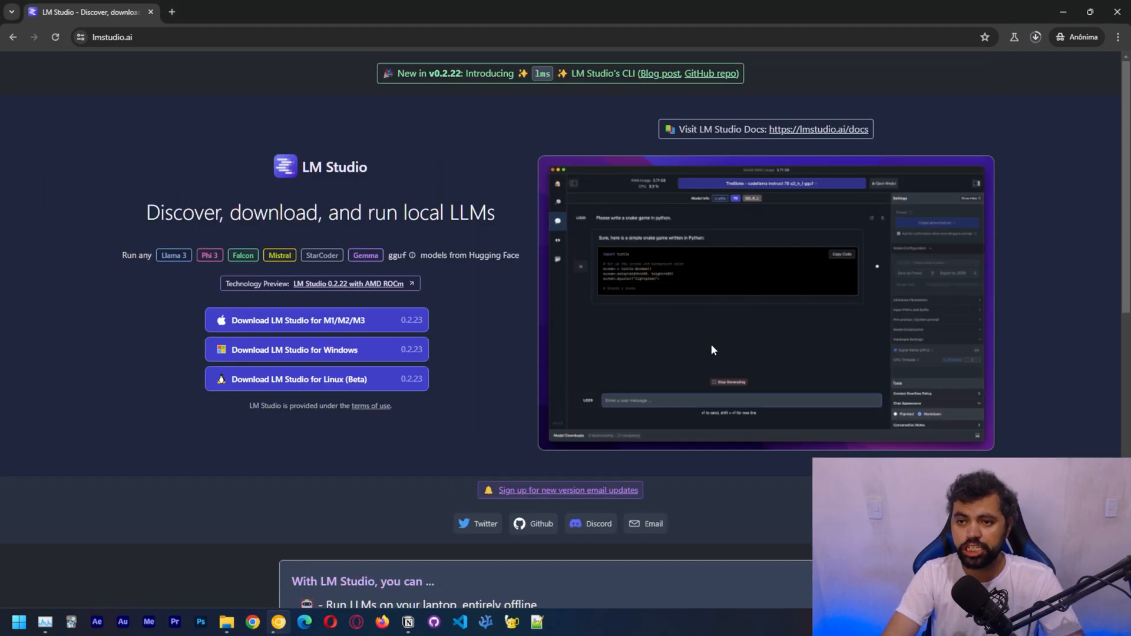
pyautogui.click(1034, 36)
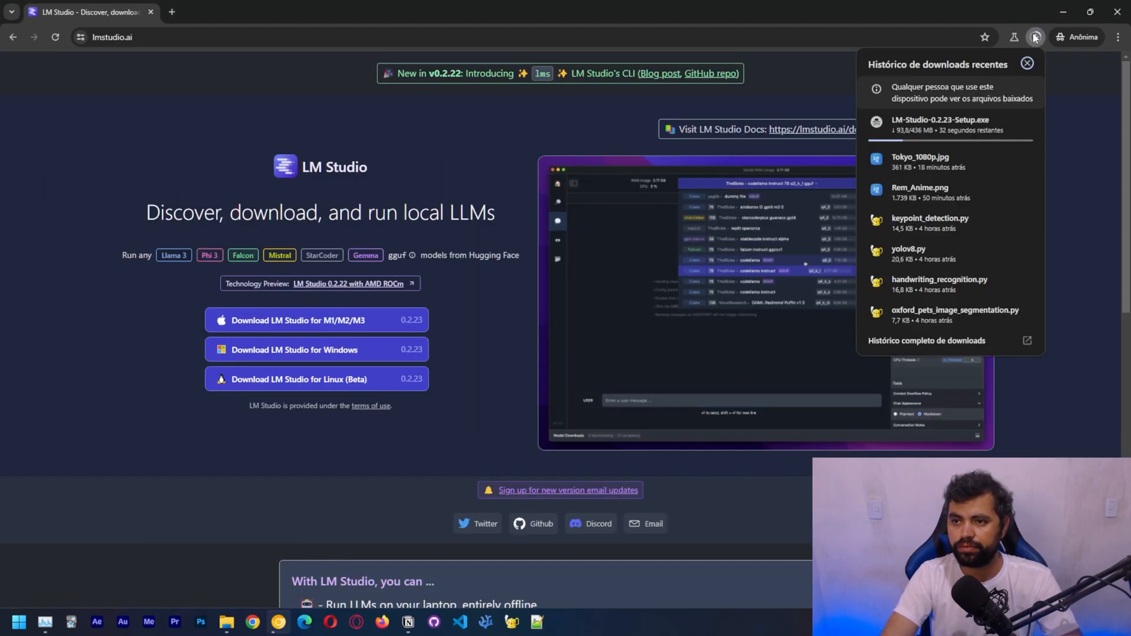
pyautogui.click(1027, 64)
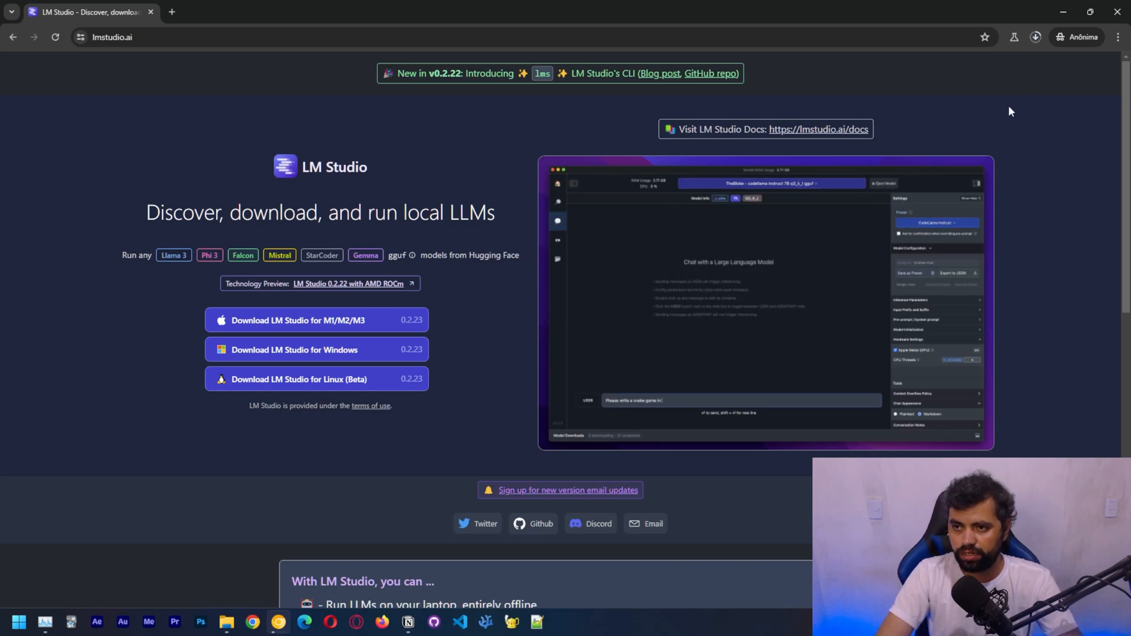
pyautogui.click(1035, 37)
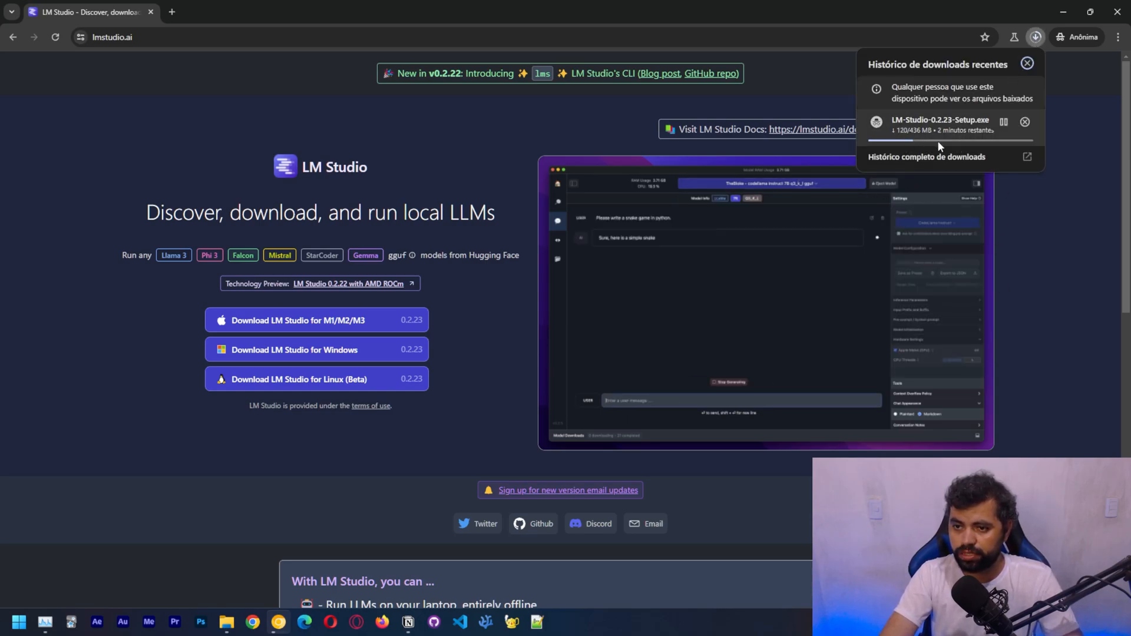
# Open the LM Studio docs in a new tab
pyautogui.scroll(-3)
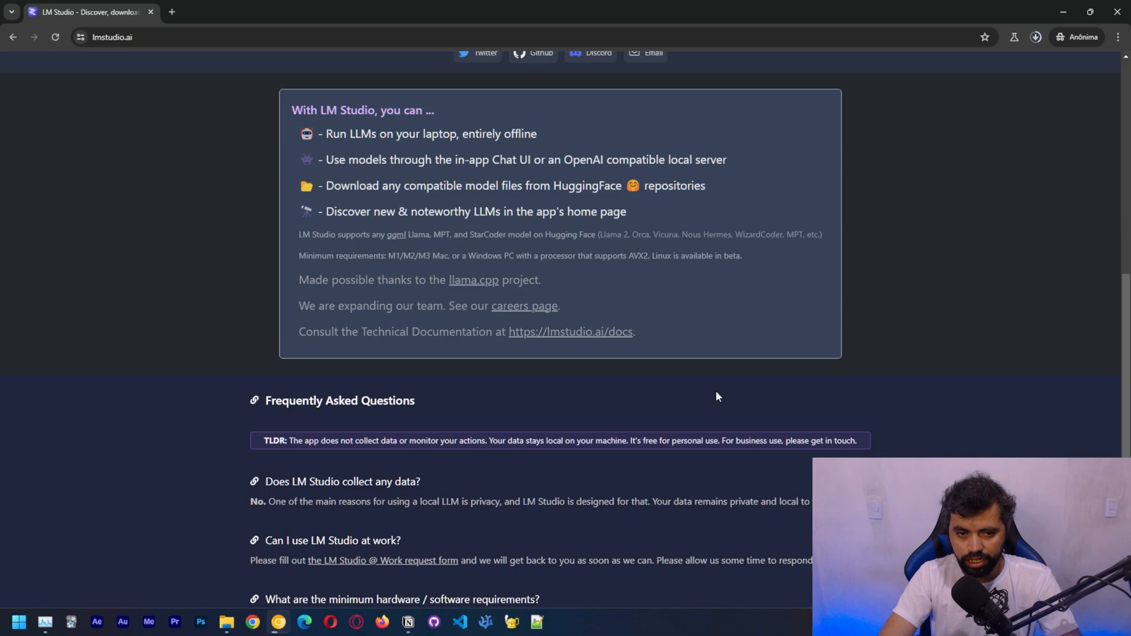
pyautogui.scroll(3)
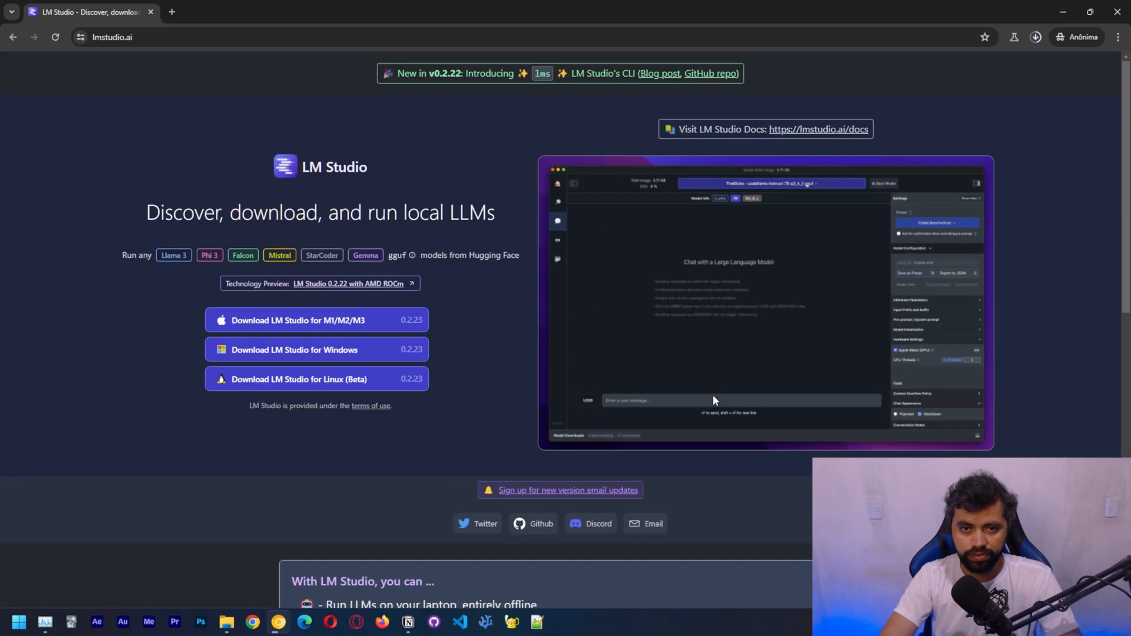
pyautogui.click(818, 129)
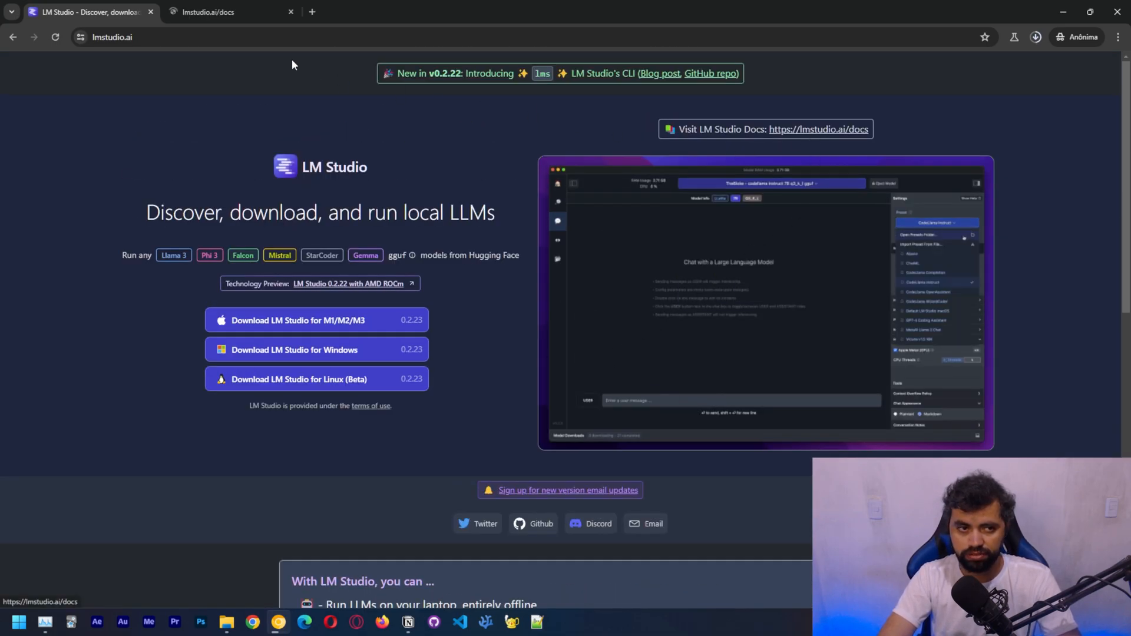
# In the docs tab, view Local LLM Server, then read the Text Embeddings page
pyautogui.click(231, 12)
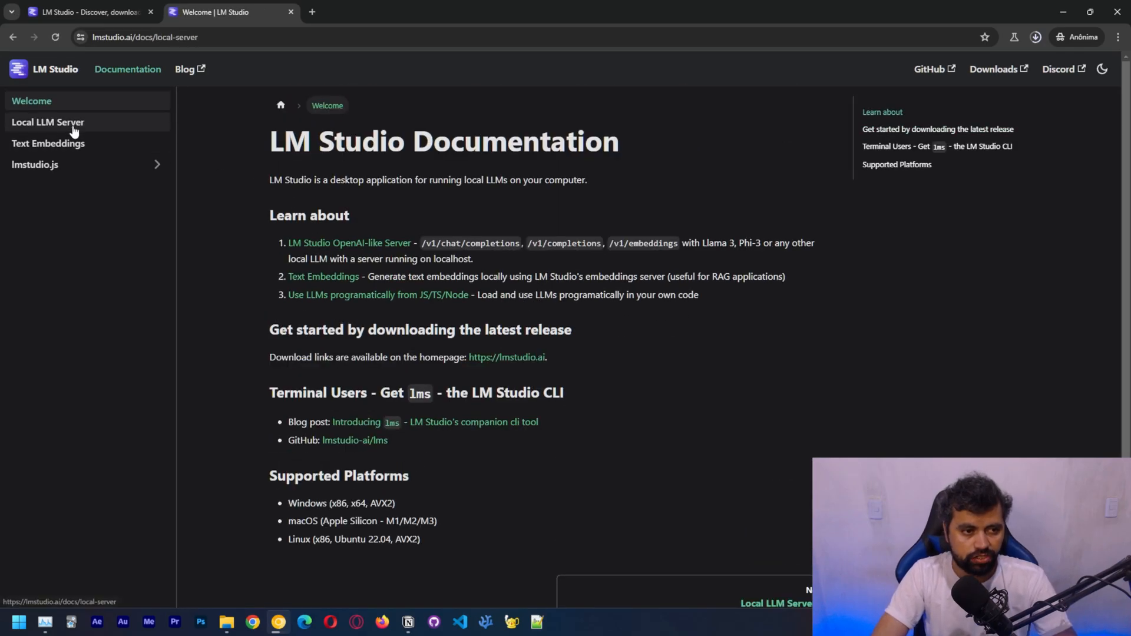
pyautogui.click(48, 122)
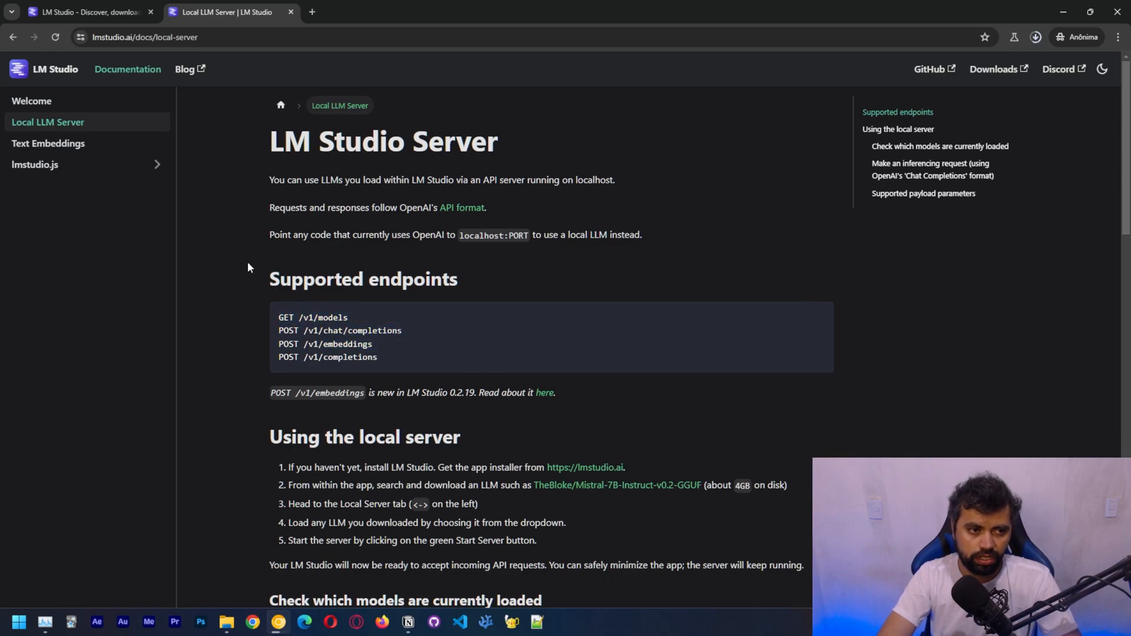
pyautogui.click(48, 142)
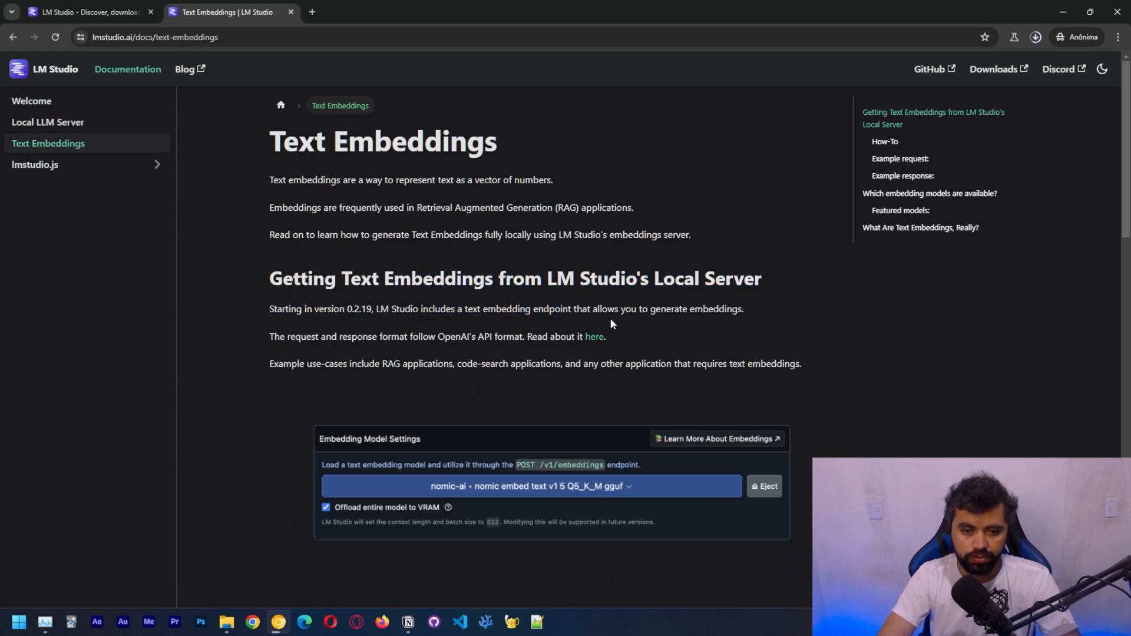
pyautogui.scroll(-3)
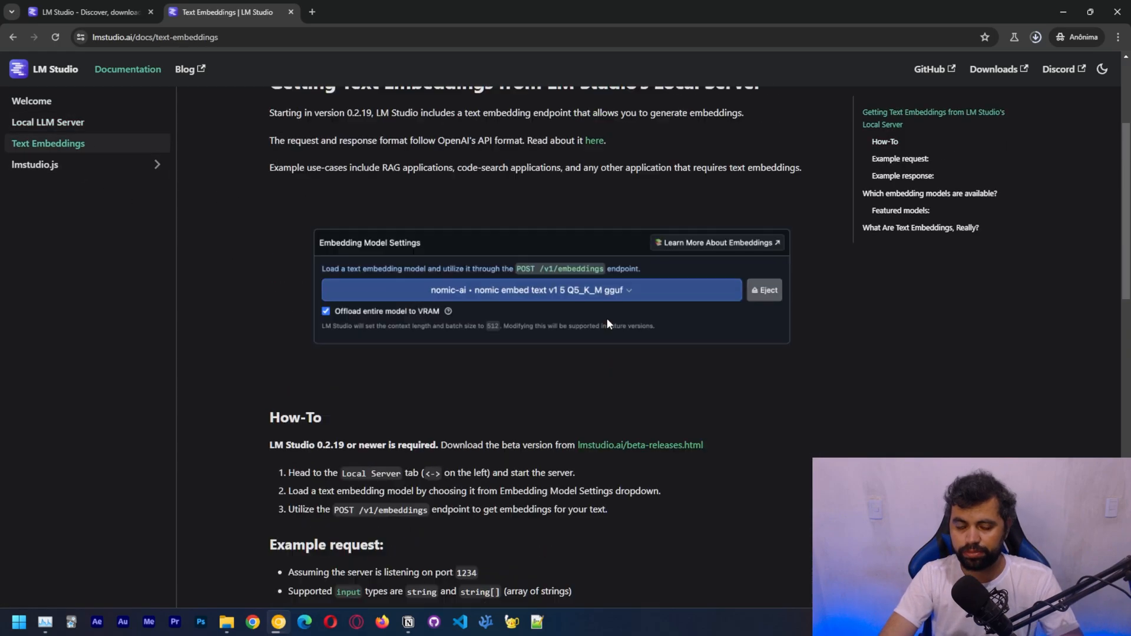
pyautogui.scroll(3)
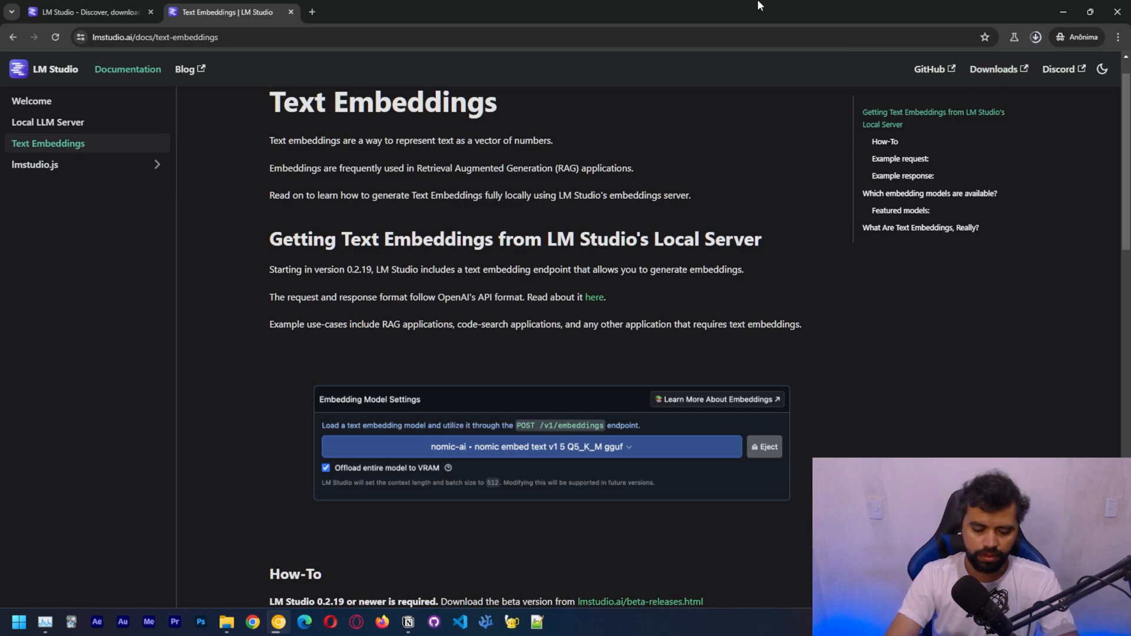
# Open Chrome's download history, showing the installer at about 263 of 436 MB
pyautogui.click(1035, 36)
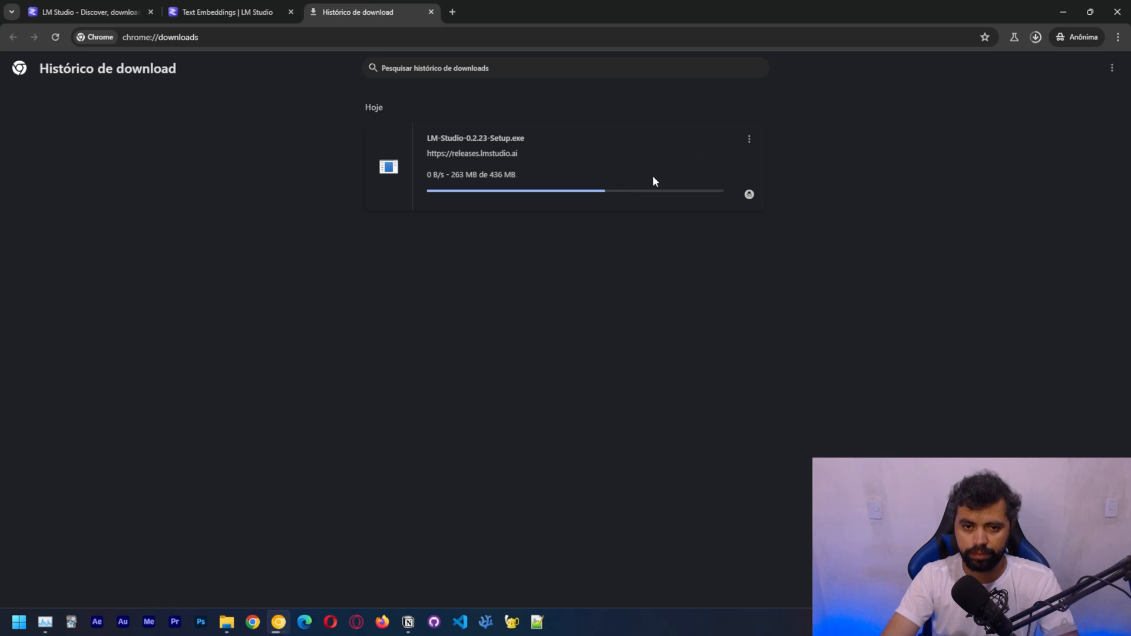
pyautogui.moveTo(624, 260)
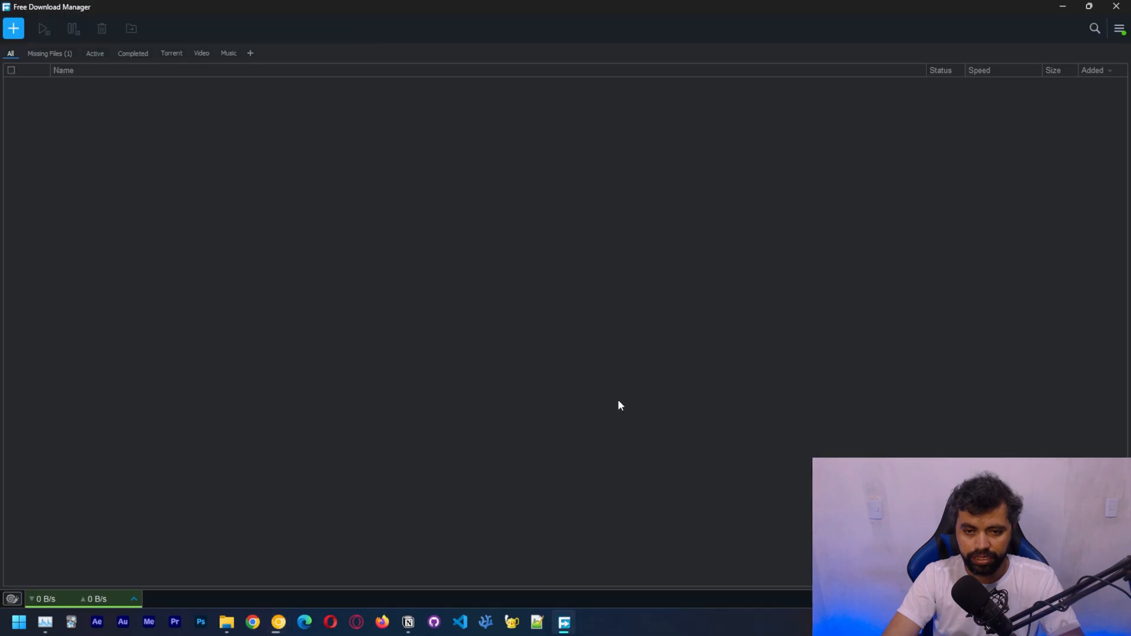
# Add the LM Studio 0.2.23 installer as a new download saved to Downloads
pyautogui.click(13, 29)
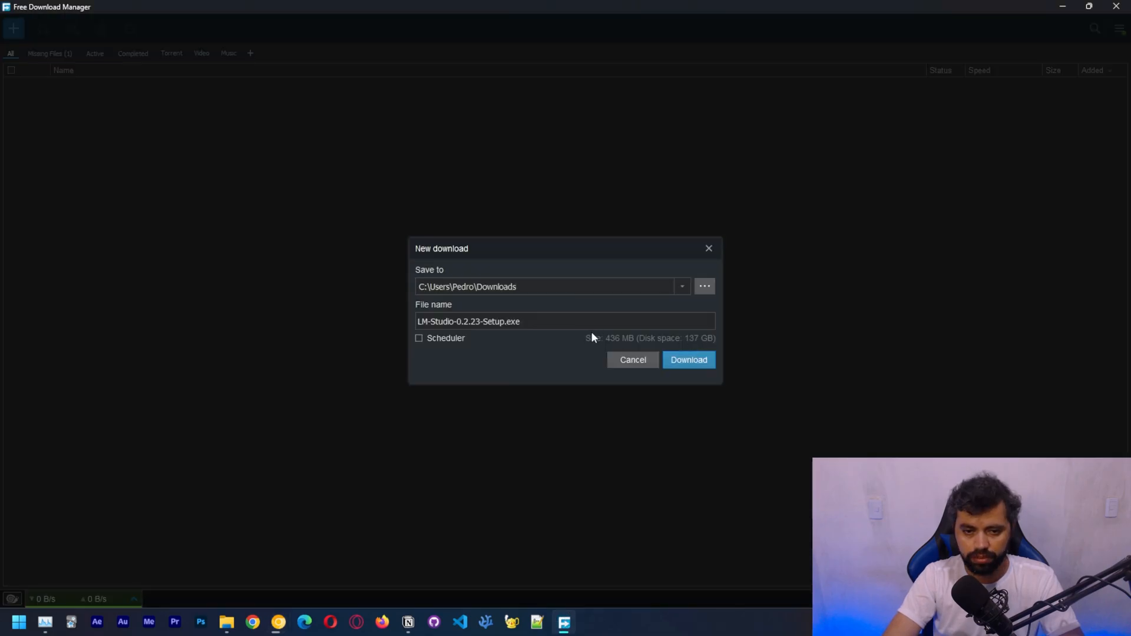
pyautogui.click(688, 360)
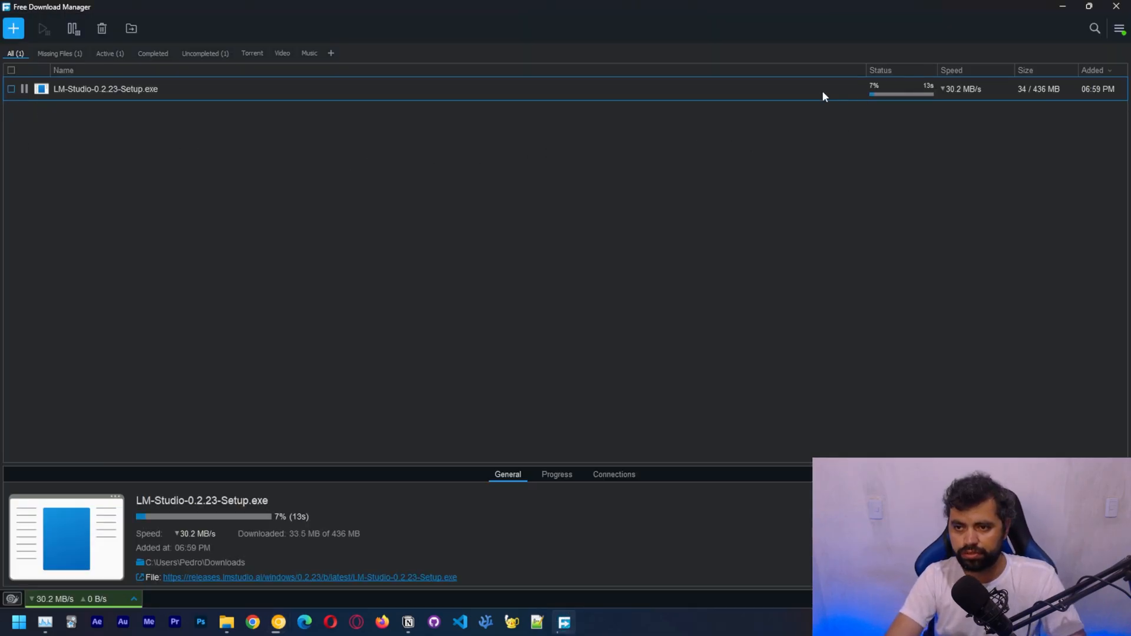
pyautogui.moveTo(766, 103)
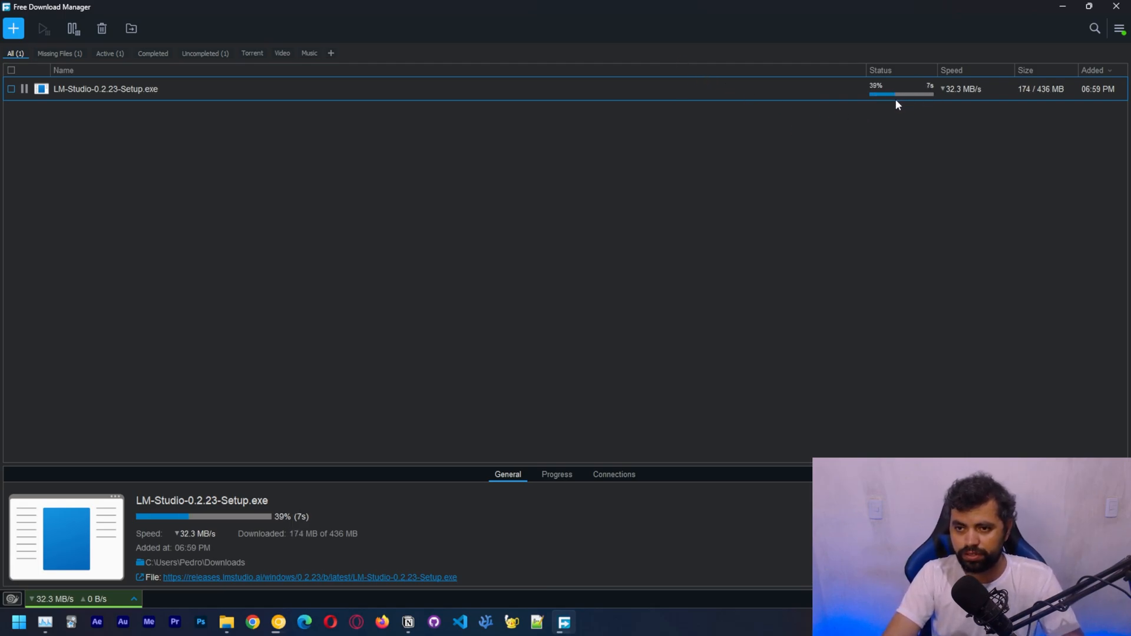
pyautogui.moveTo(603, 100)
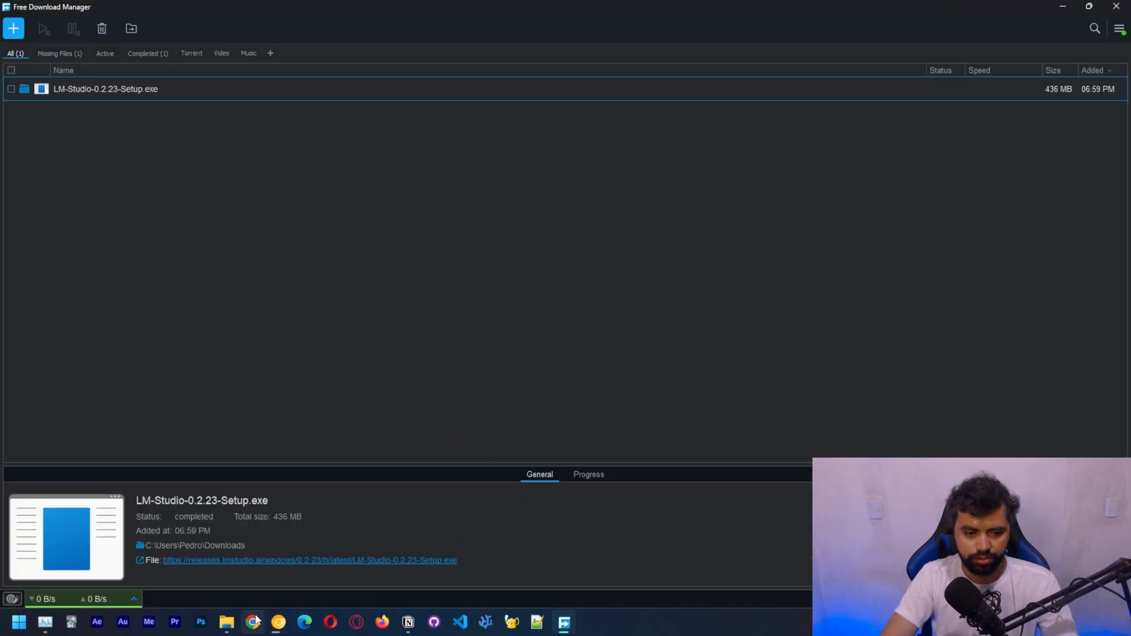
# In Downloads, delete the partial Chrome file and run LM-Studio-0.2.23-Setup
pyautogui.click(226, 621)
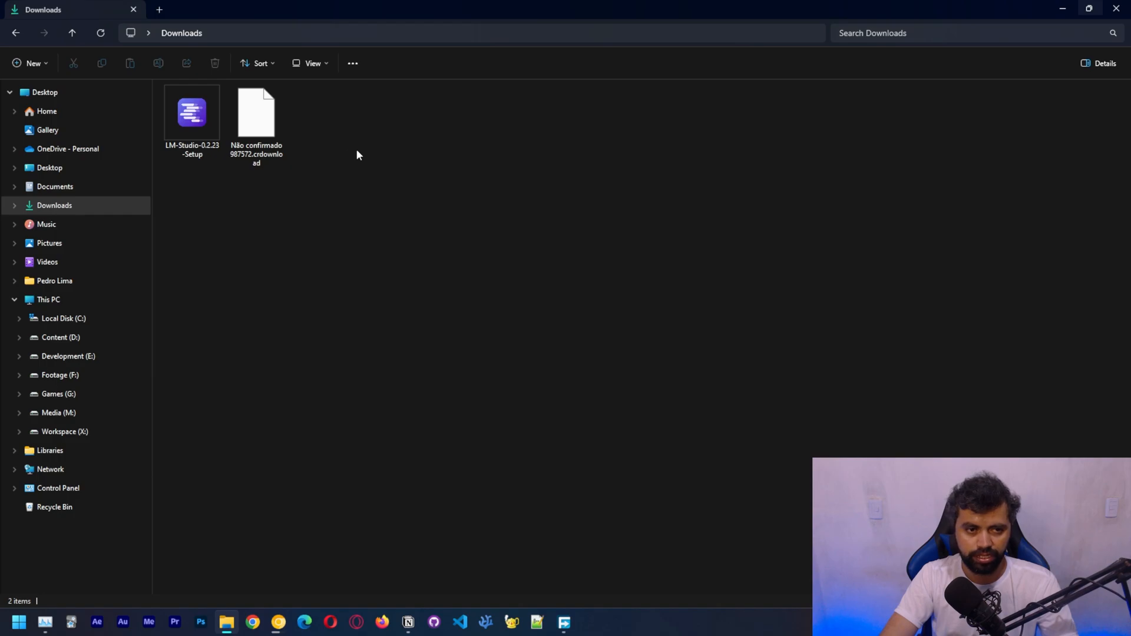
pyautogui.moveTo(763, 175)
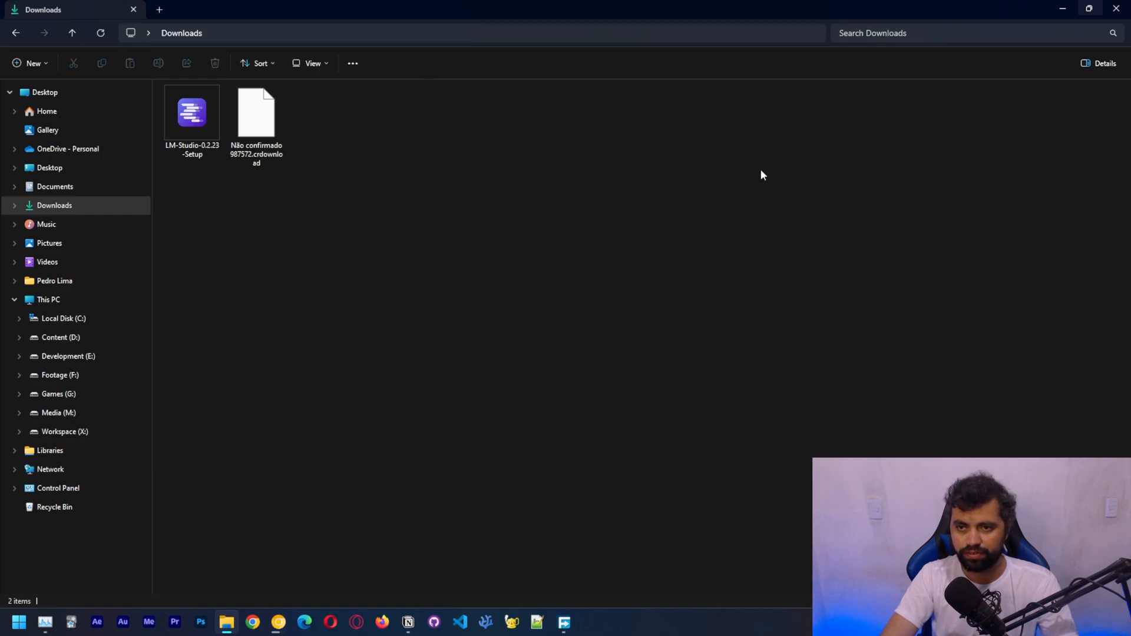
pyautogui.click(255, 119)
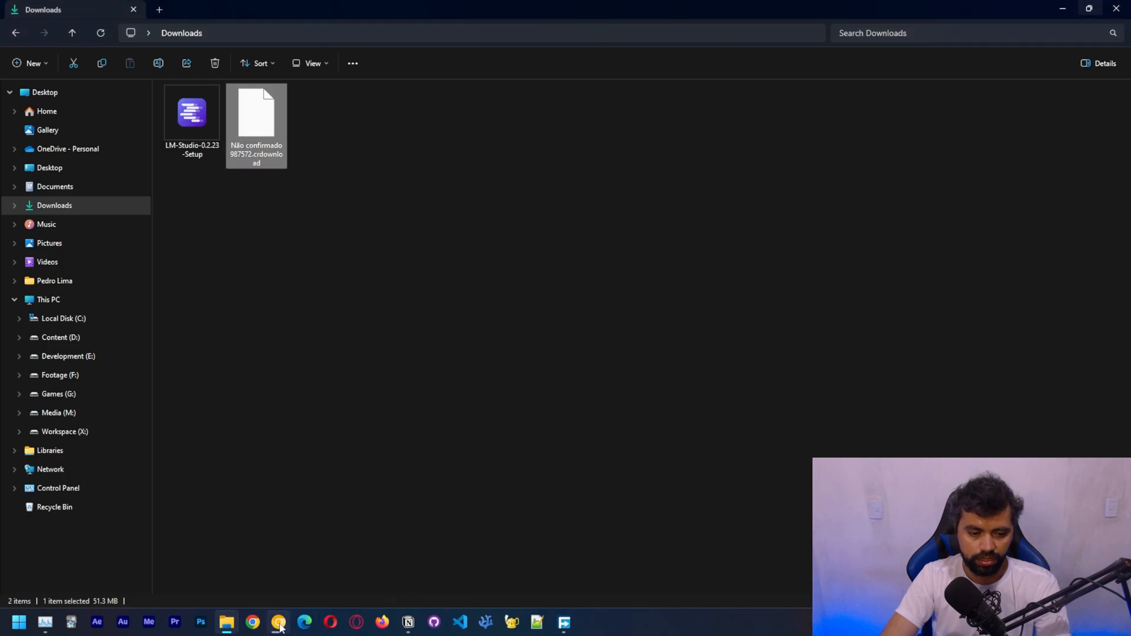
pyautogui.click(278, 622)
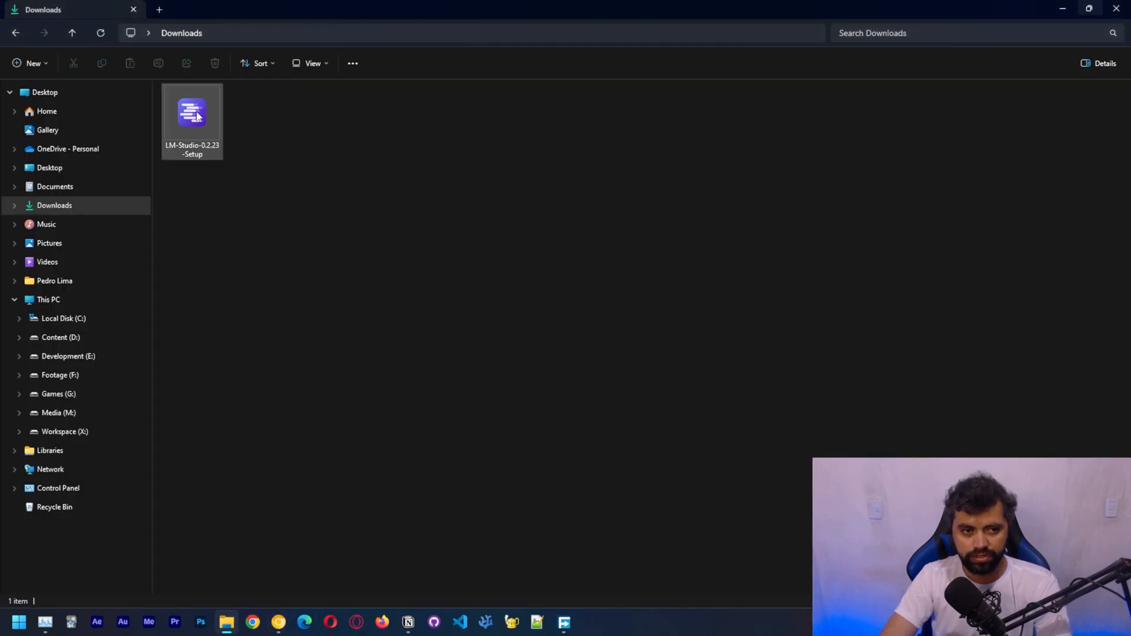
pyautogui.click(192, 115)
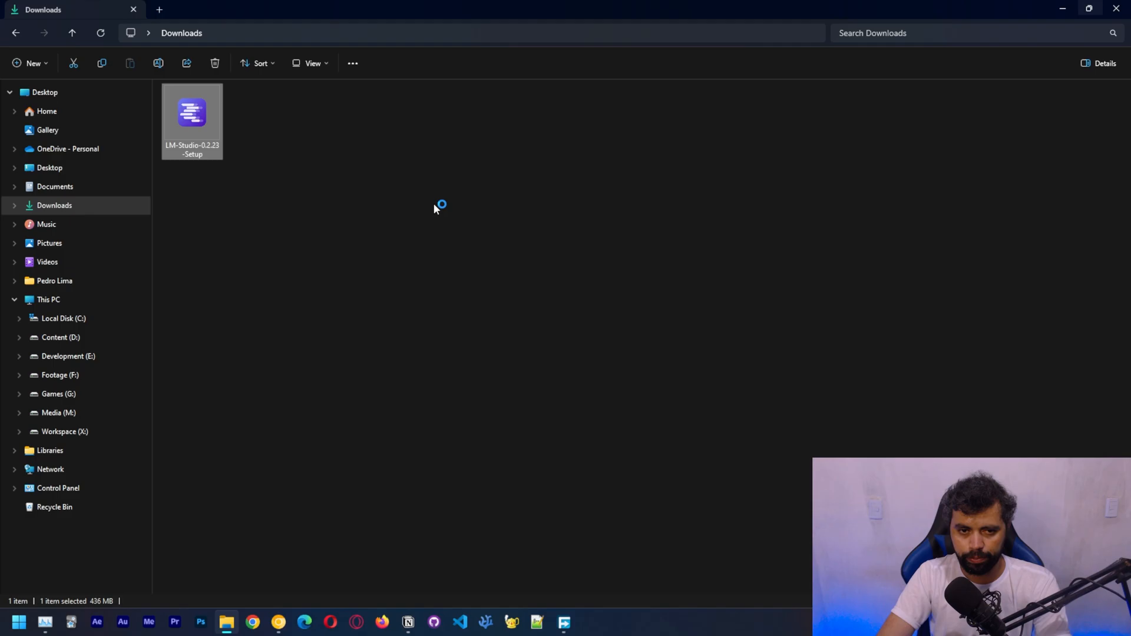
pyautogui.moveTo(516, 289)
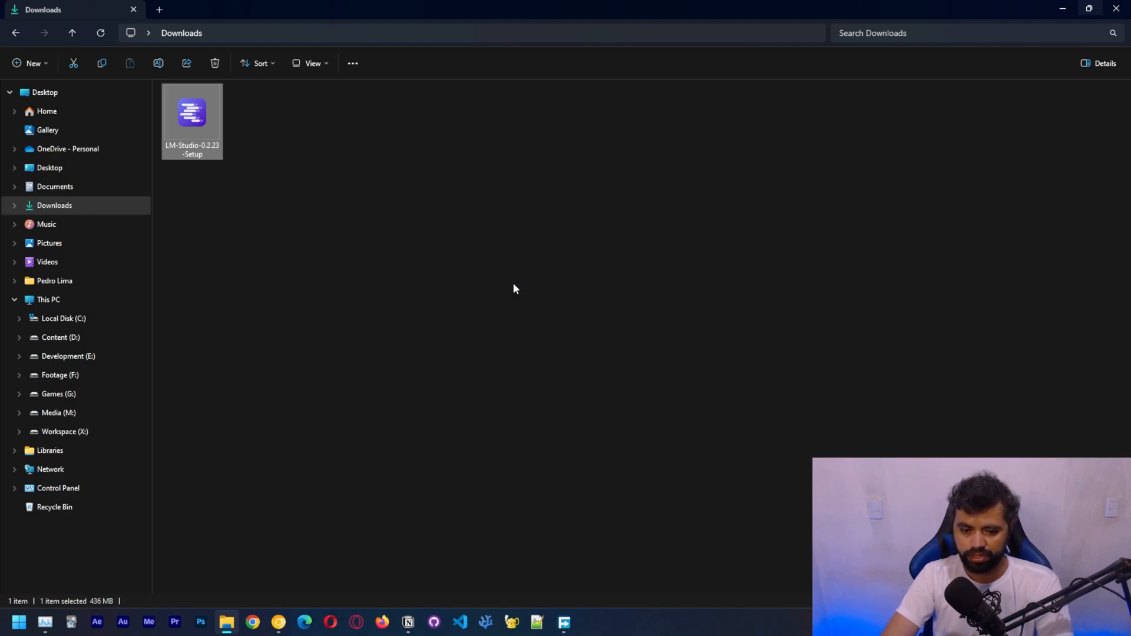
pyautogui.doubleClick(192, 119)
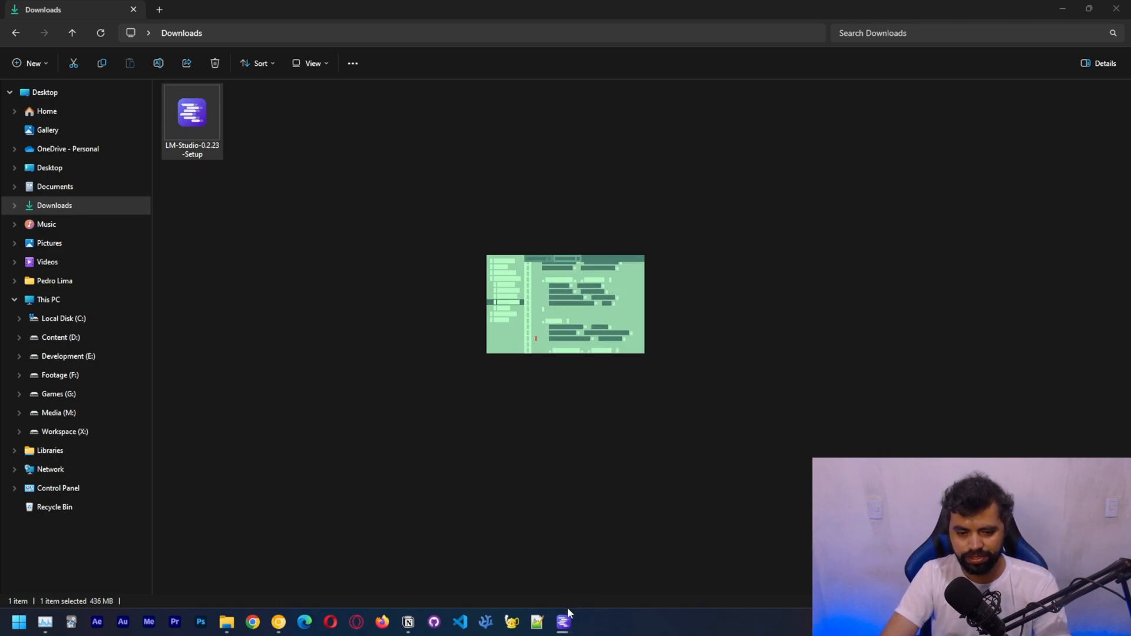
pyautogui.moveTo(605, 360)
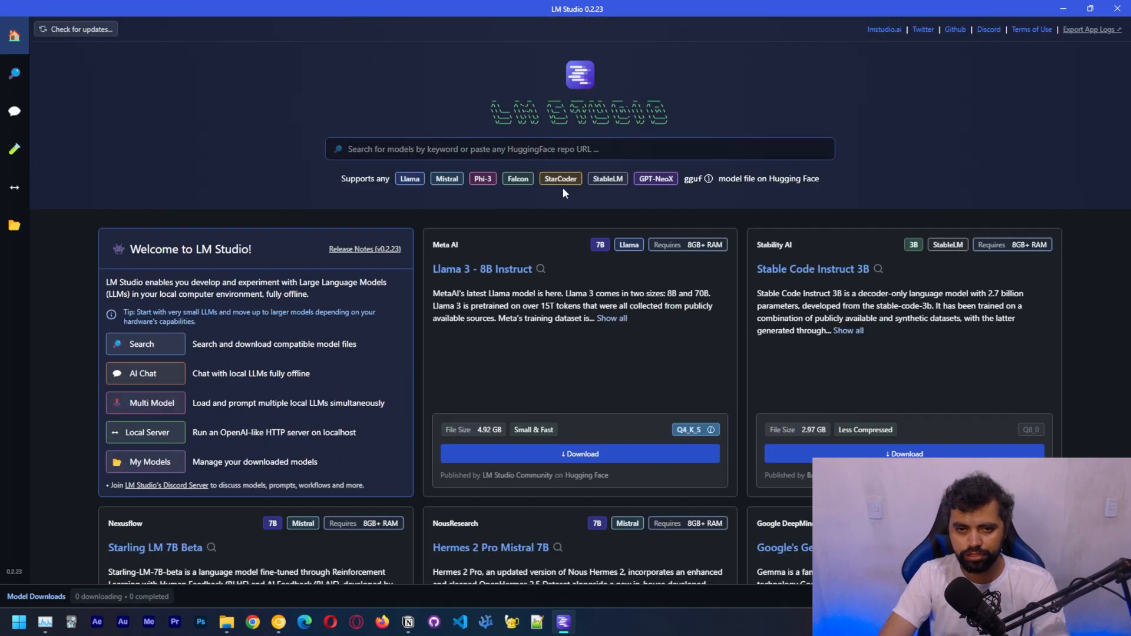
pyautogui.scroll(-3)
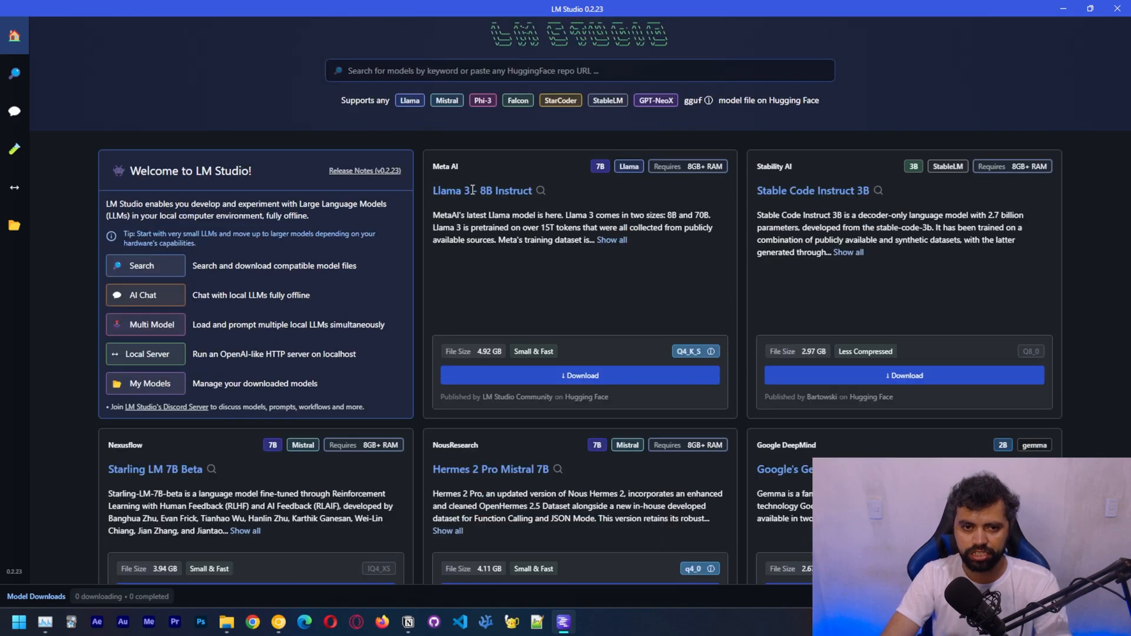
pyautogui.scroll(-3)
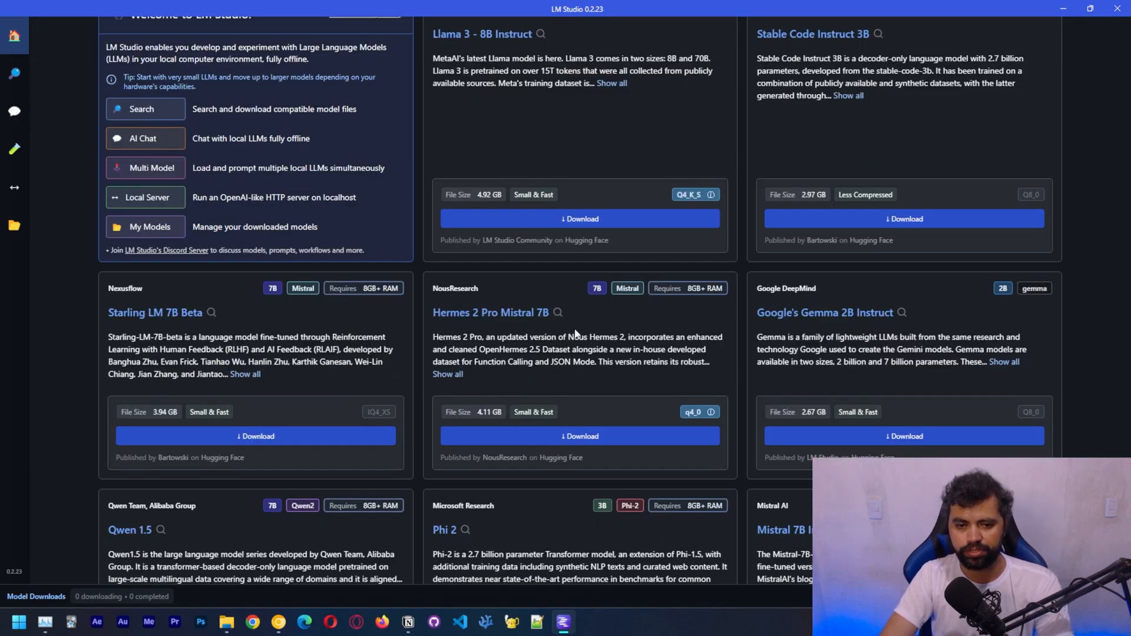
pyautogui.scroll(-3)
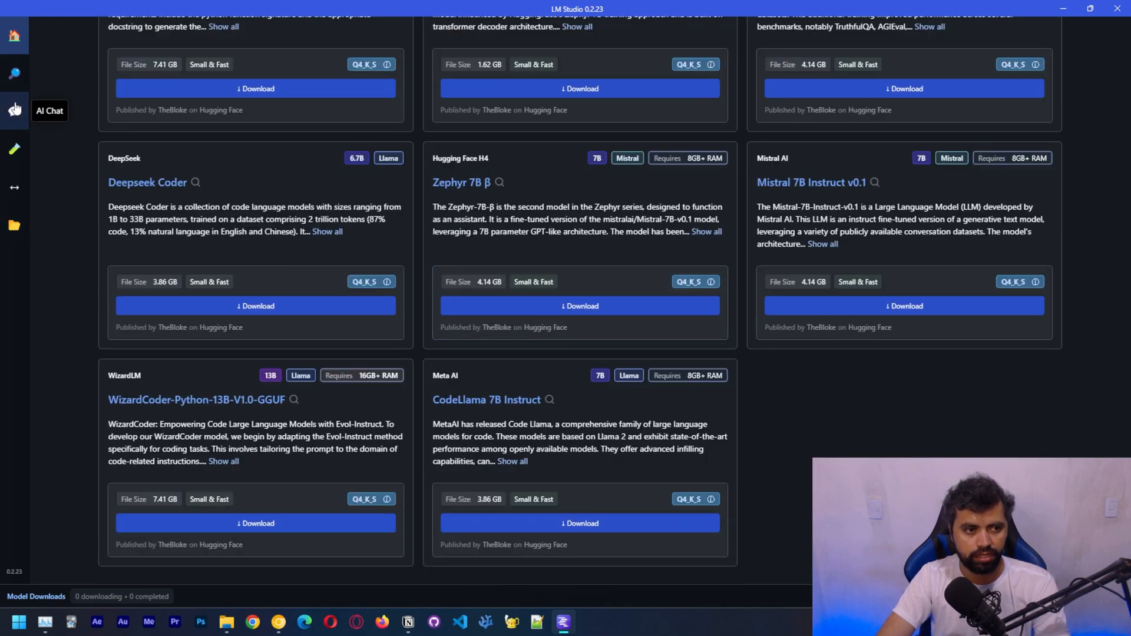
# Search the model hub for 'mistral' and browse the results
pyautogui.click(14, 73)
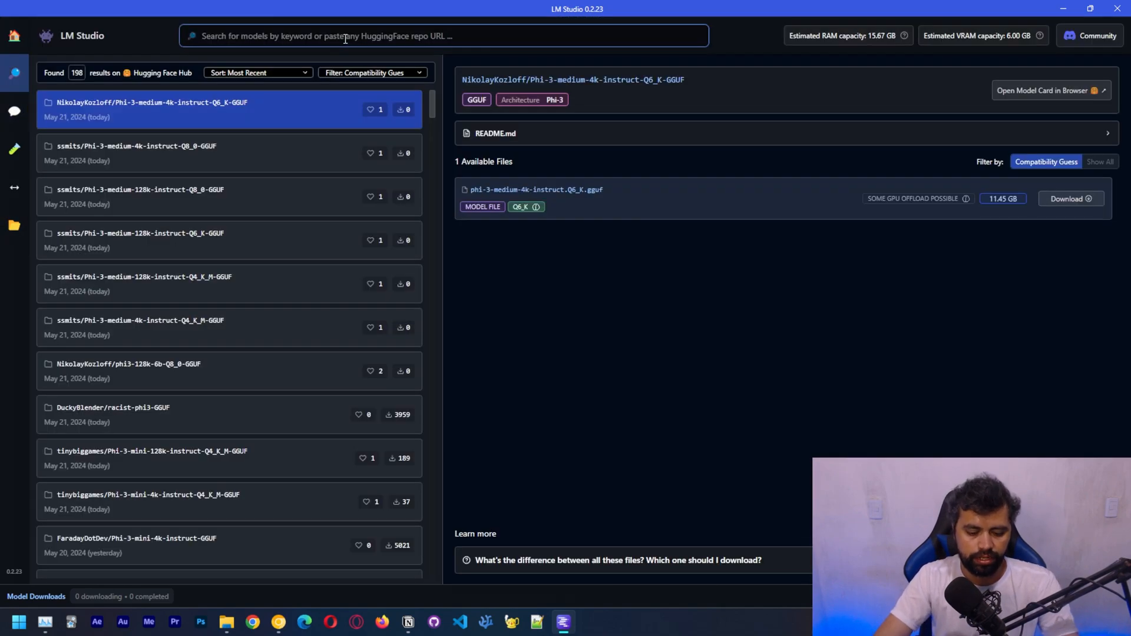
pyautogui.write('mistral')
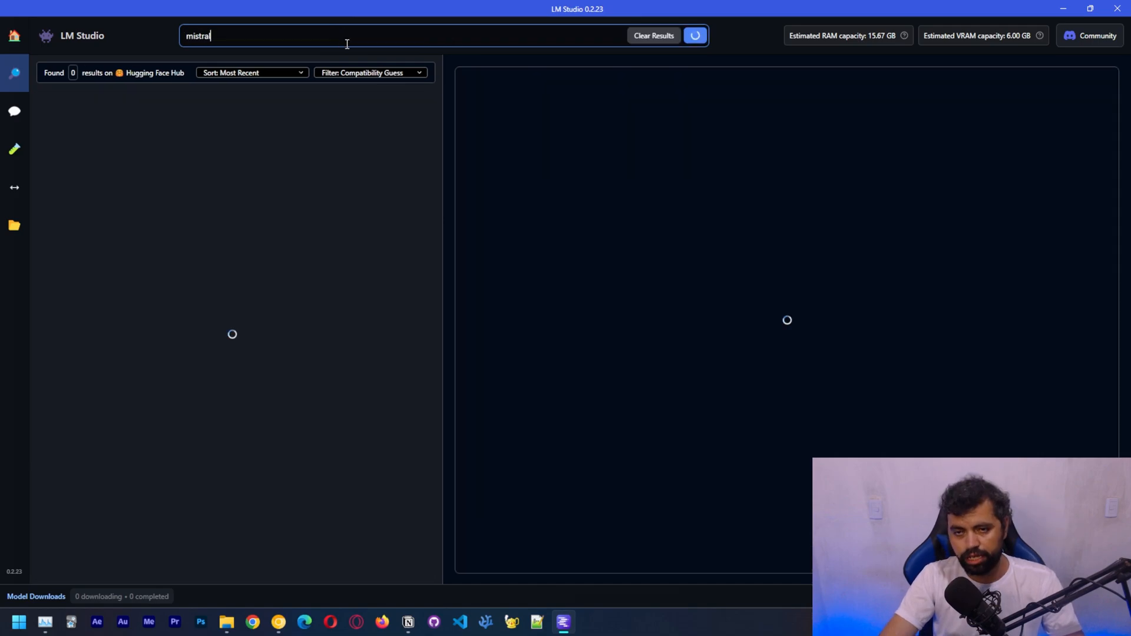
pyautogui.click(693, 35)
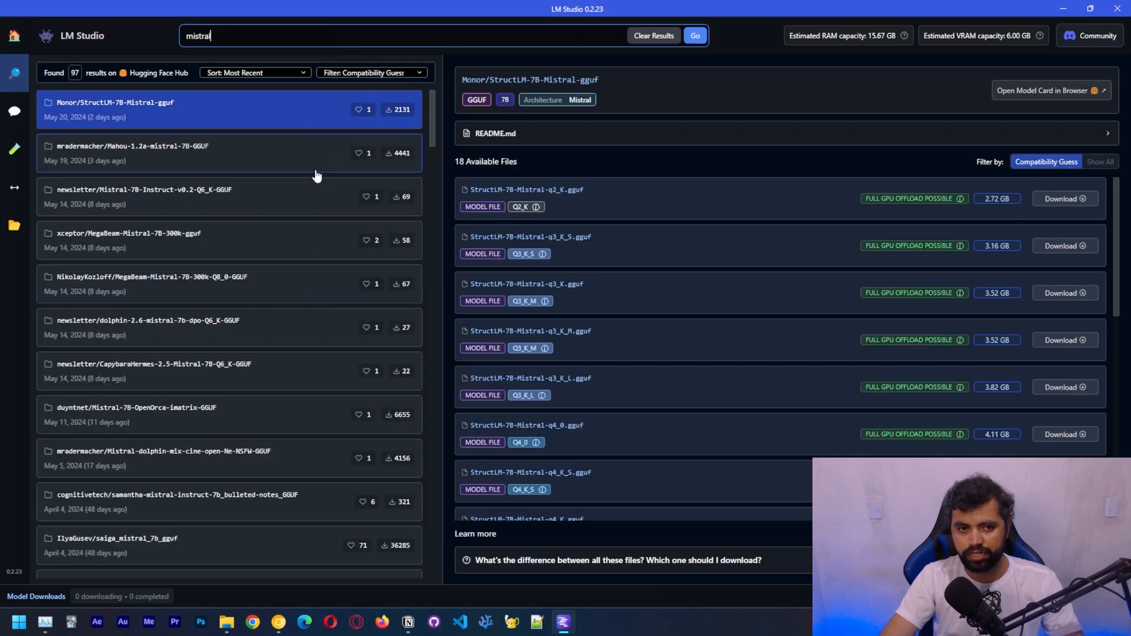
pyautogui.moveTo(238, 189)
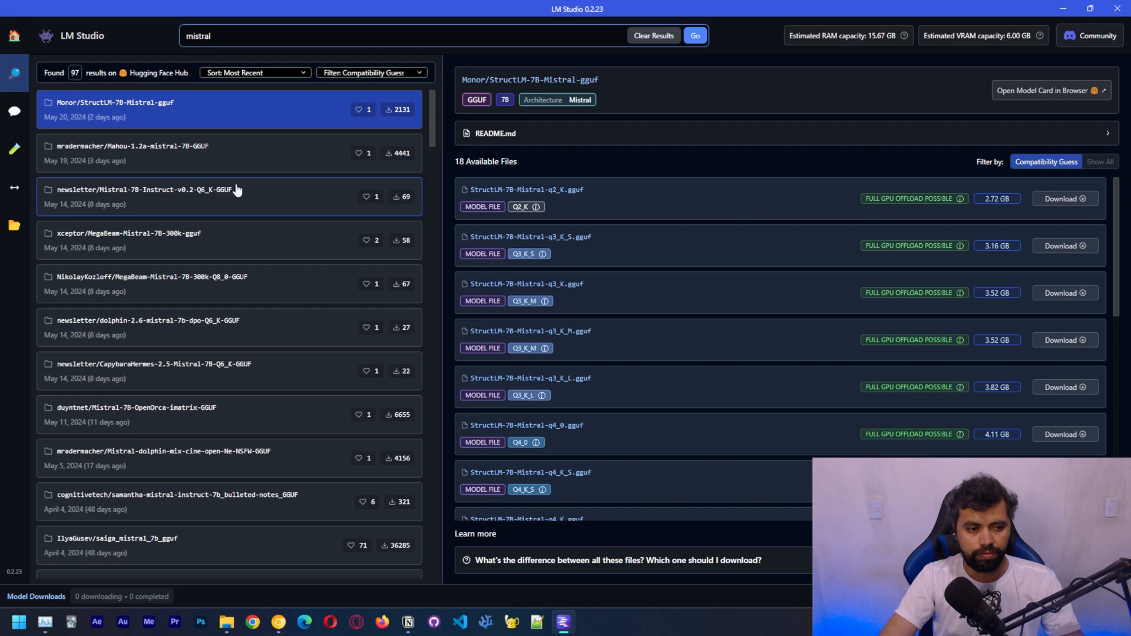
pyautogui.scroll(-3)
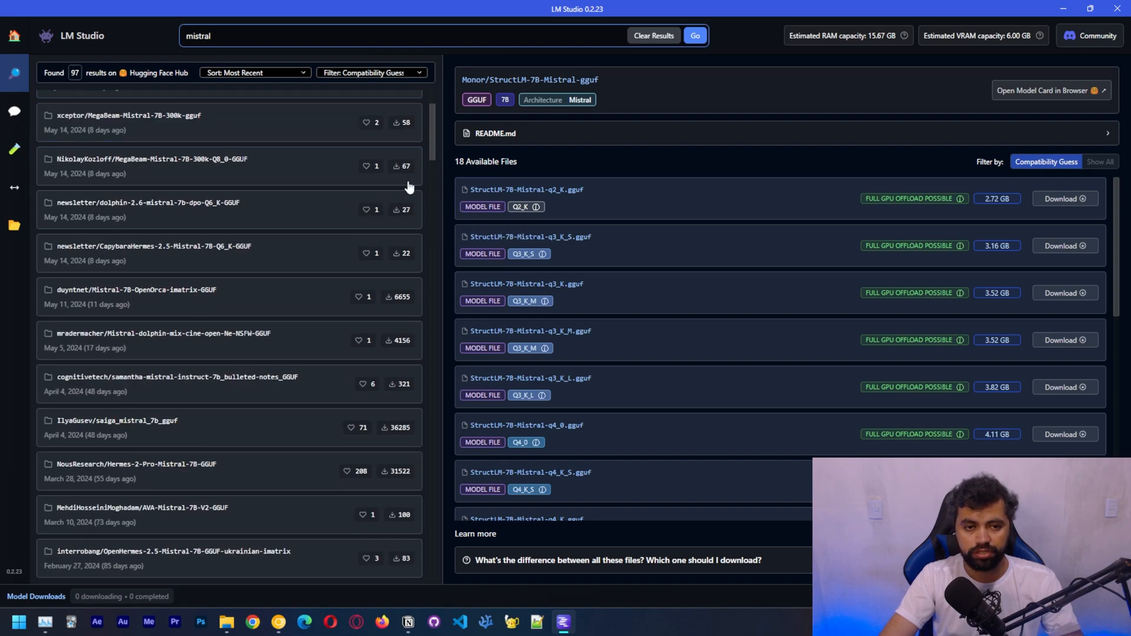
pyautogui.scroll(3)
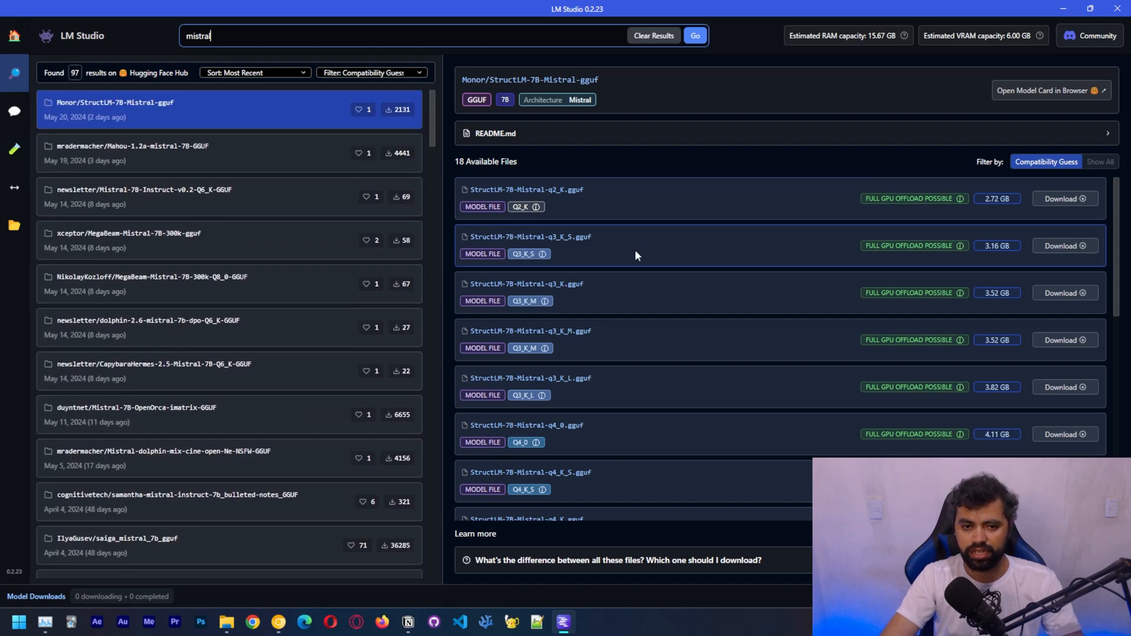
pyautogui.moveTo(273, 116)
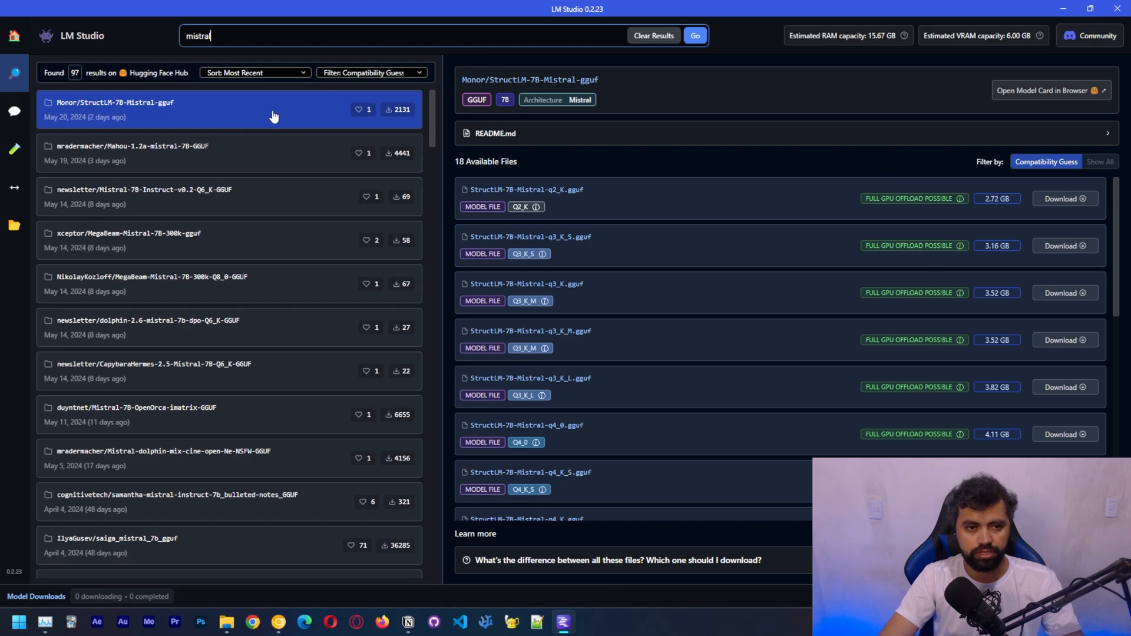
pyautogui.moveTo(191, 113)
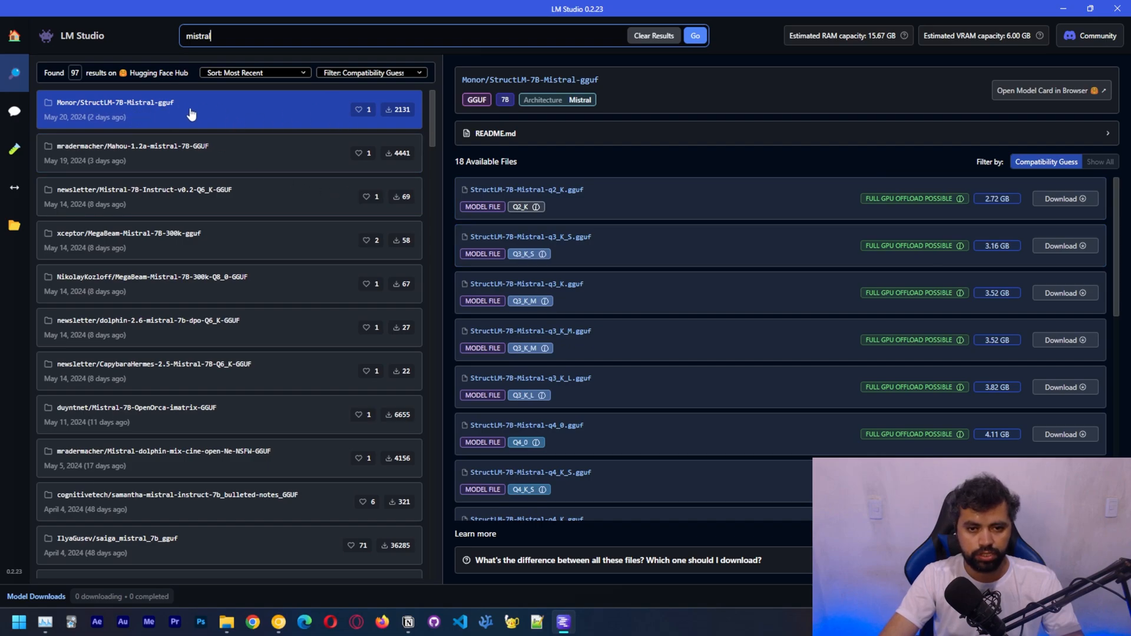
# Search 'nous' and view the Hermes-2-Pro-Llama-3-8B GGUF repository's 21 files
pyautogui.write('7')
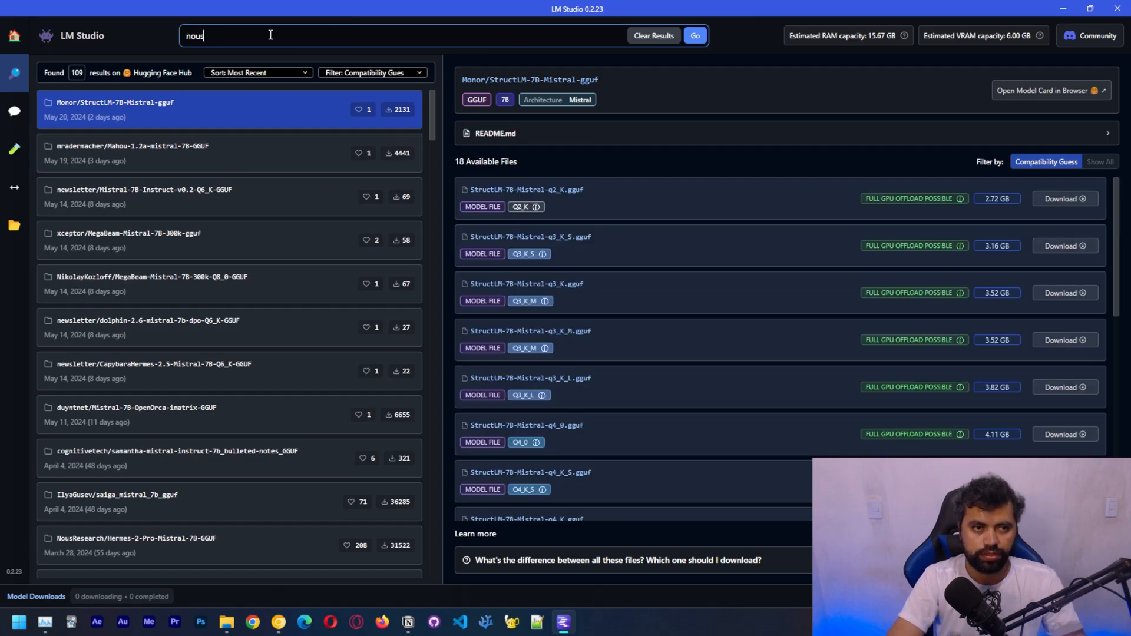
pyautogui.click(693, 35)
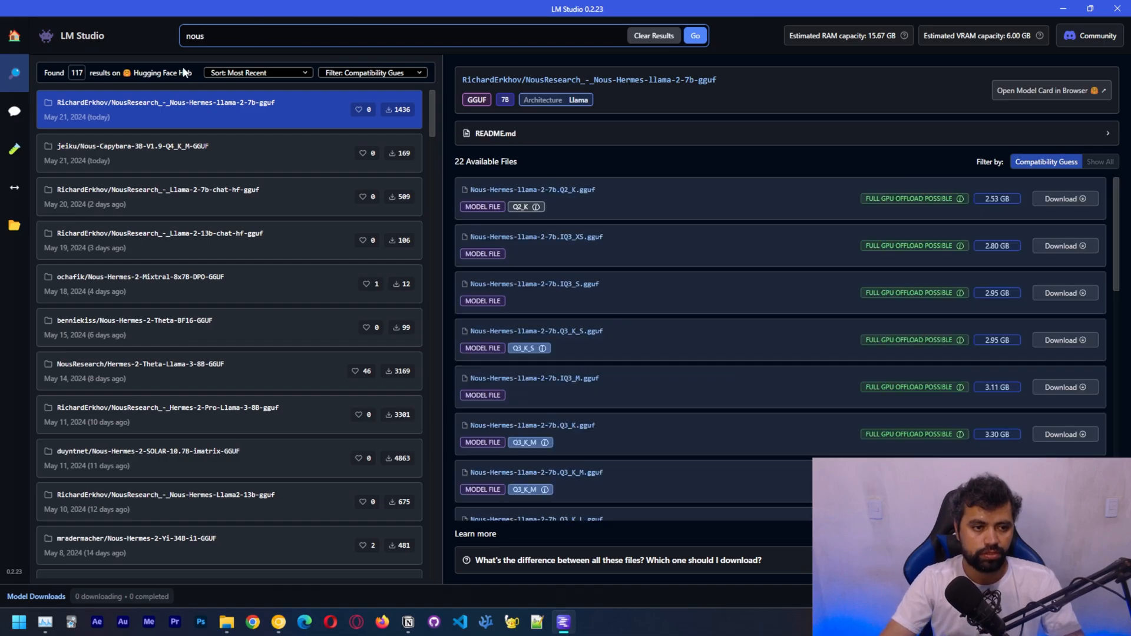
pyautogui.click(140, 370)
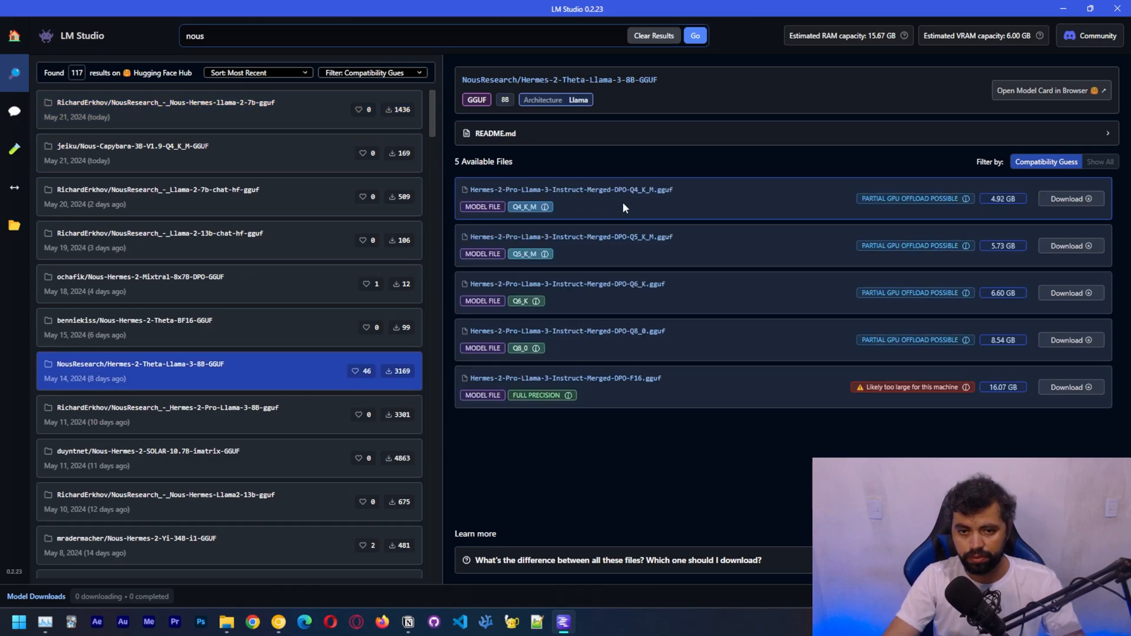
pyautogui.scroll(-3)
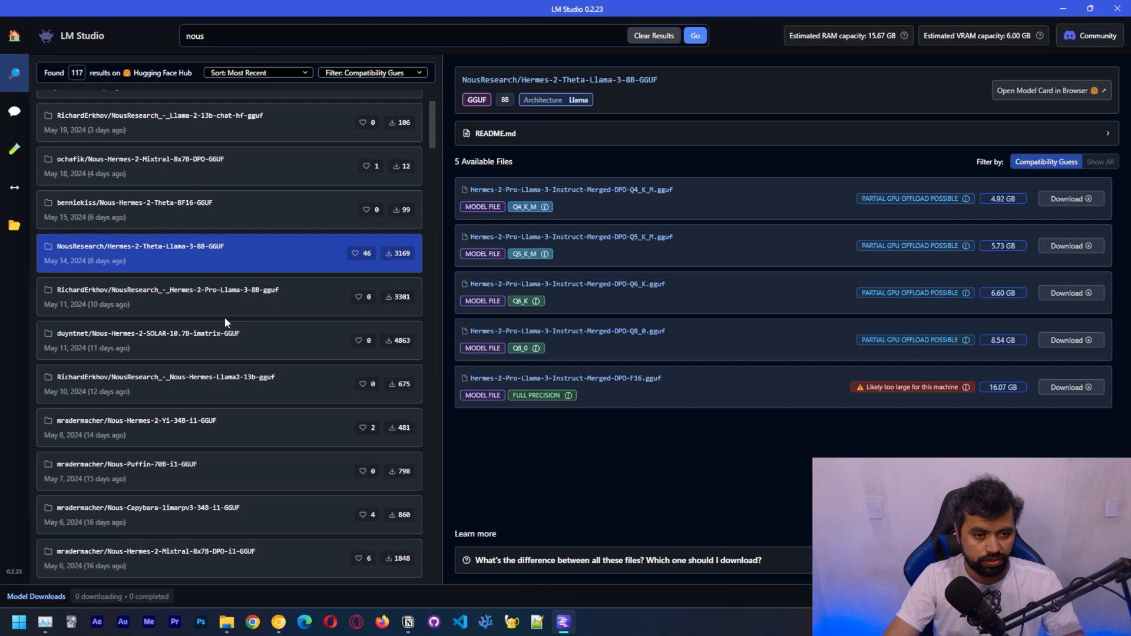
pyautogui.click(167, 297)
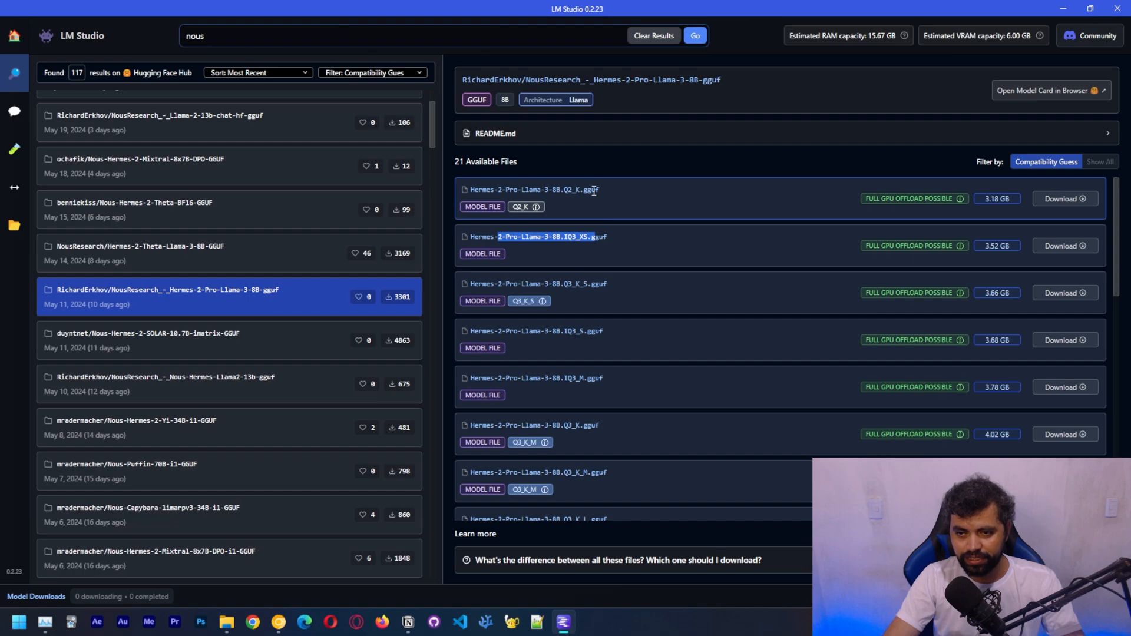
pyautogui.moveTo(622, 232)
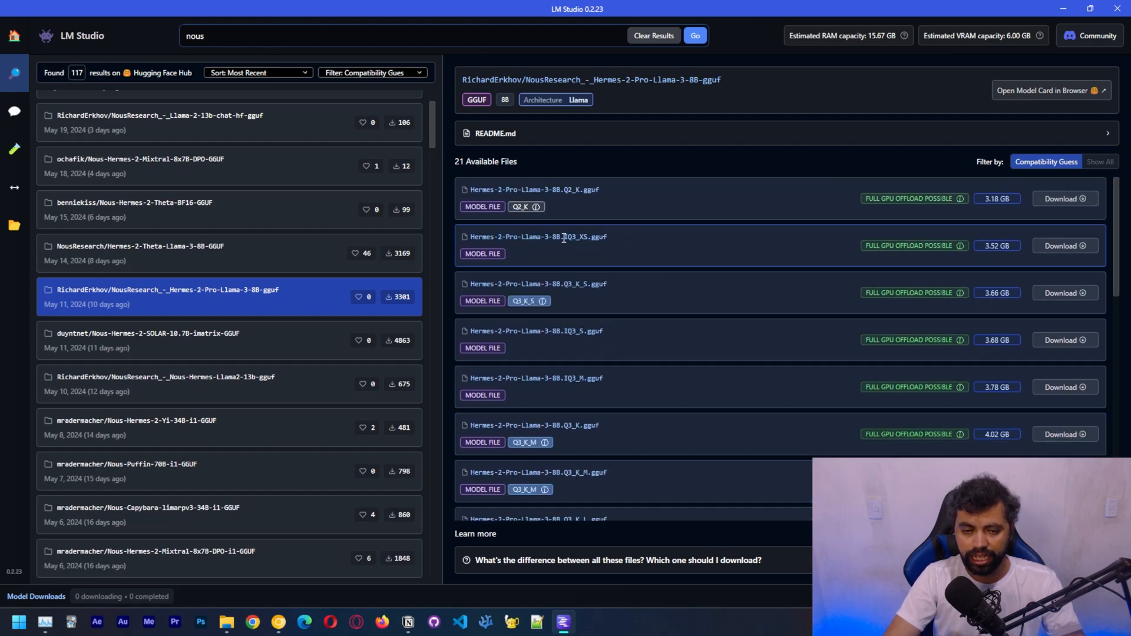
pyautogui.moveTo(570, 235)
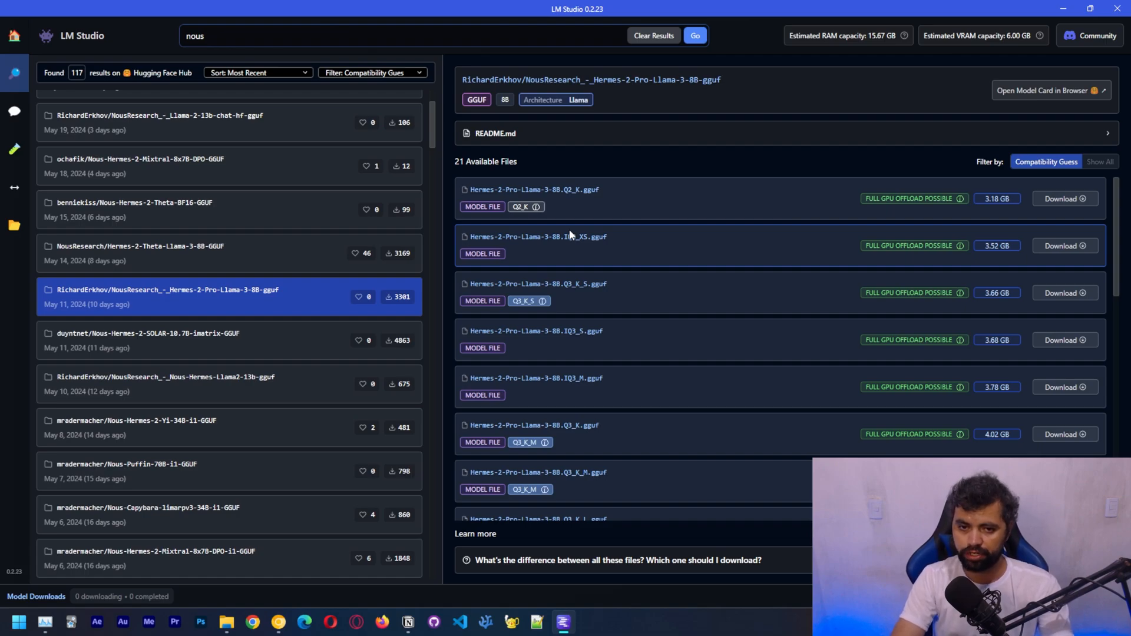
pyautogui.doubleClick(562, 189)
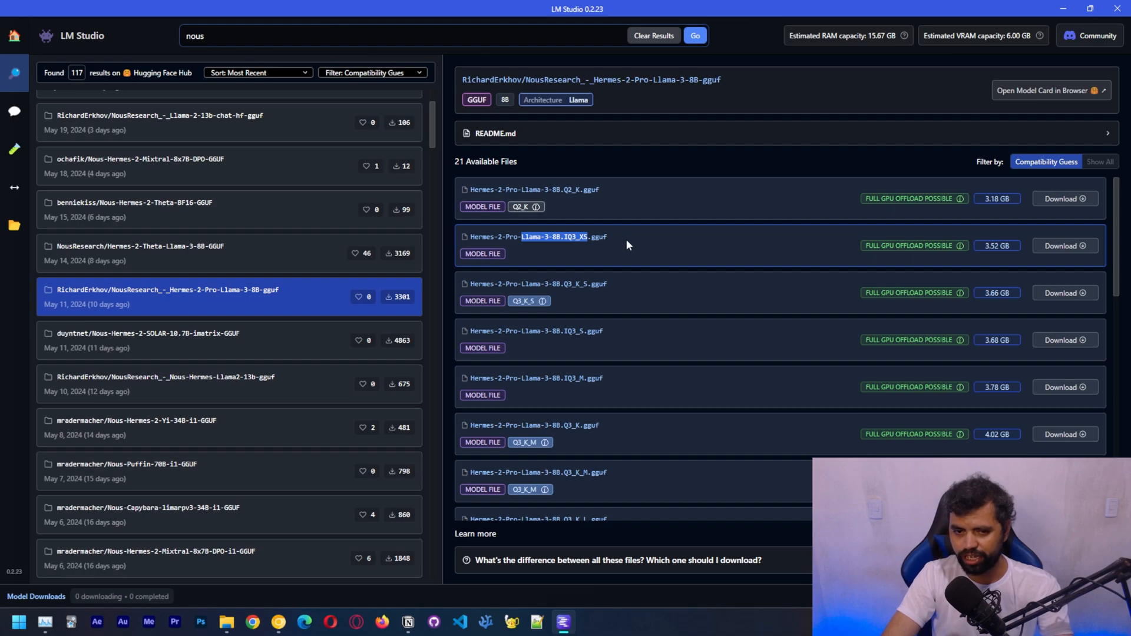
pyautogui.scroll(-3)
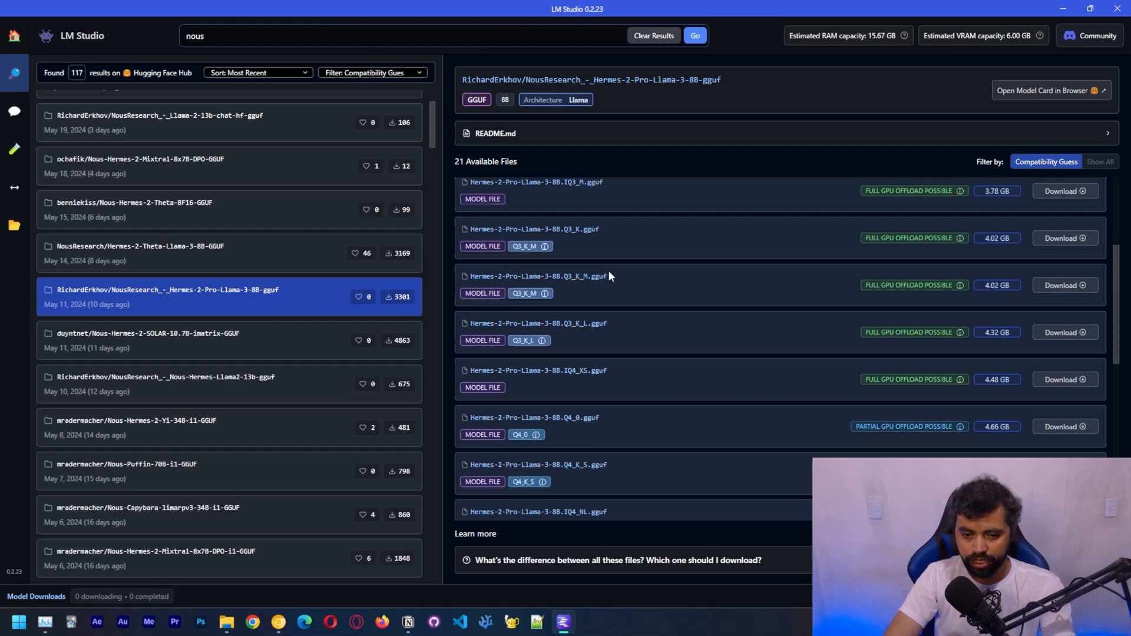
pyautogui.scroll(-3)
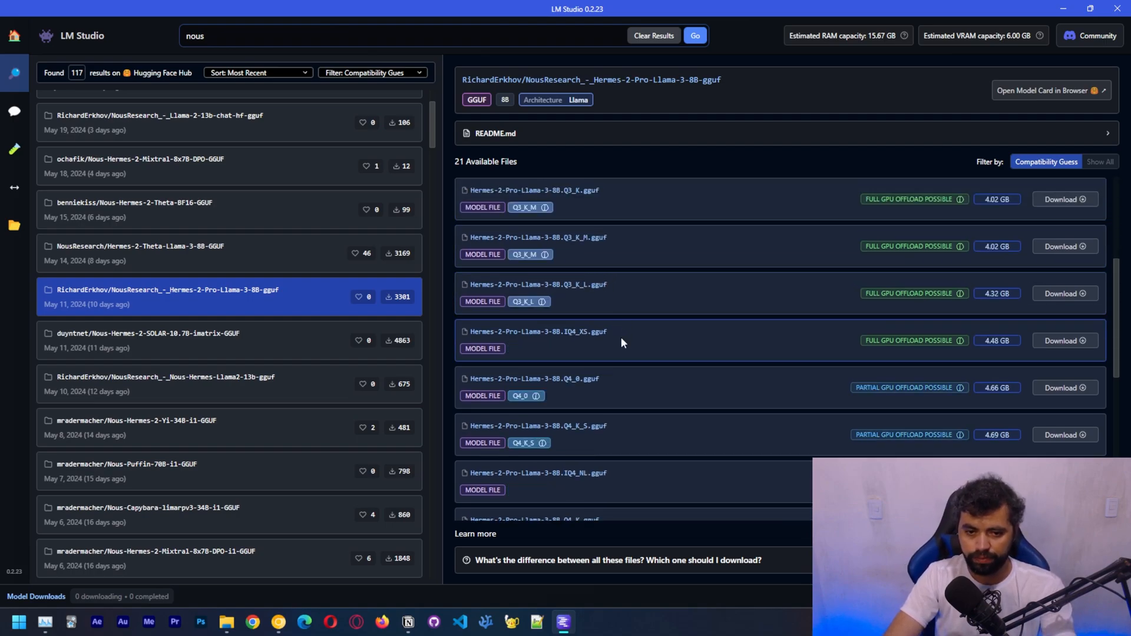
pyautogui.moveTo(582, 348)
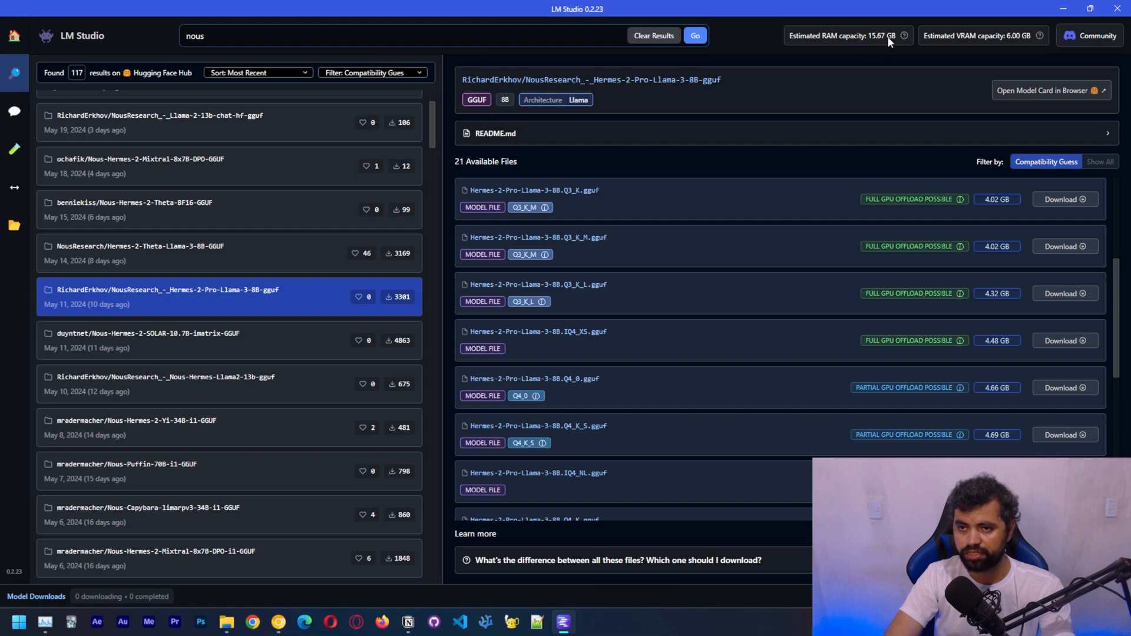
pyautogui.moveTo(988, 38)
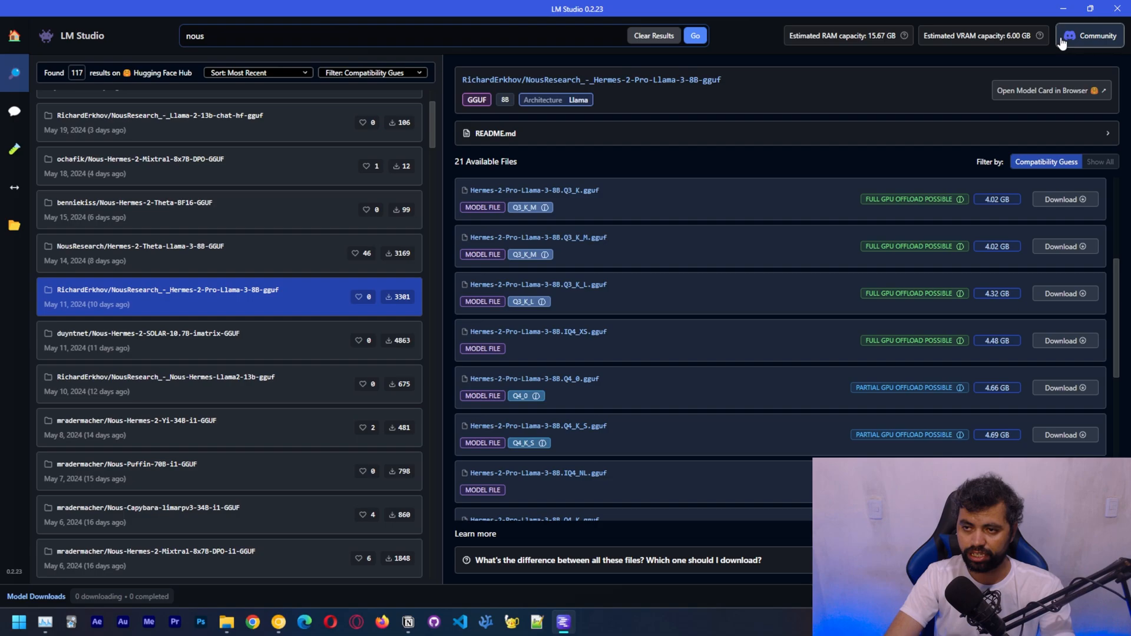
pyautogui.moveTo(973, 38)
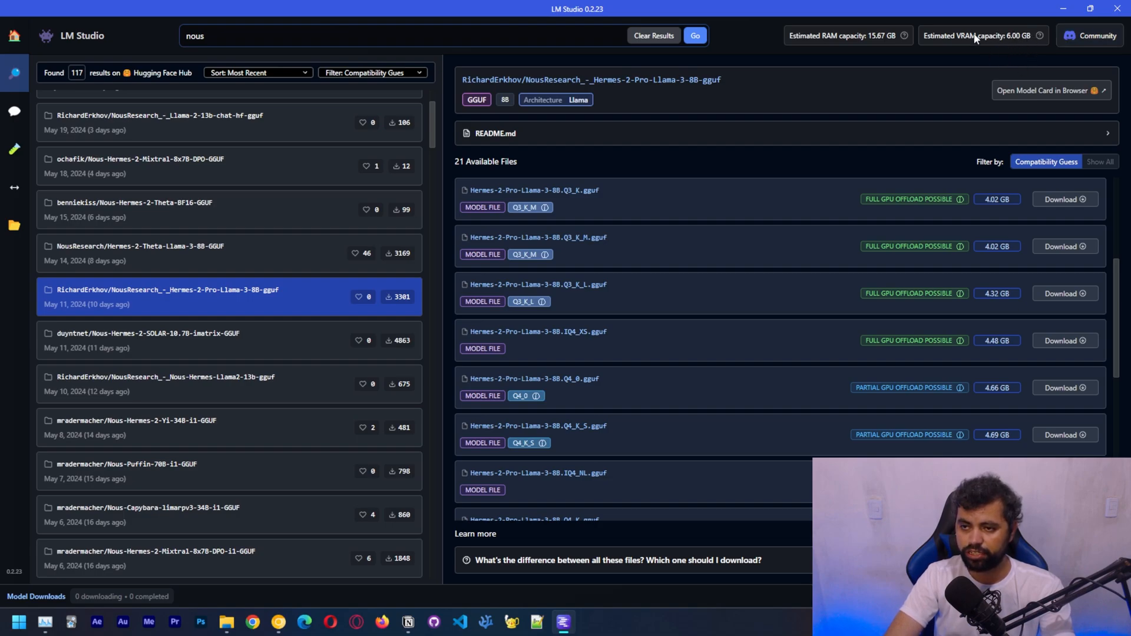
pyautogui.moveTo(995, 40)
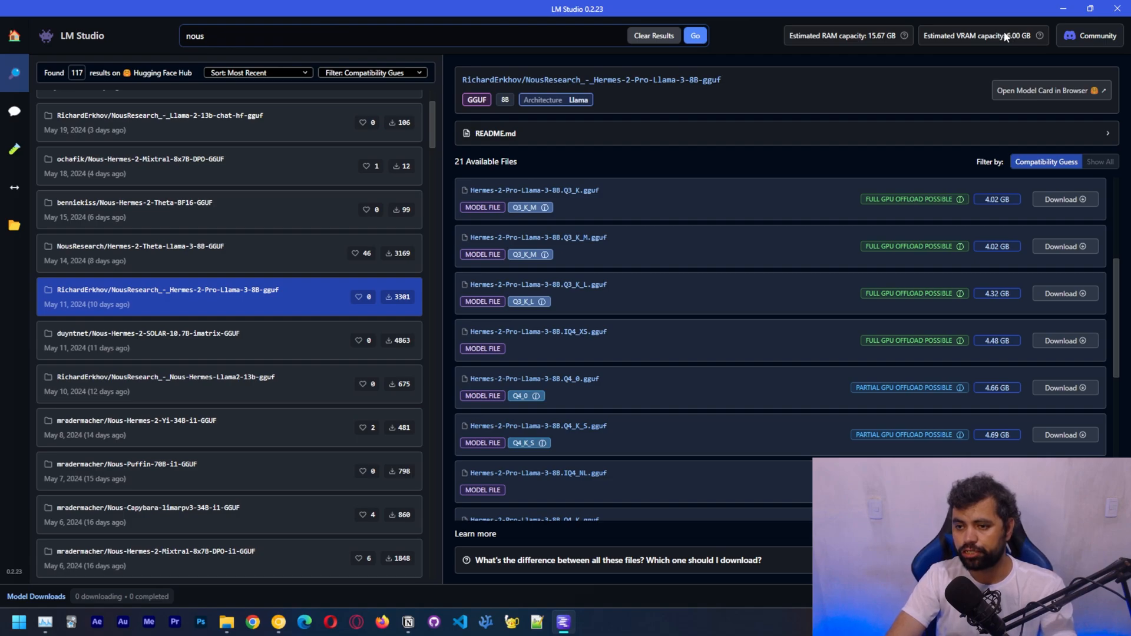
# Scroll the Hermes-2-Pro GGUF file list through variants from about 3.8 to 6.1 GB
pyautogui.scroll(-3)
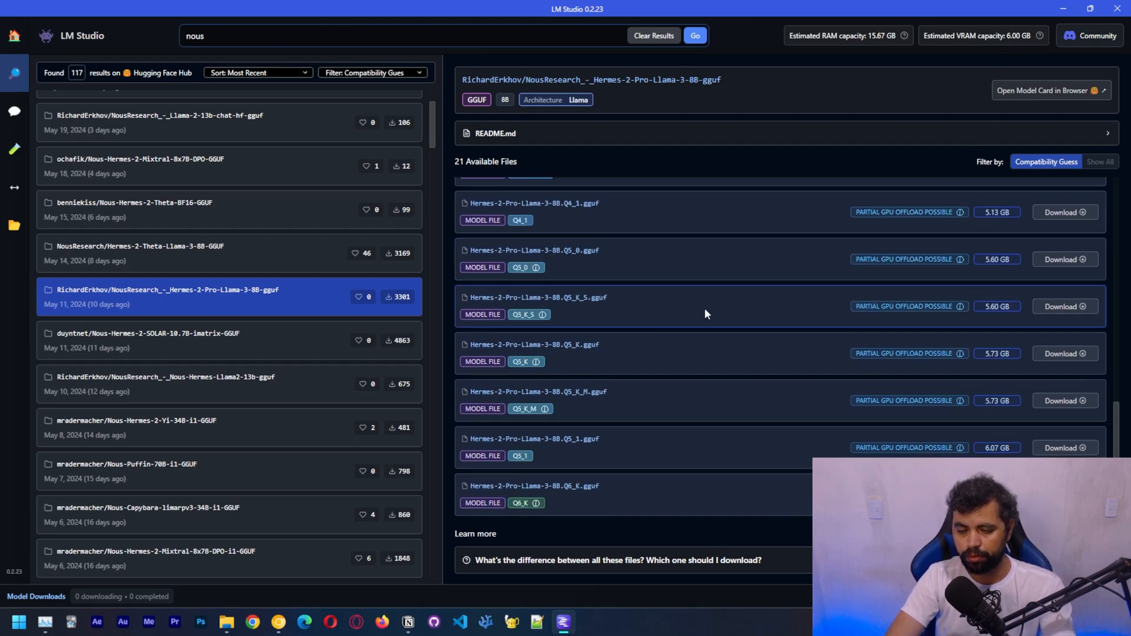
pyautogui.moveTo(981, 361)
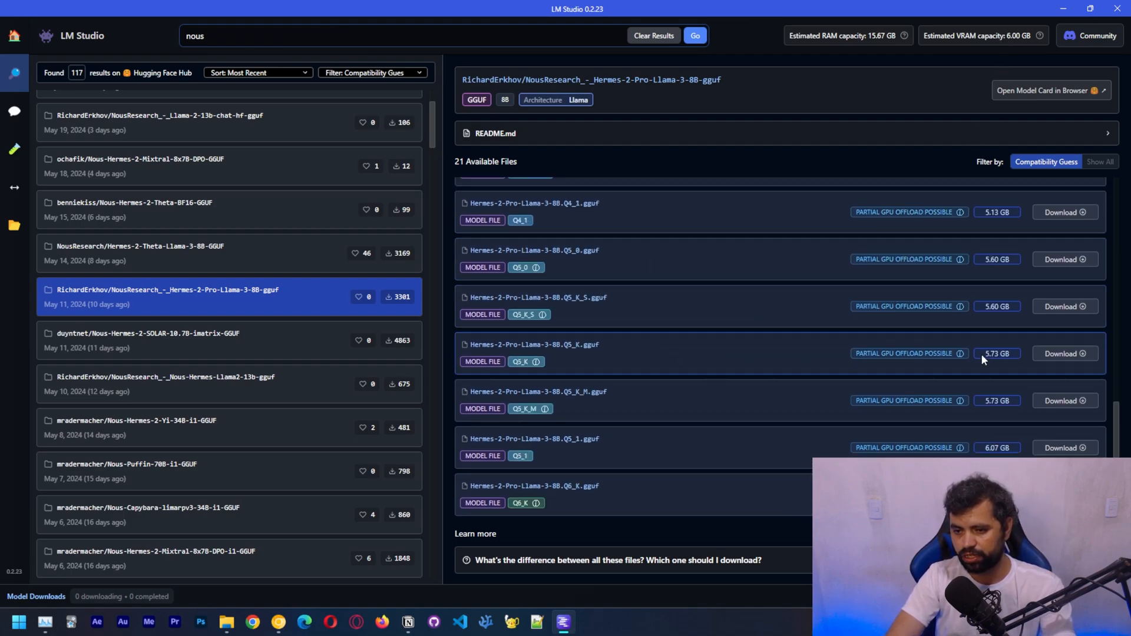
pyautogui.moveTo(1013, 360)
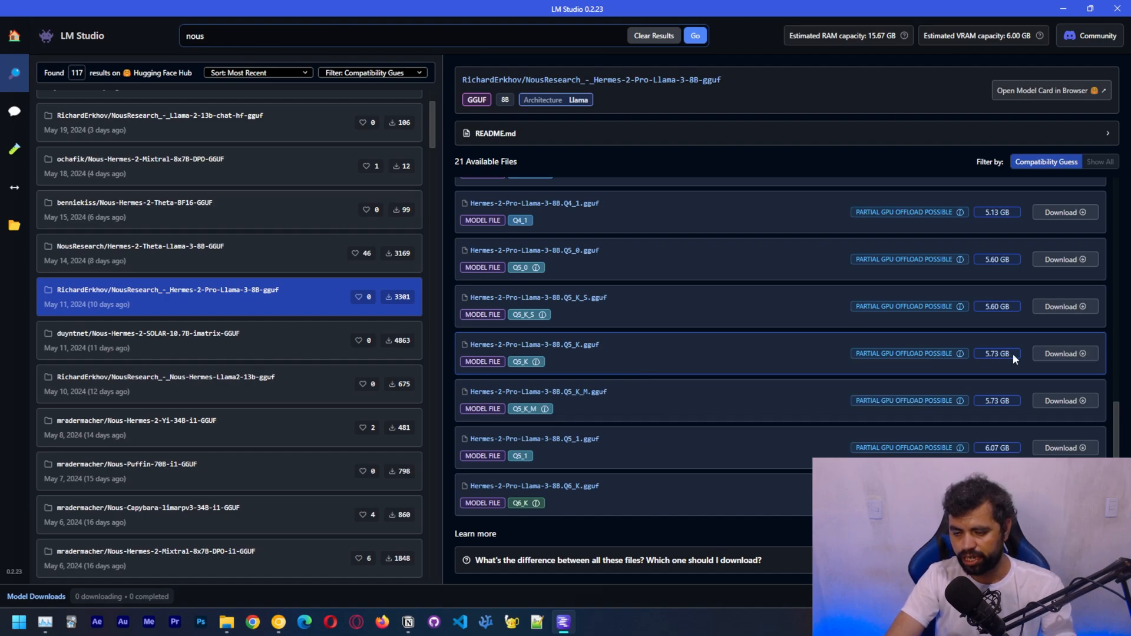
pyautogui.moveTo(950, 396)
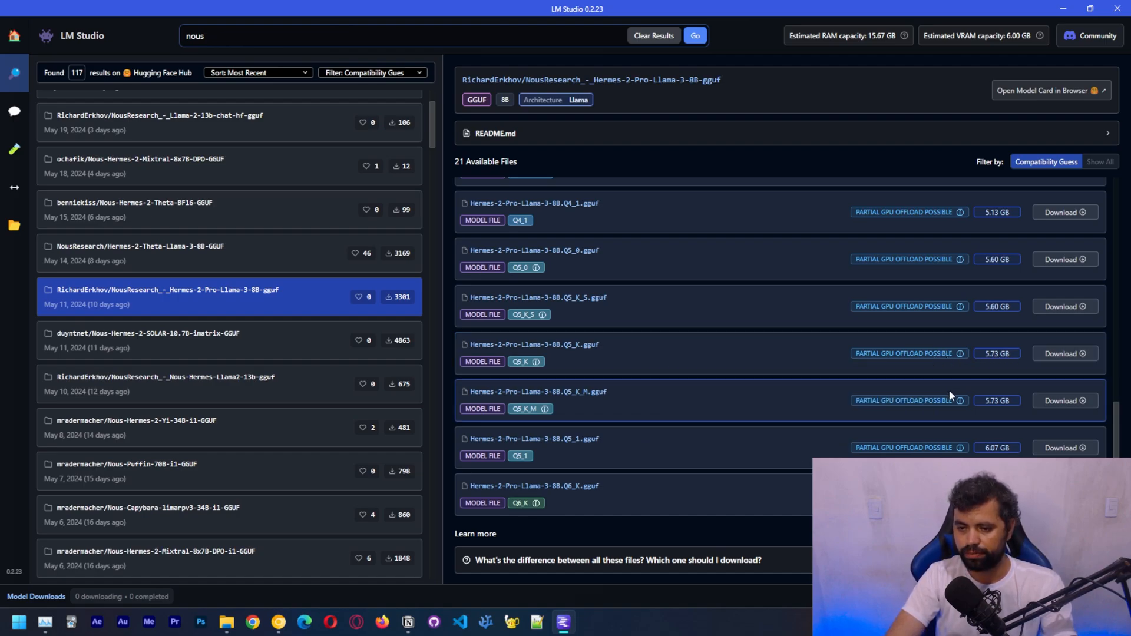
pyautogui.scroll(3)
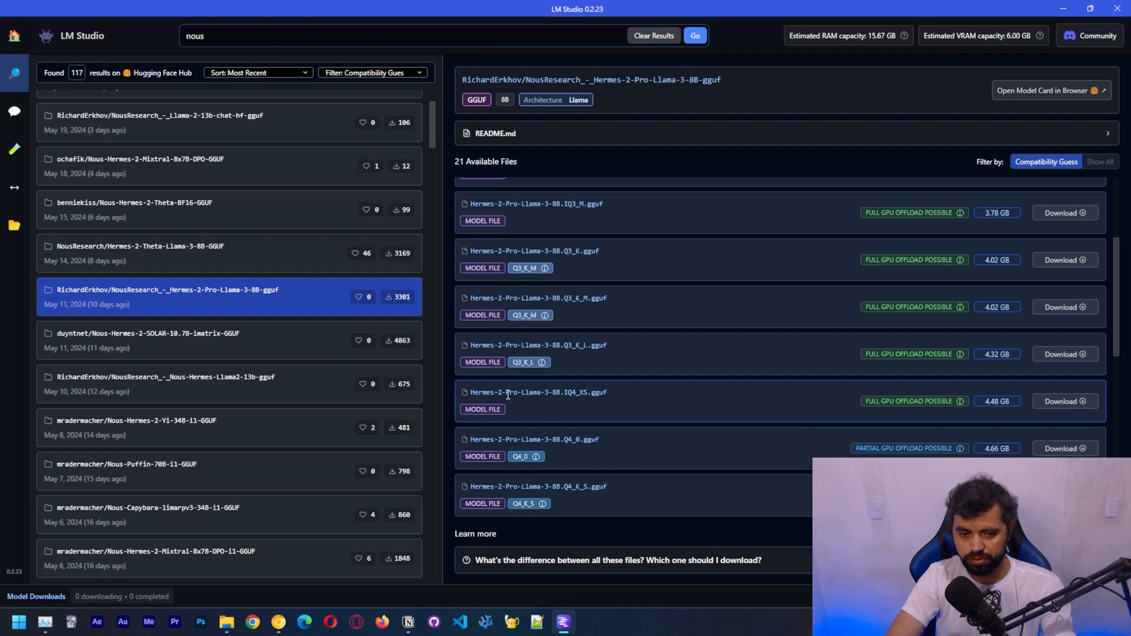
# Download the 4.48 GB IQ4_XS file, check Ethernet throughput, then return to LM Studio
pyautogui.click(1064, 401)
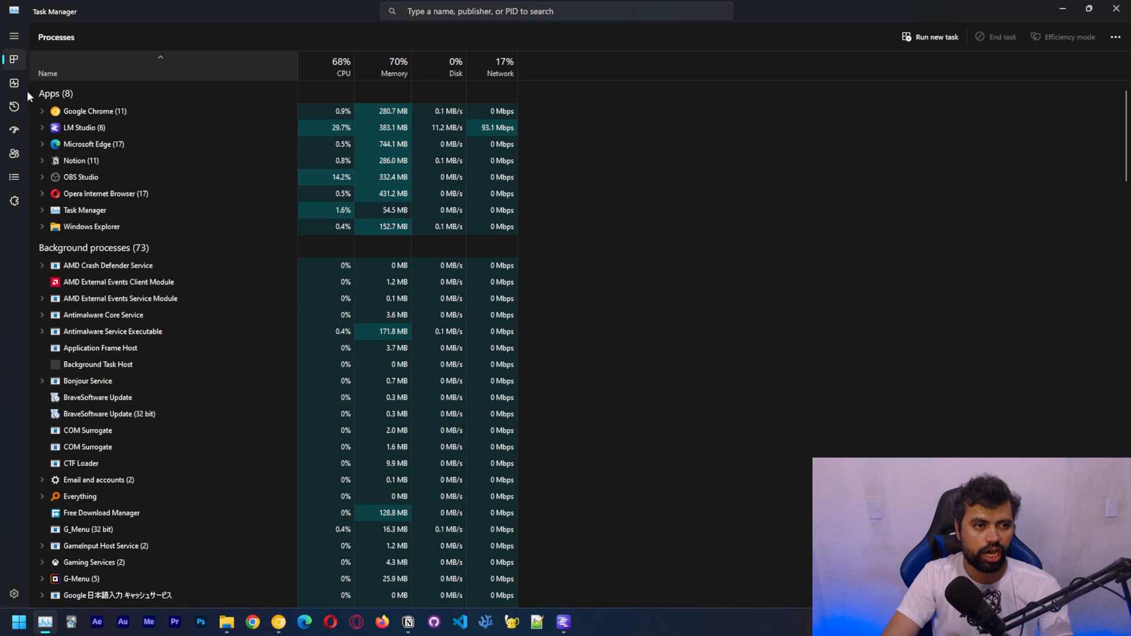
pyautogui.click(13, 83)
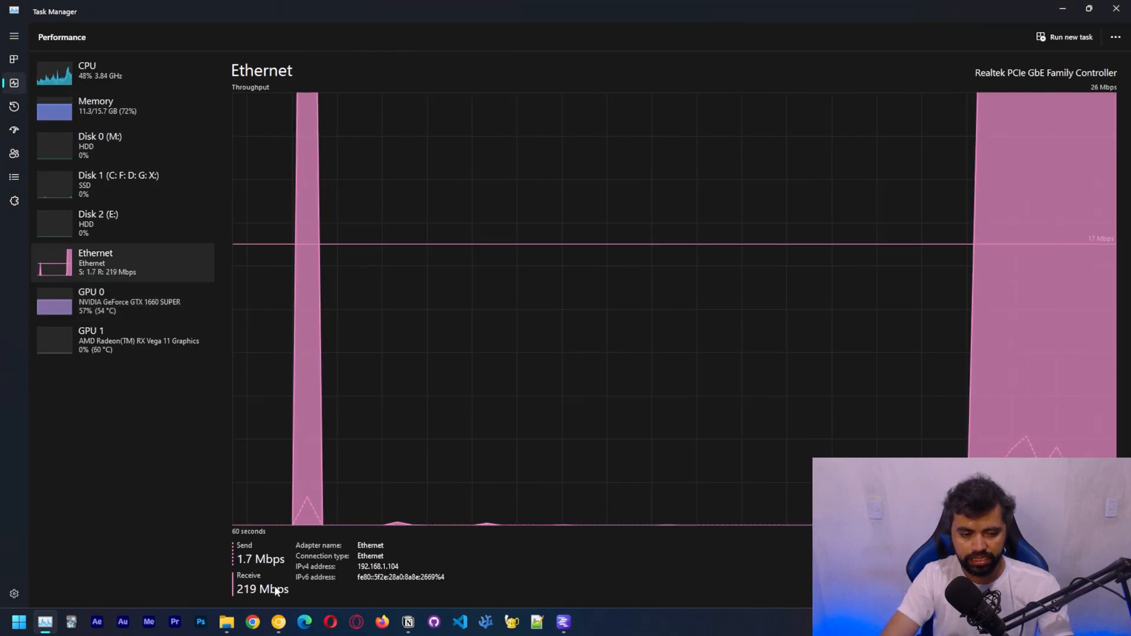
pyautogui.click(562, 622)
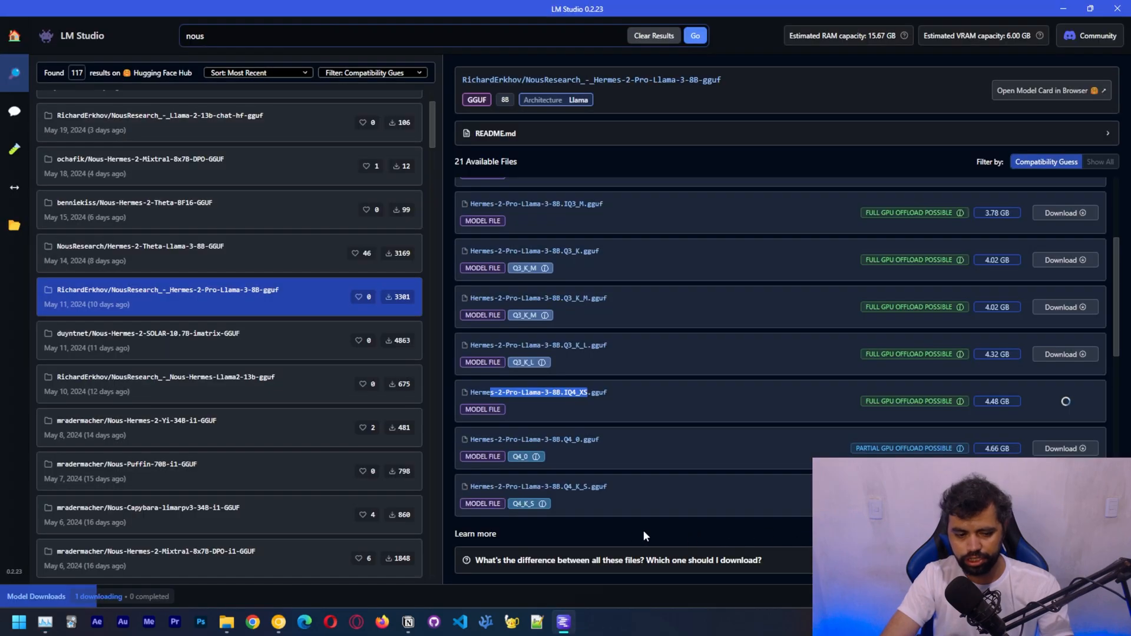
pyautogui.moveTo(13, 149)
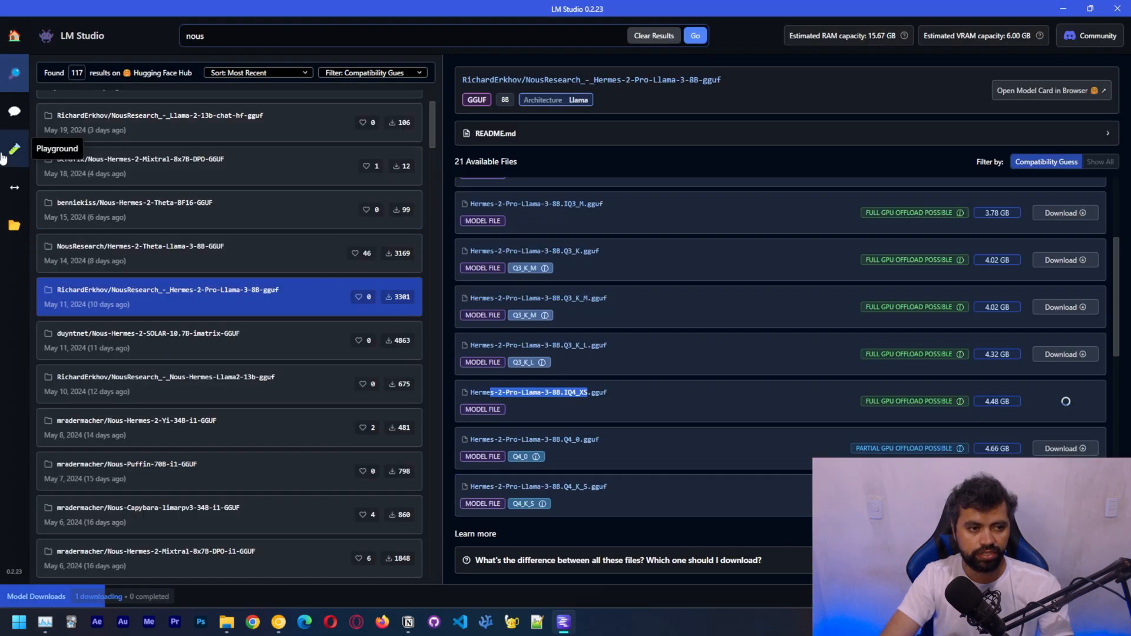
# Visit the Playground and My Models pages, ending on Local Server at port 1234
pyautogui.click(15, 148)
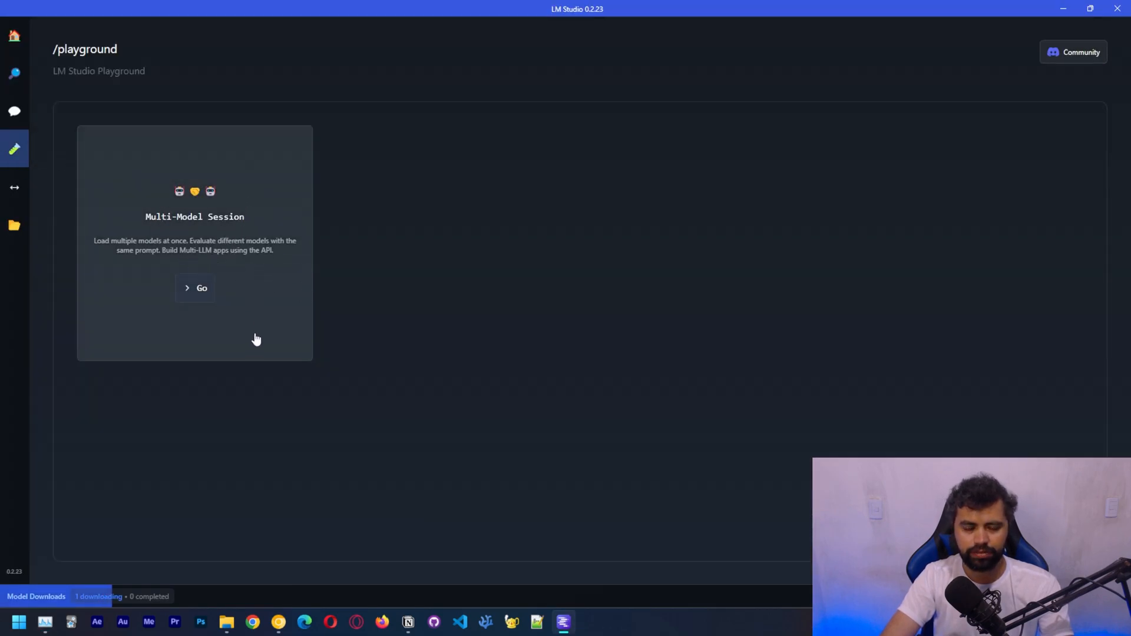
pyautogui.moveTo(253, 277)
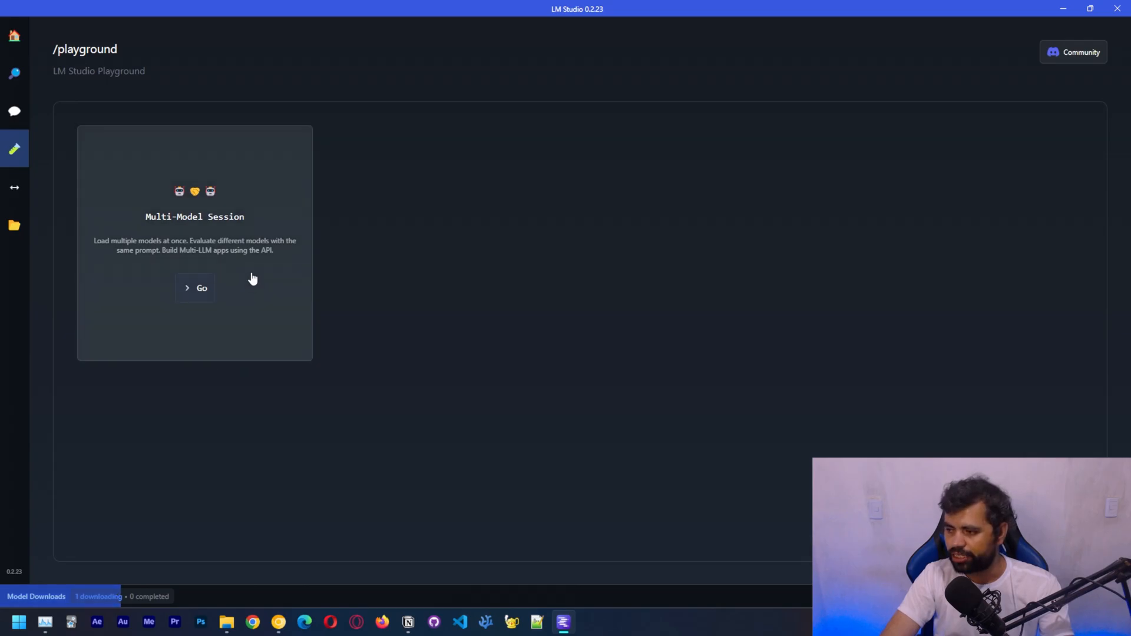
pyautogui.click(14, 225)
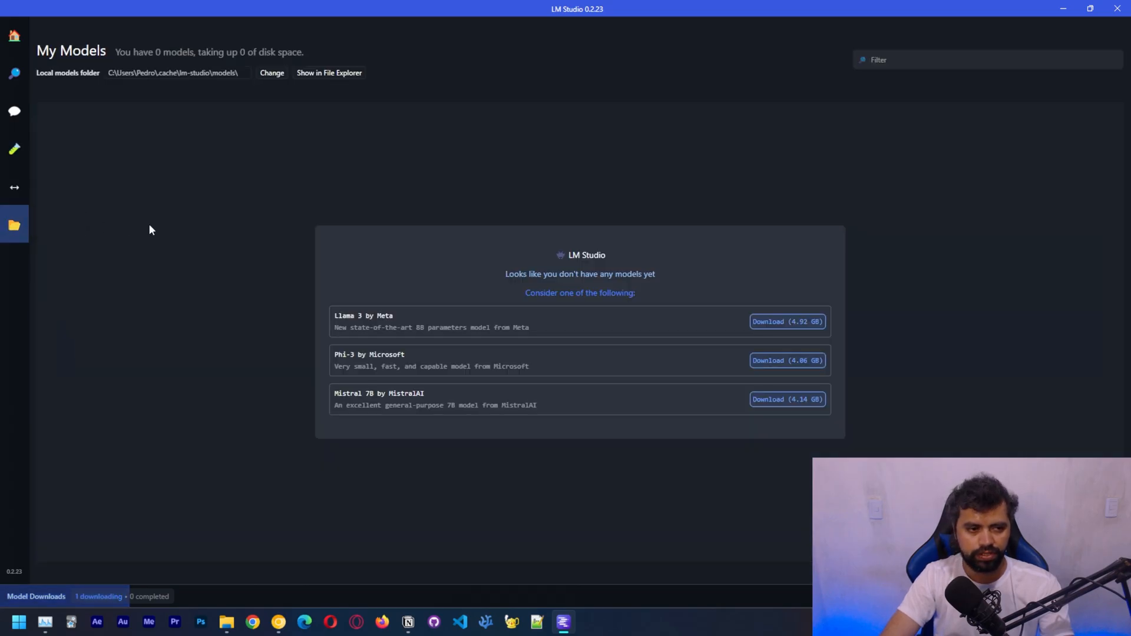
pyautogui.click(14, 188)
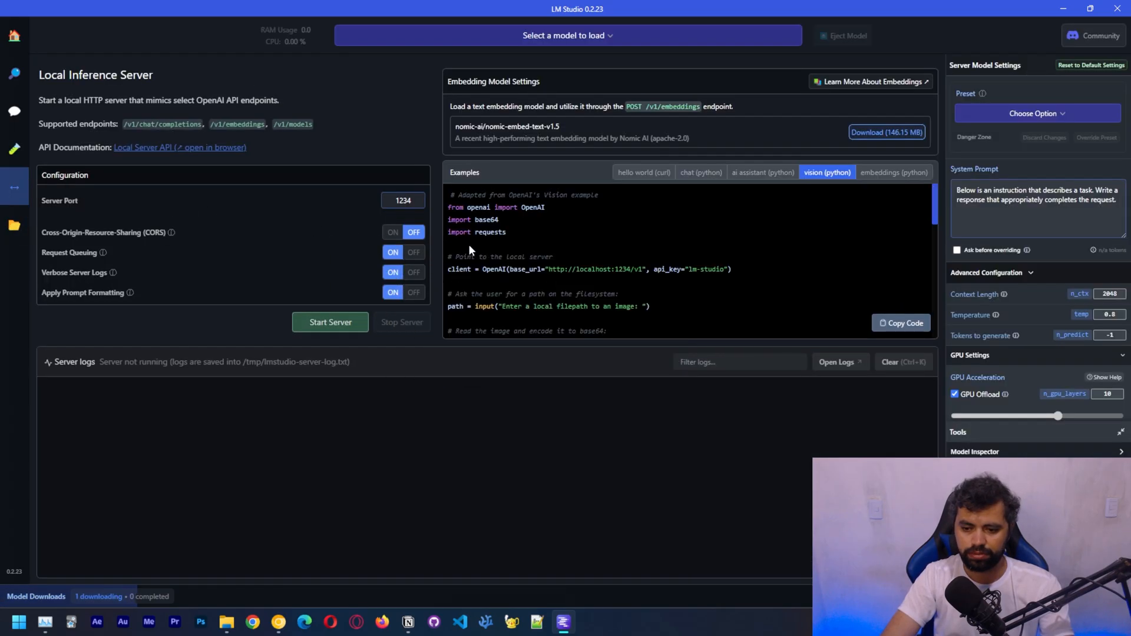
pyautogui.moveTo(428, 275)
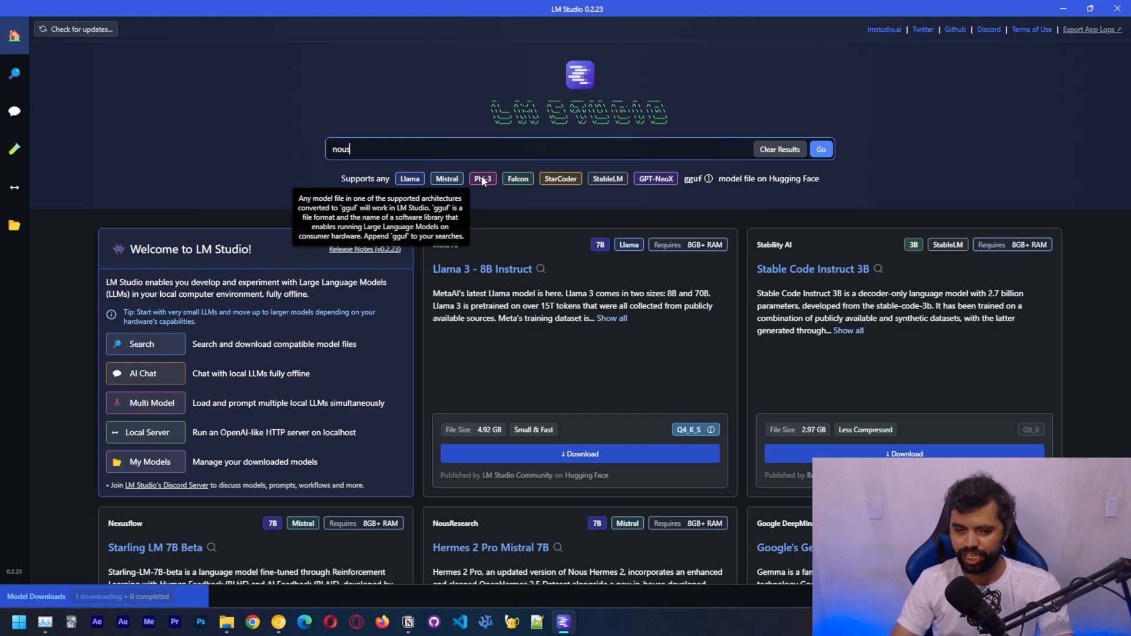
pyautogui.moveTo(404, 204)
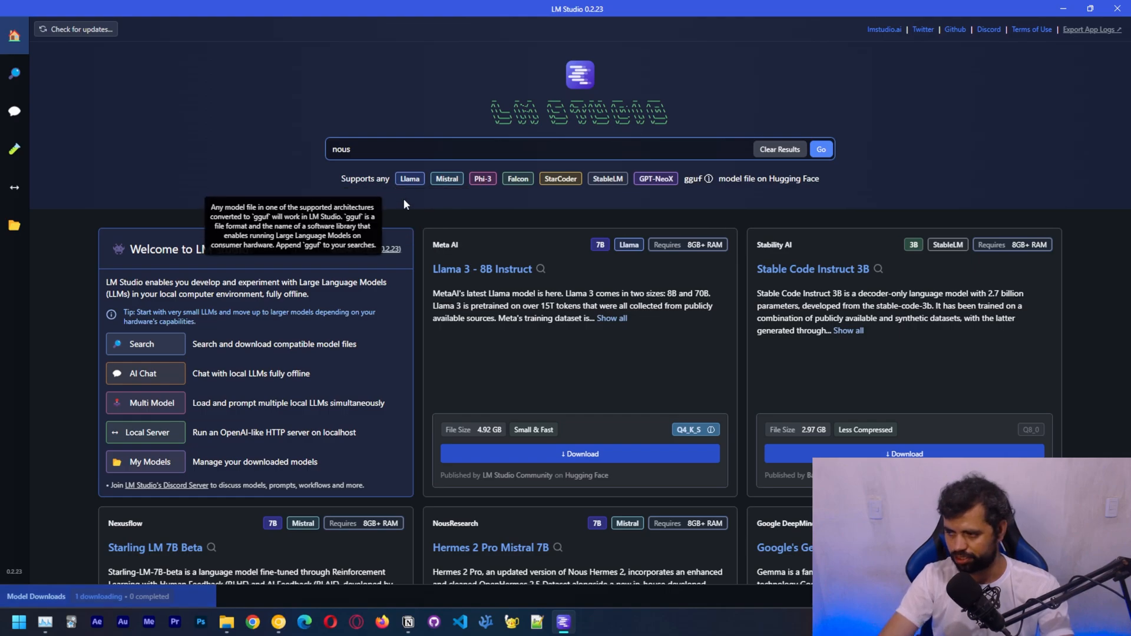
pyautogui.click(45, 622)
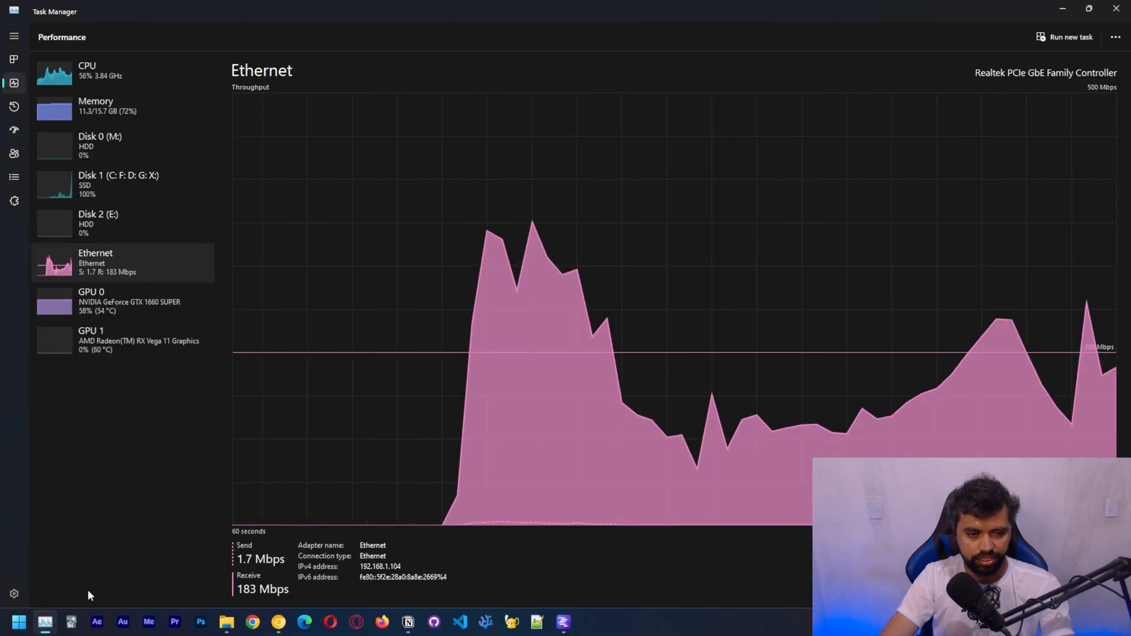
pyautogui.moveTo(393, 500)
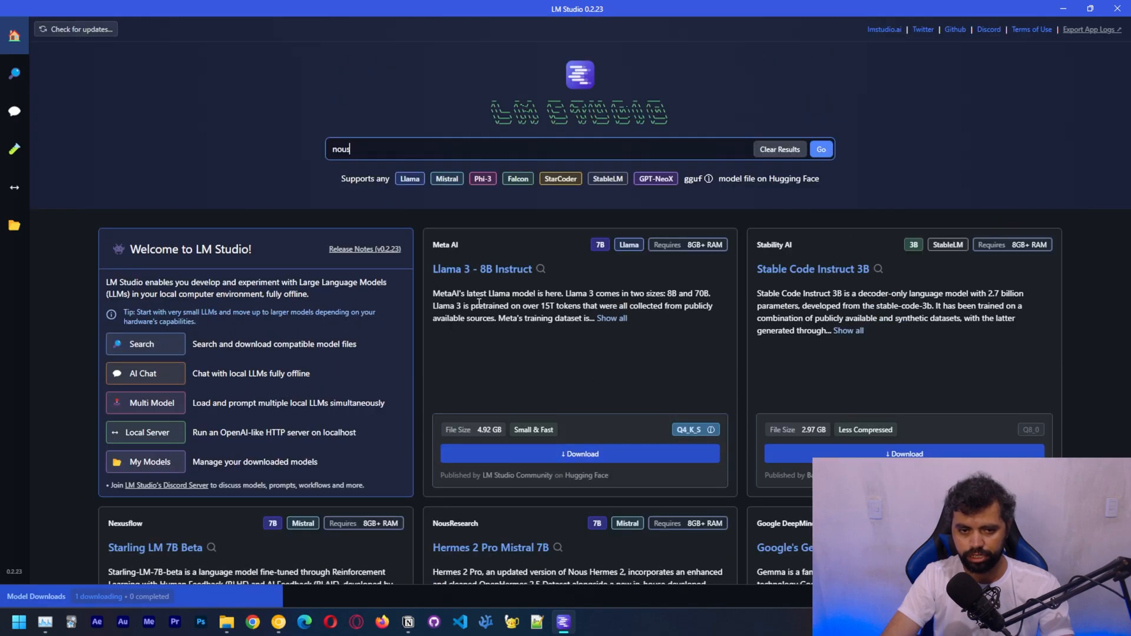
pyautogui.moveTo(650, 347)
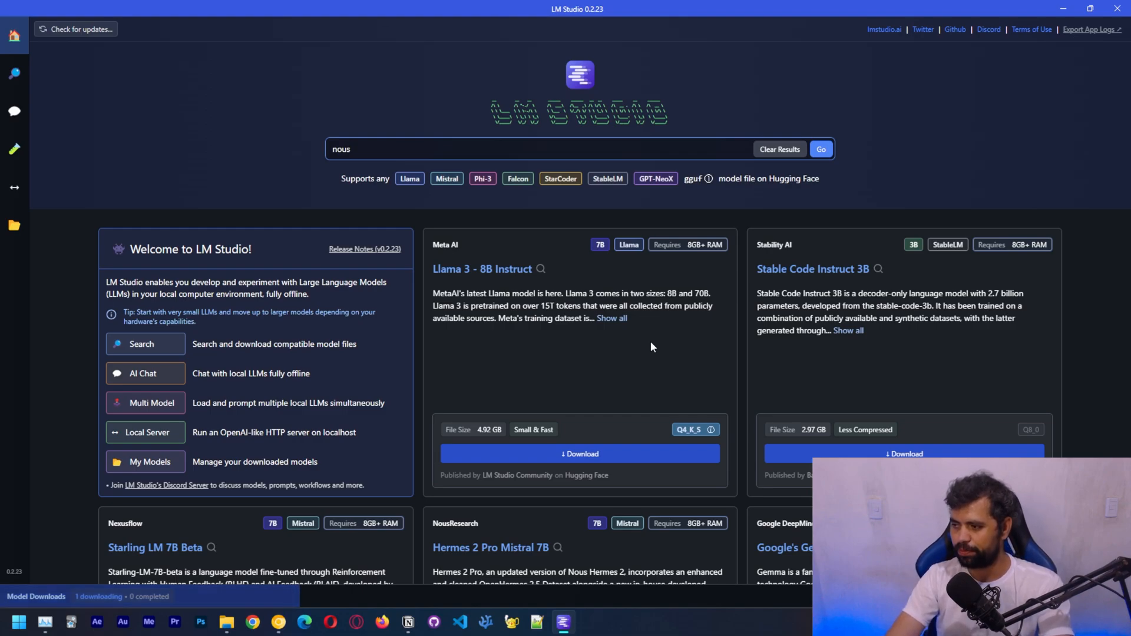
pyautogui.moveTo(672, 329)
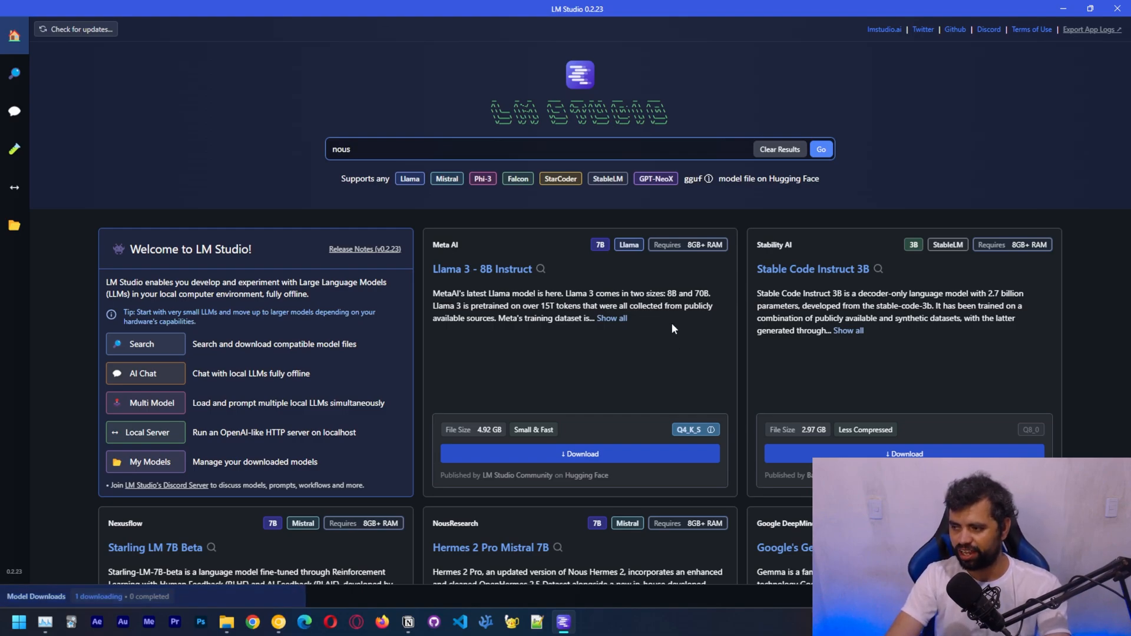
pyautogui.scroll(-3)
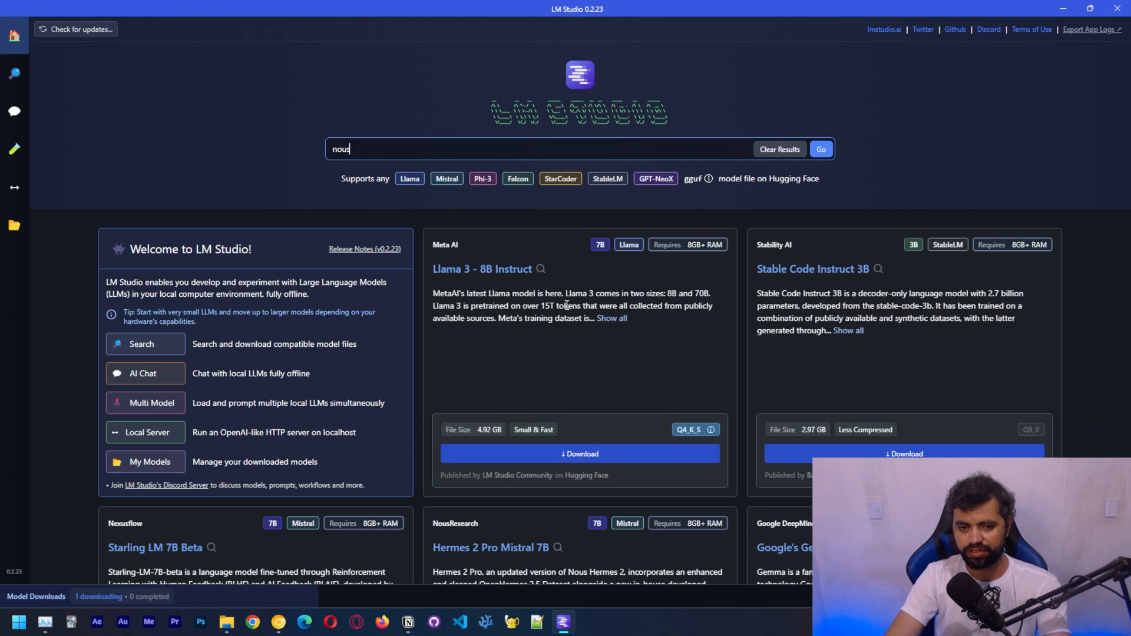
pyautogui.scroll(-3)
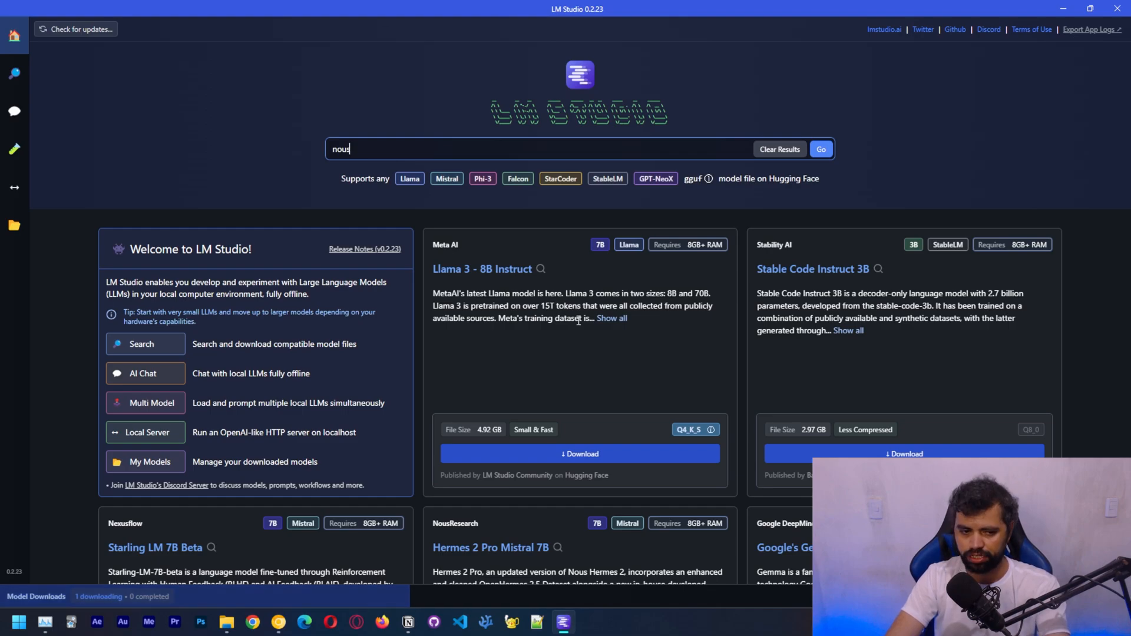
pyautogui.moveTo(14, 74)
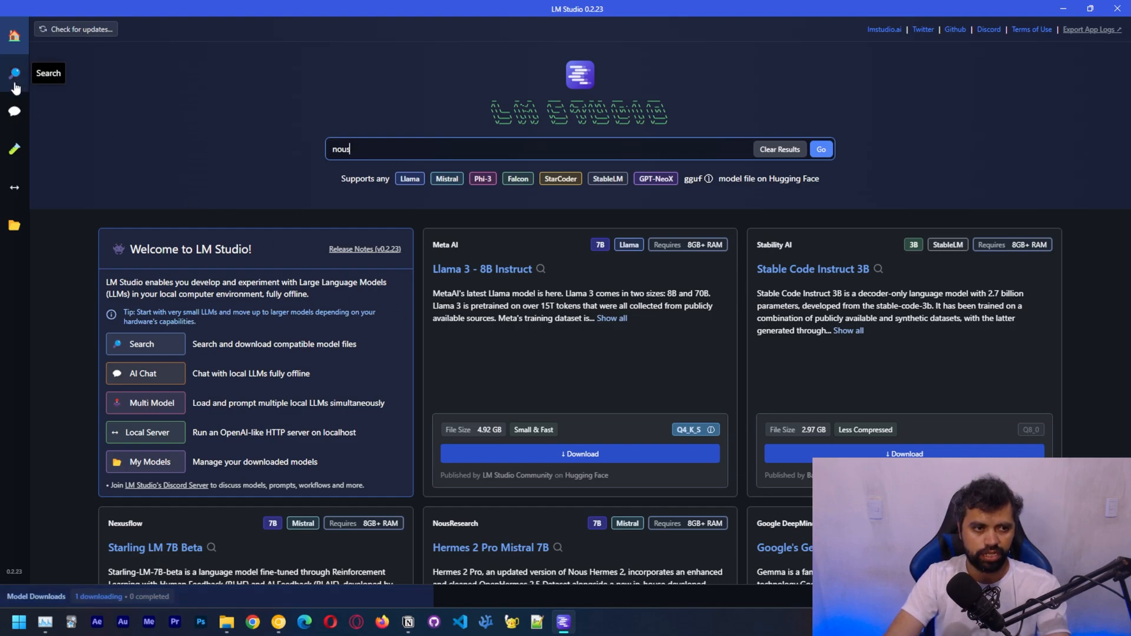
# Return to the model search results, type 'lmstudio', and scroll through the results
pyautogui.click(820, 149)
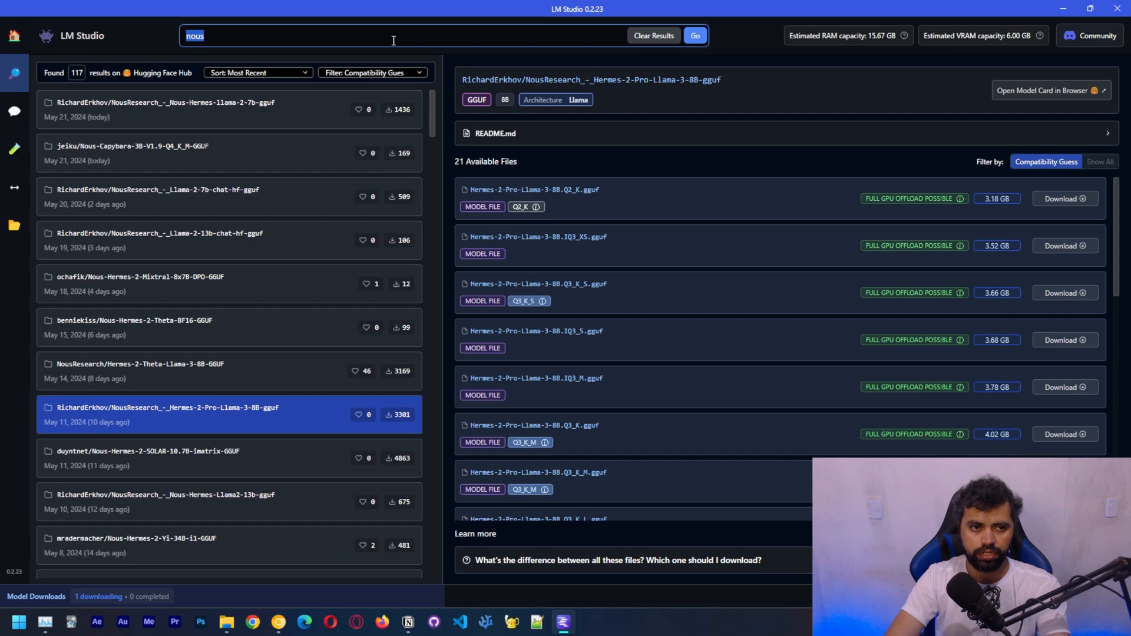
pyautogui.write('lmst')
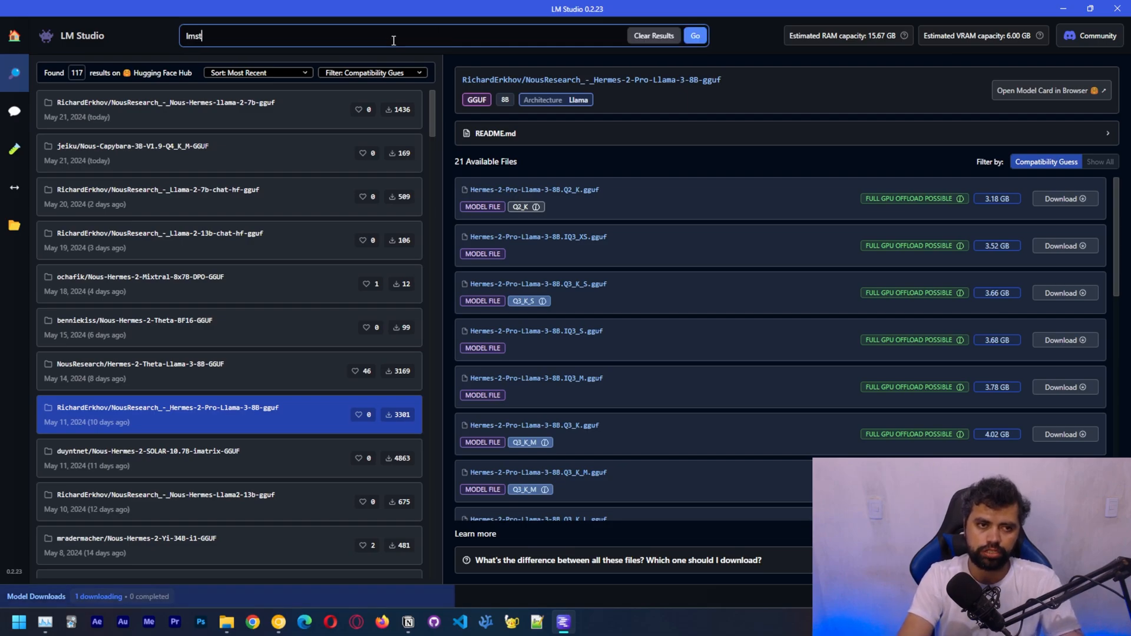
pyautogui.write('udio')
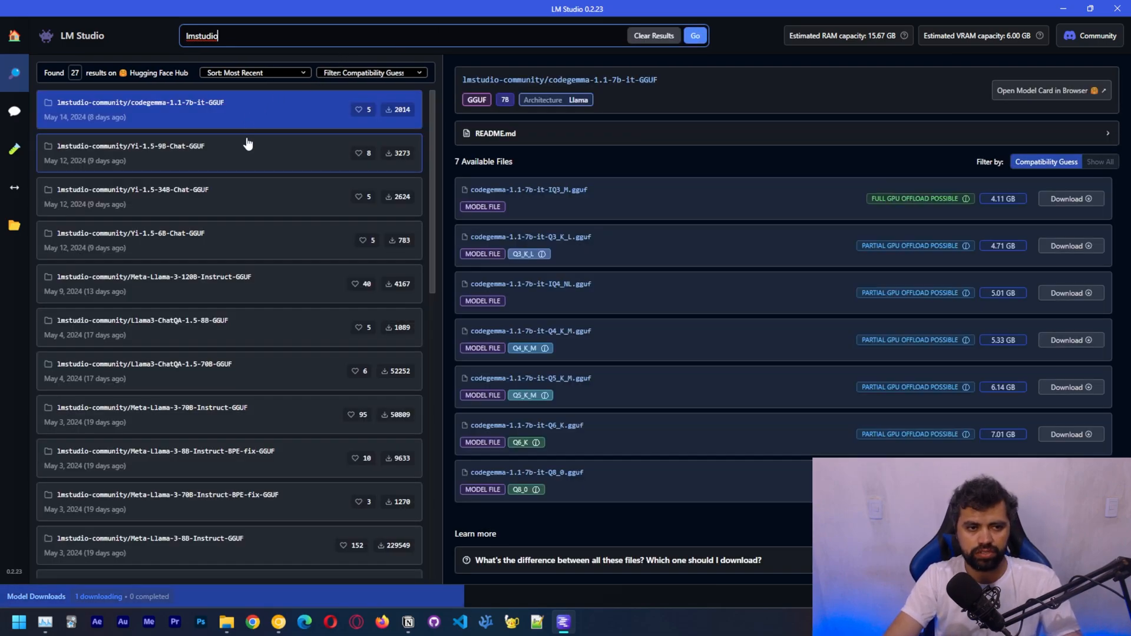
pyautogui.moveTo(316, 186)
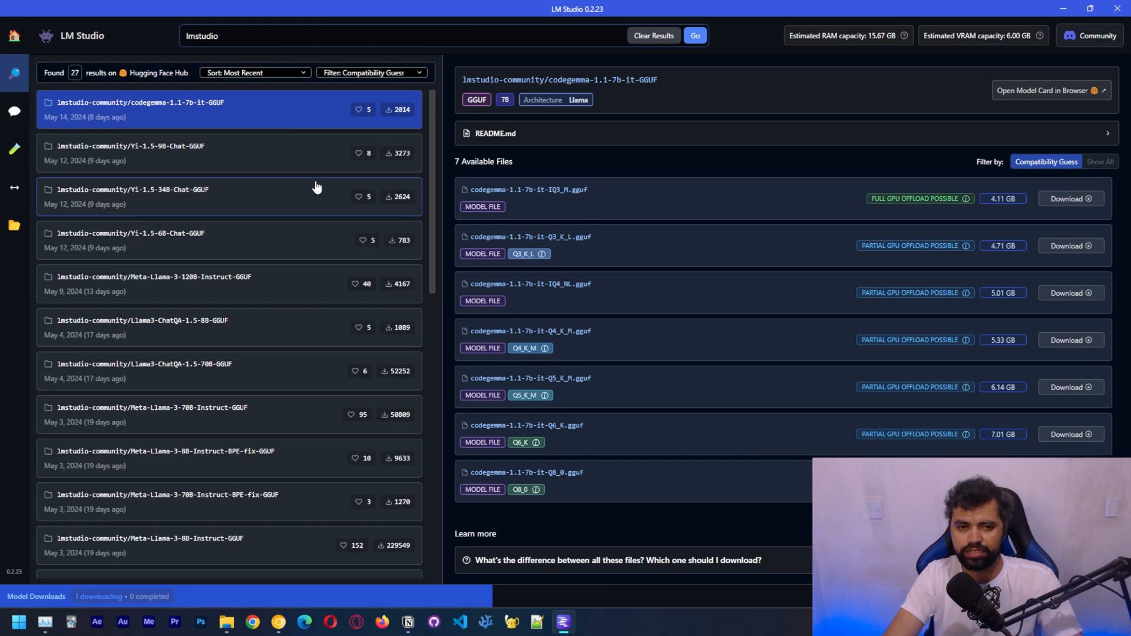
pyautogui.scroll(-3)
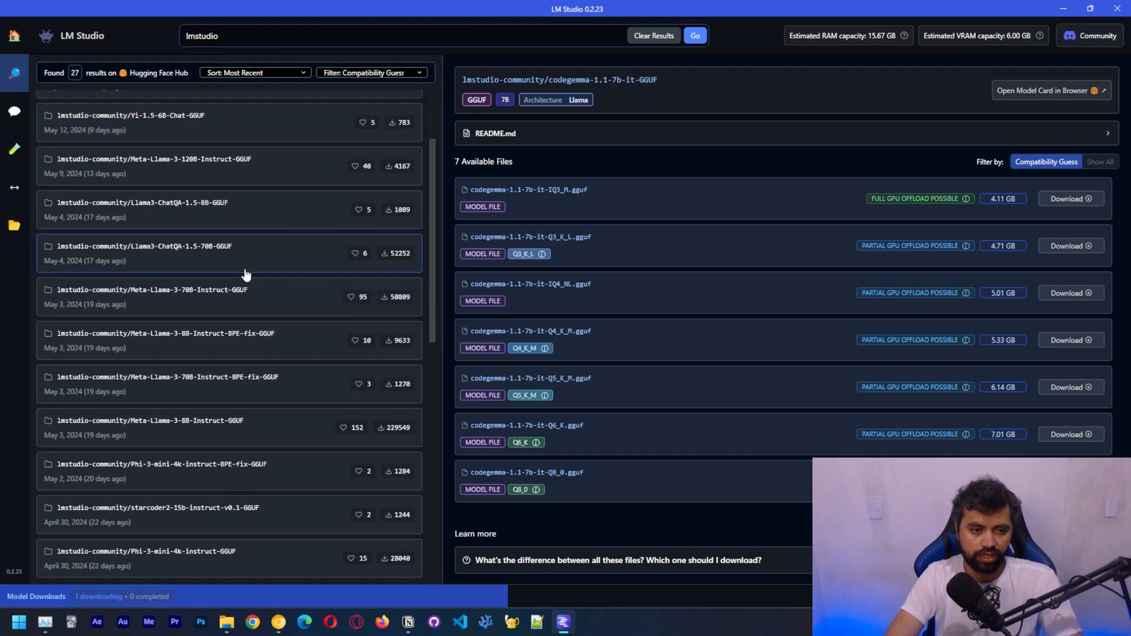
# Browse Llama3-ChatQA-1.5-70B and Meta-Llama-3-70B-Instruct files, then collapse the quantization explanation
pyautogui.click(143, 247)
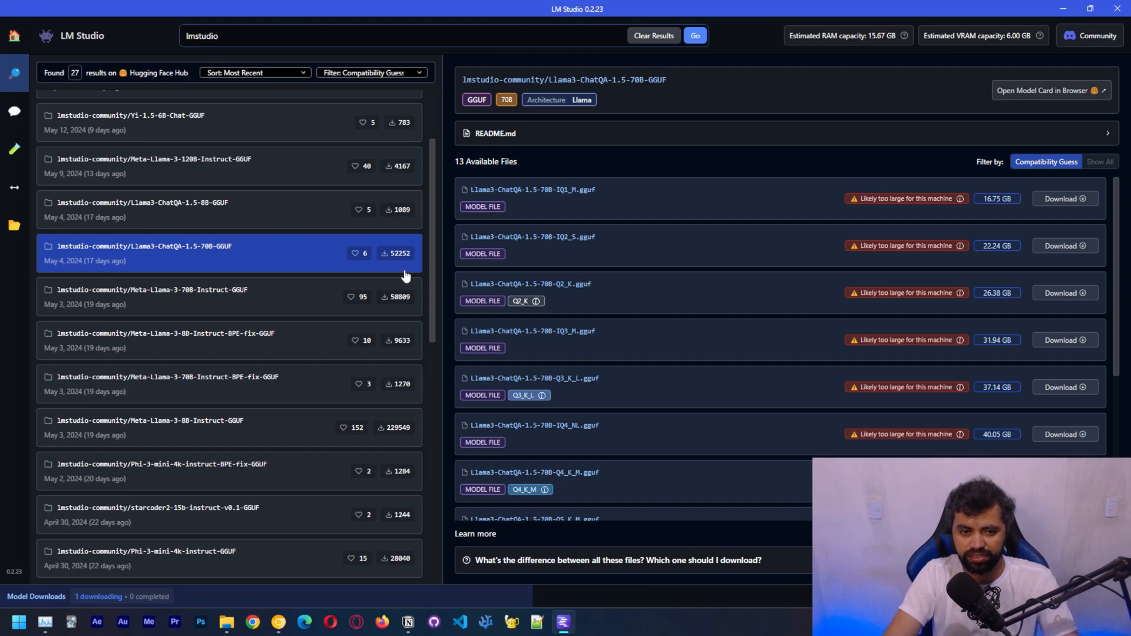
pyautogui.click(151, 296)
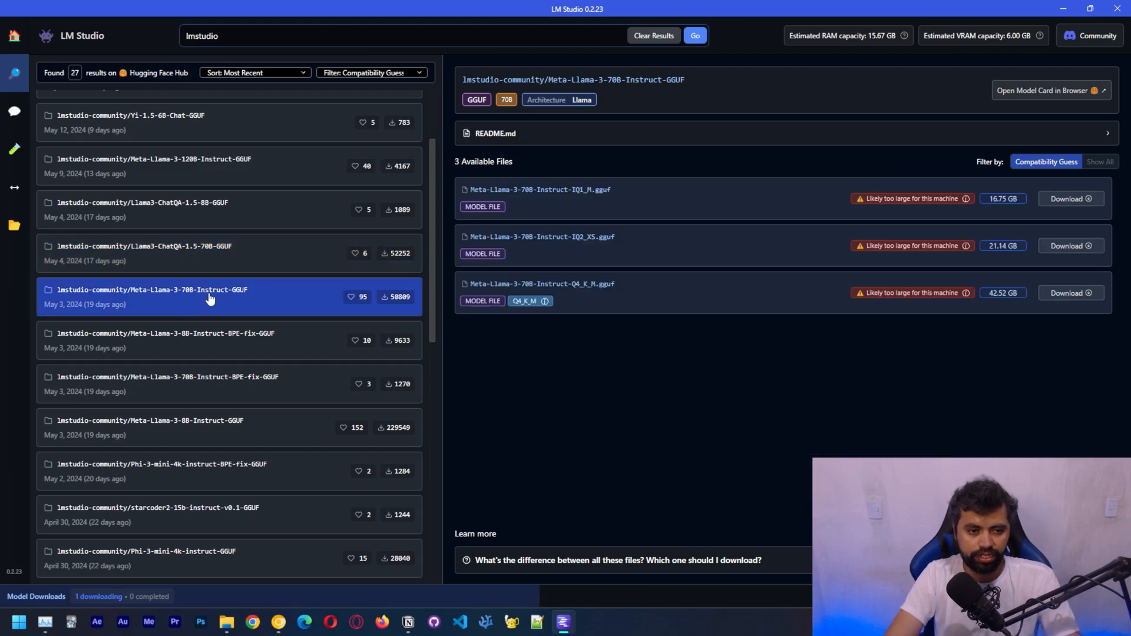
pyautogui.moveTo(375, 303)
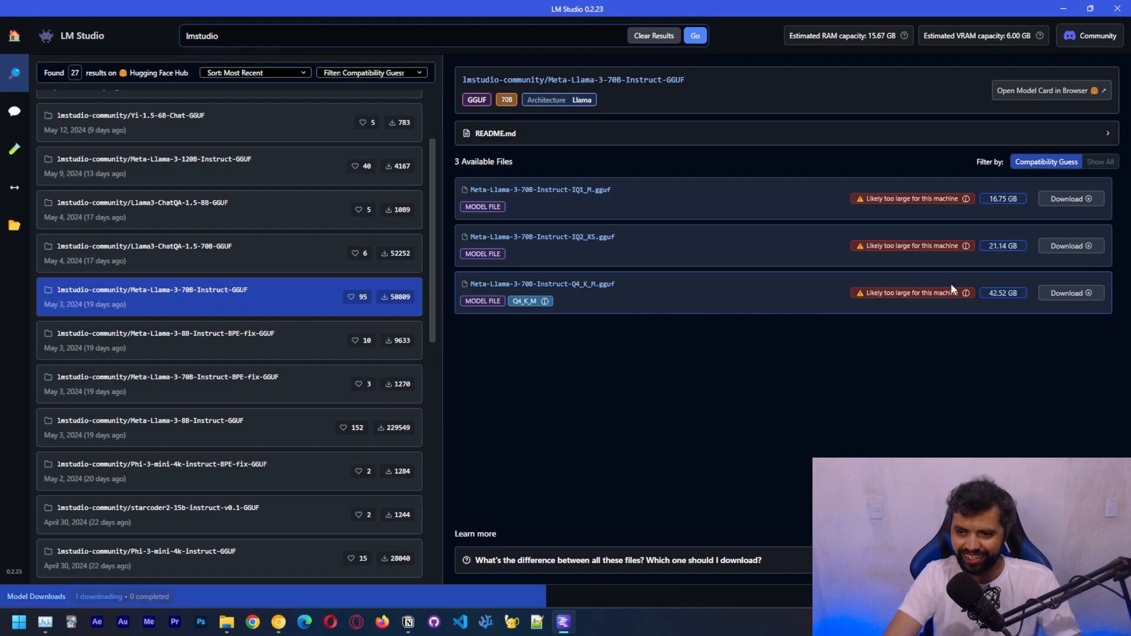
pyautogui.moveTo(1009, 202)
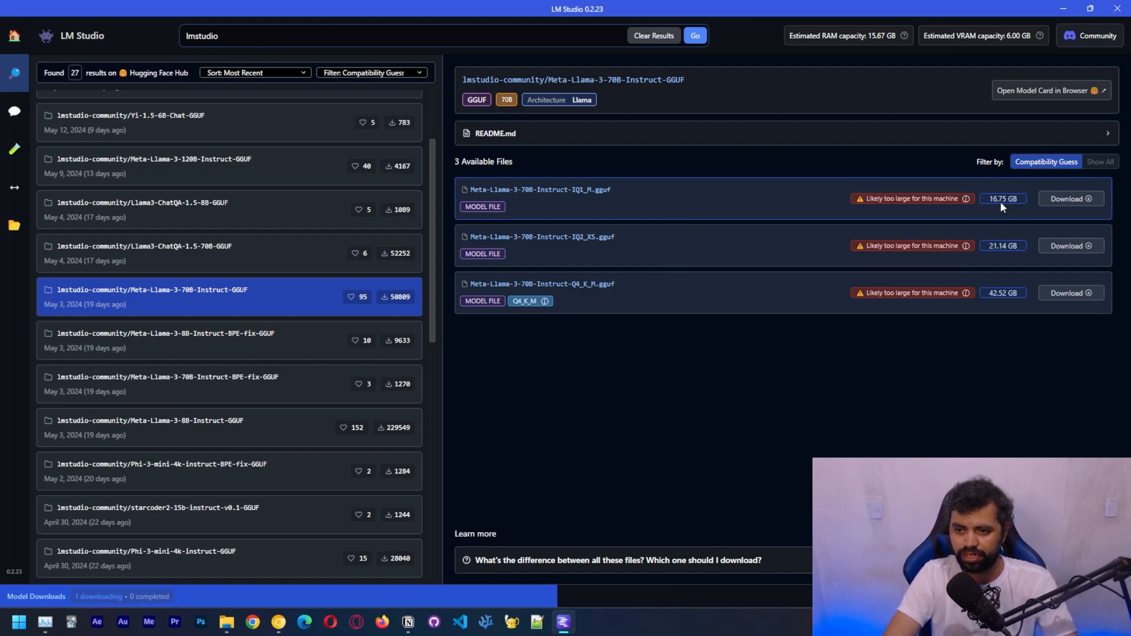
pyautogui.moveTo(517, 295)
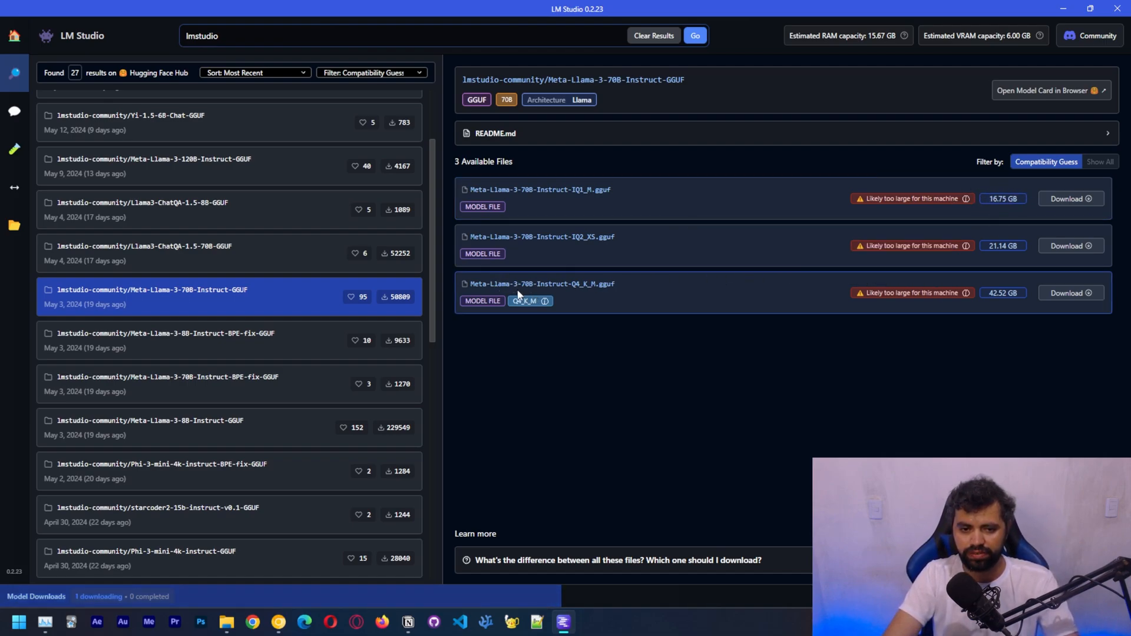
pyautogui.moveTo(614, 281)
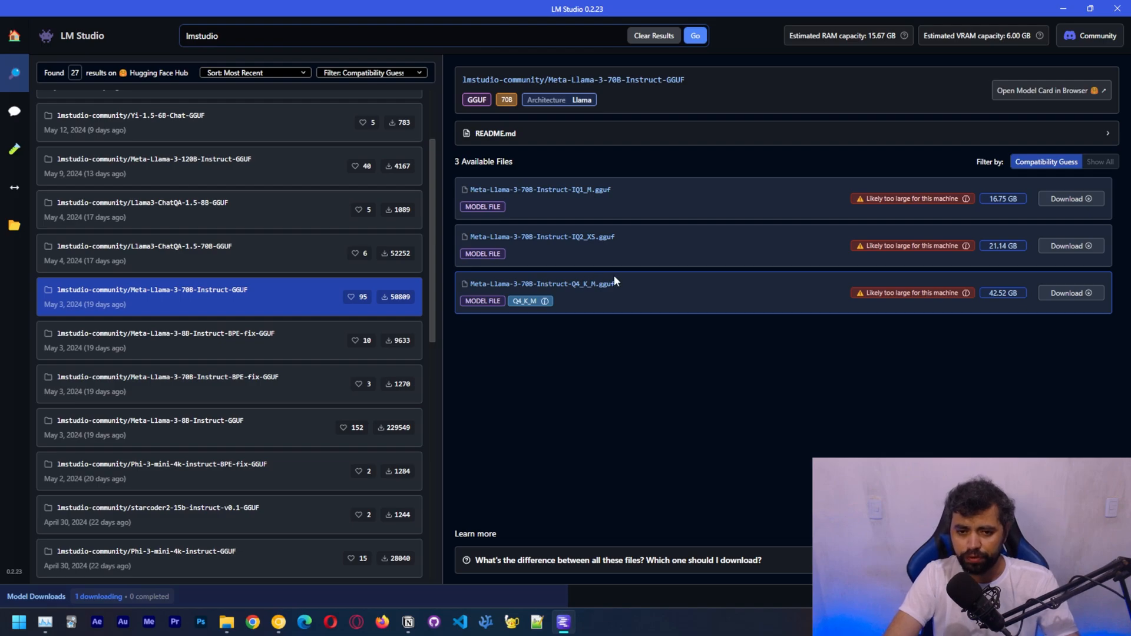
pyautogui.moveTo(1009, 301)
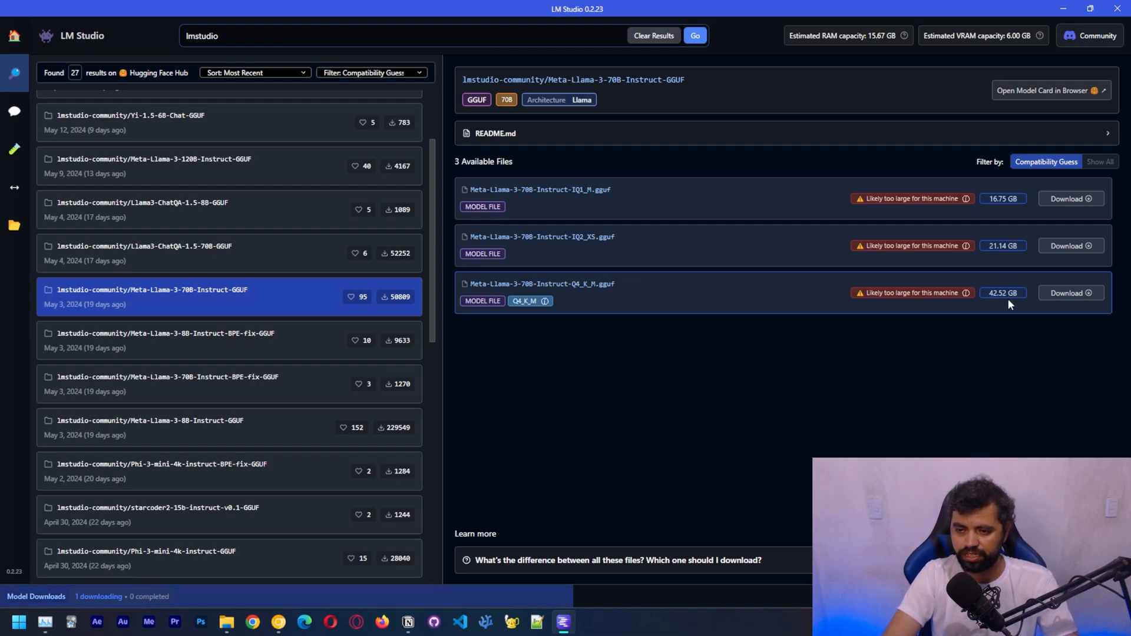
pyautogui.moveTo(1001, 303)
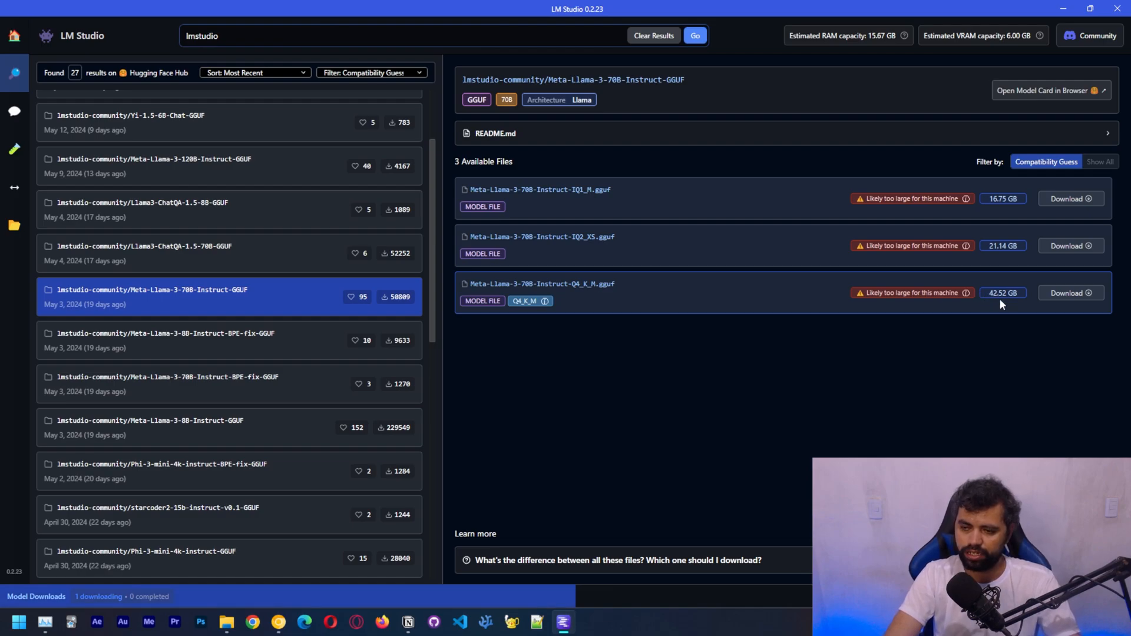
pyautogui.moveTo(1070, 292)
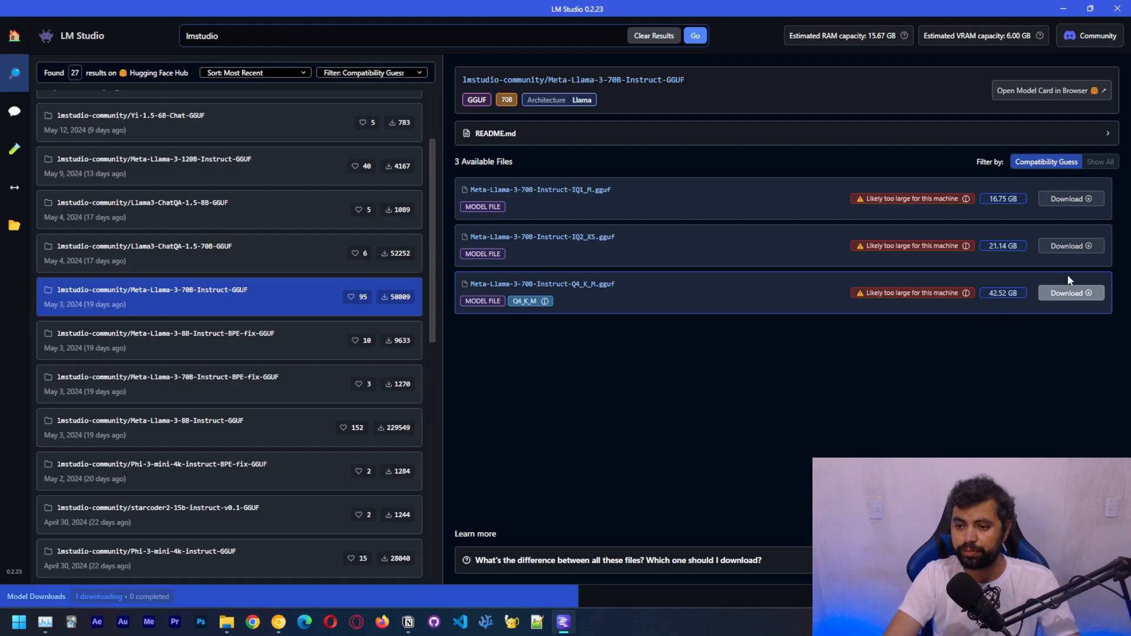
pyautogui.moveTo(1064, 328)
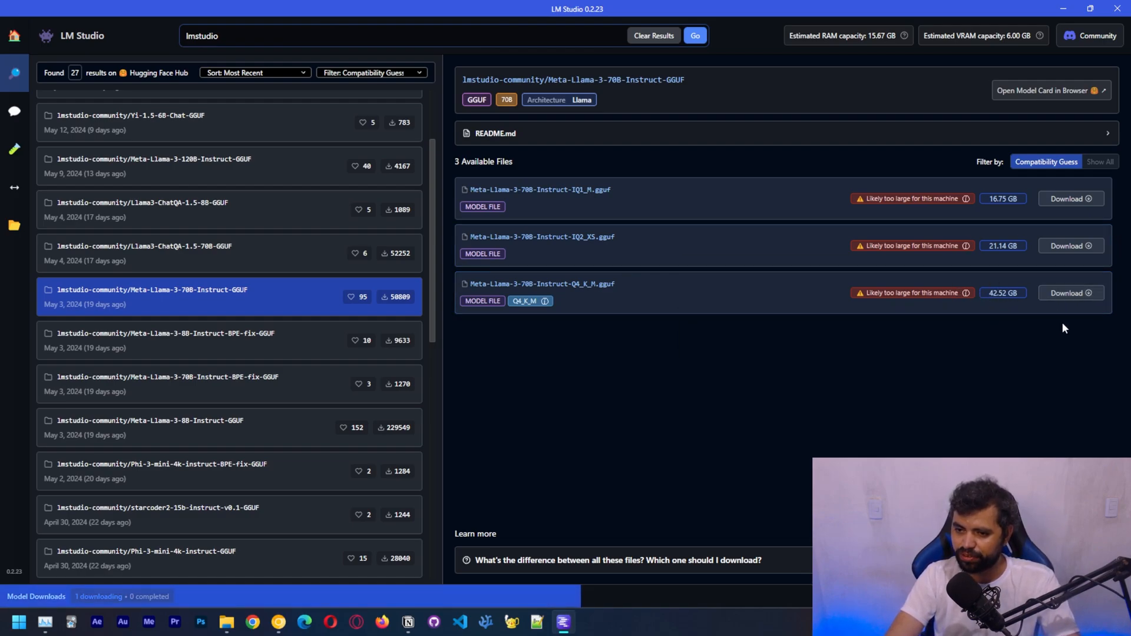
pyautogui.moveTo(973, 302)
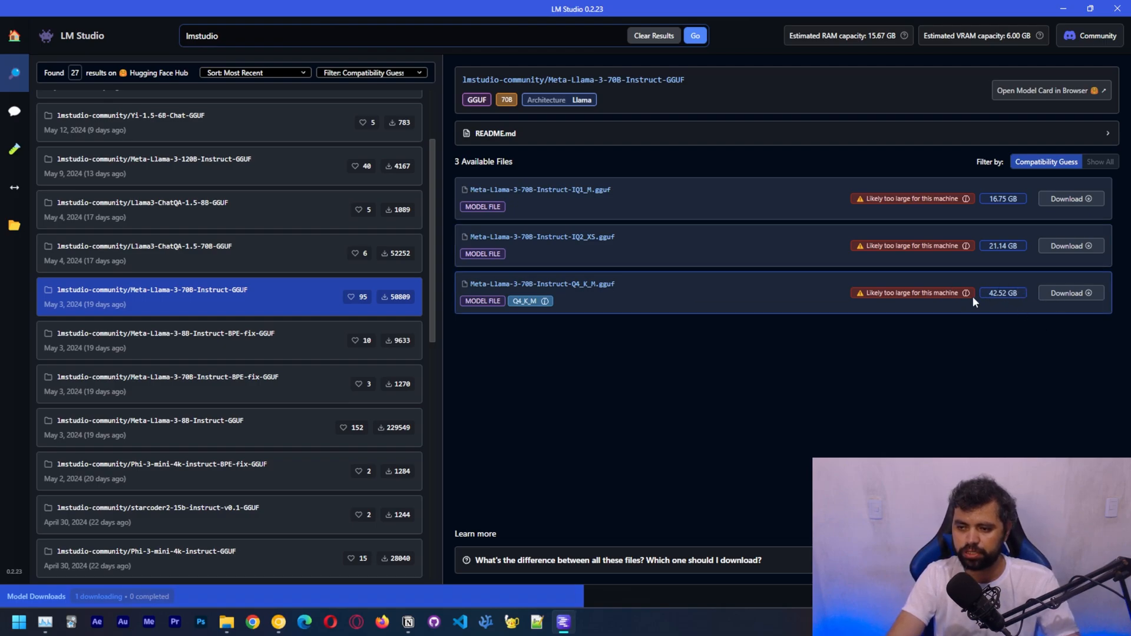
pyautogui.moveTo(1006, 296)
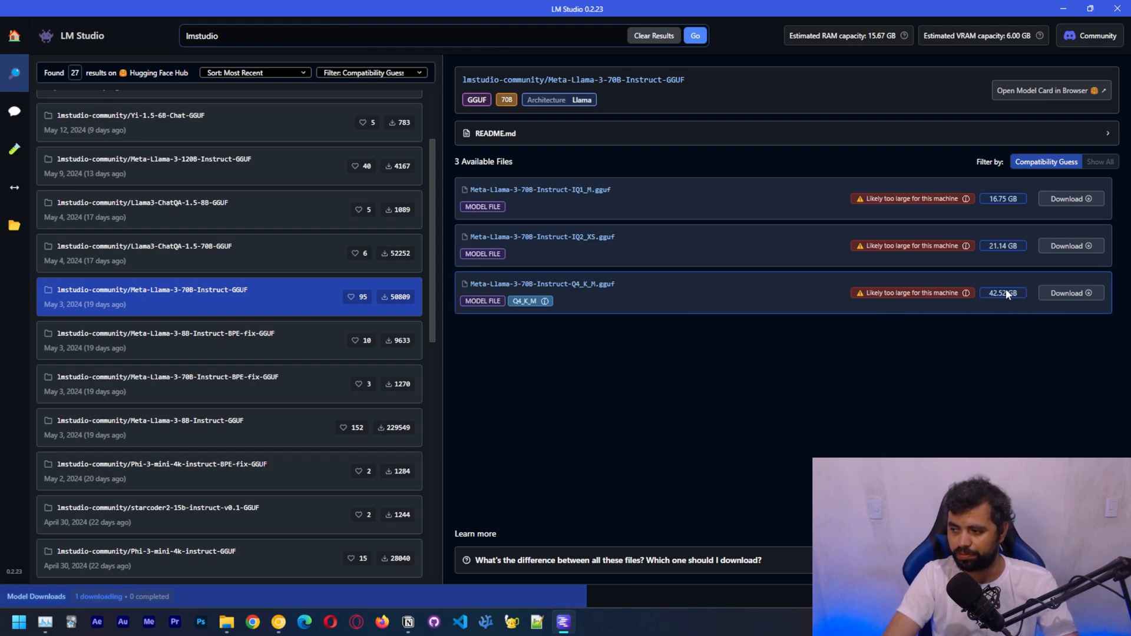
pyautogui.moveTo(509, 292)
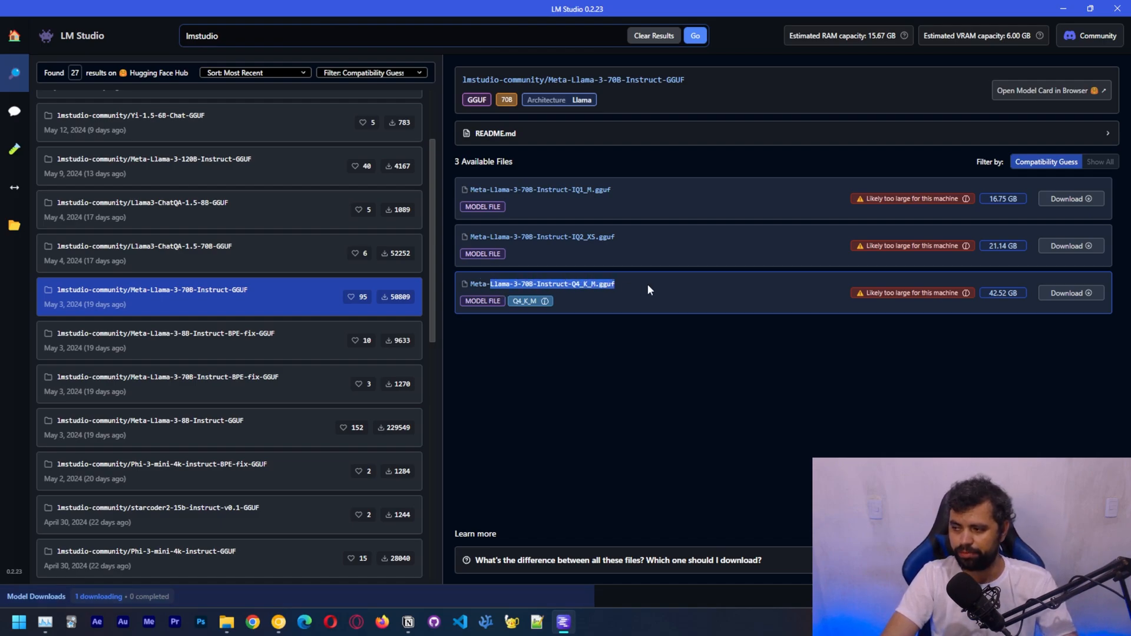
pyautogui.moveTo(662, 467)
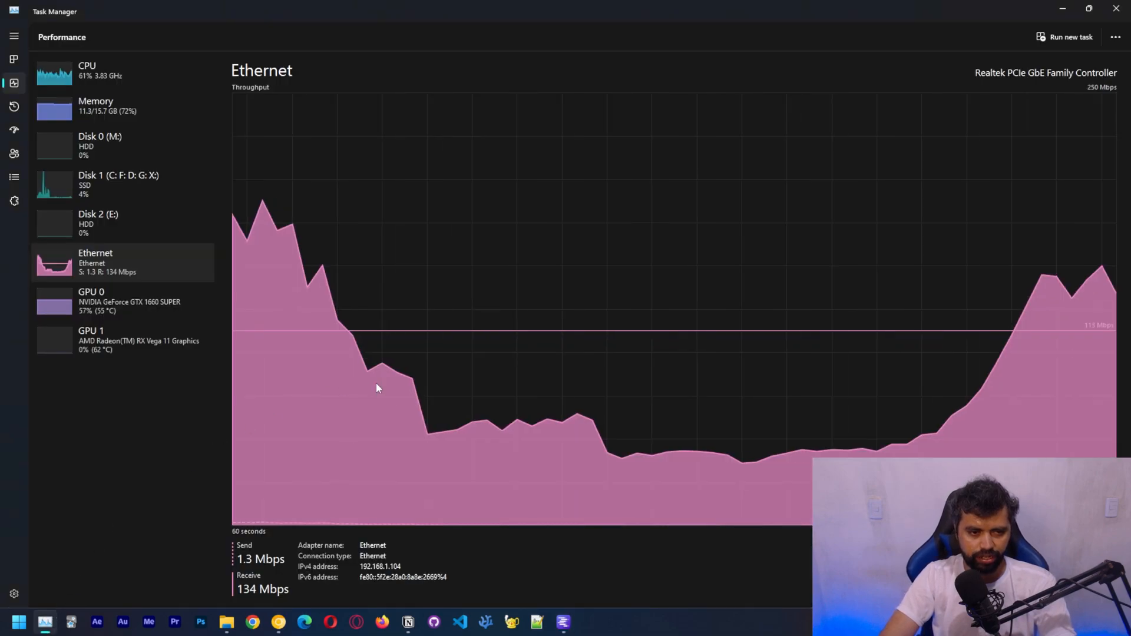
pyautogui.moveTo(470, 335)
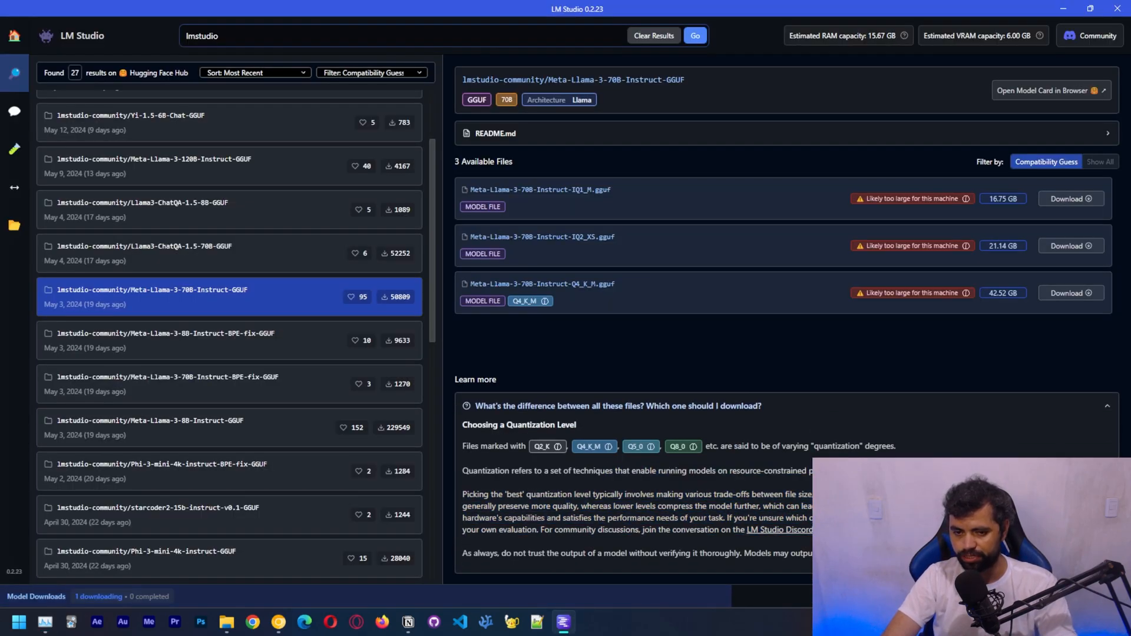
pyautogui.click(616, 405)
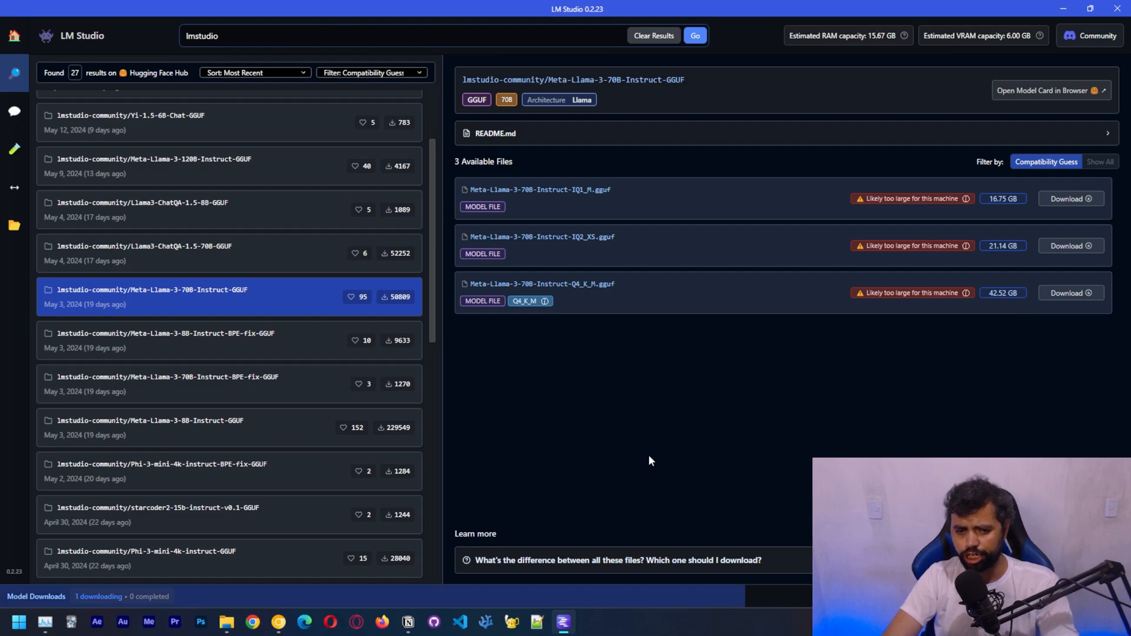
pyautogui.moveTo(543, 410)
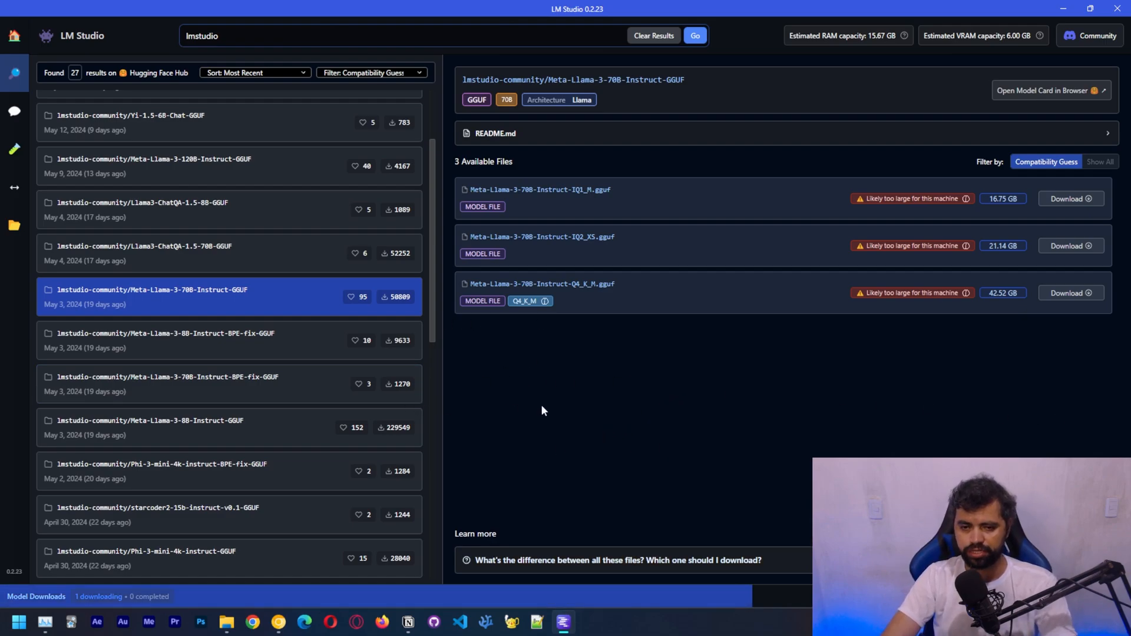
pyautogui.scroll(-3)
pyautogui.write('hermes 2')
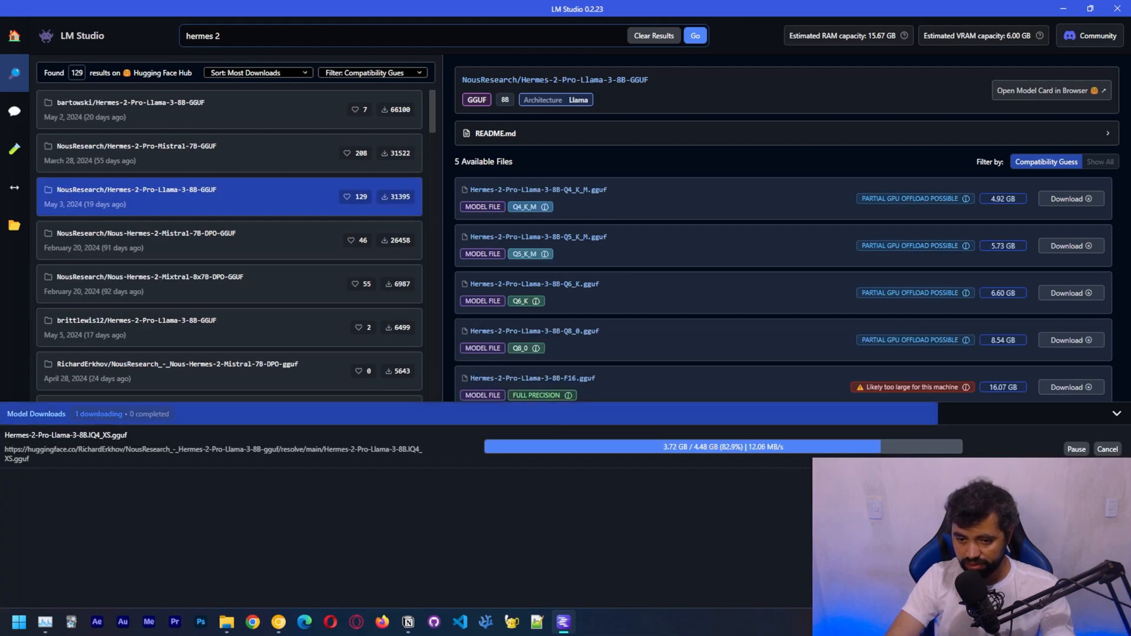
pyautogui.moveTo(769, 454)
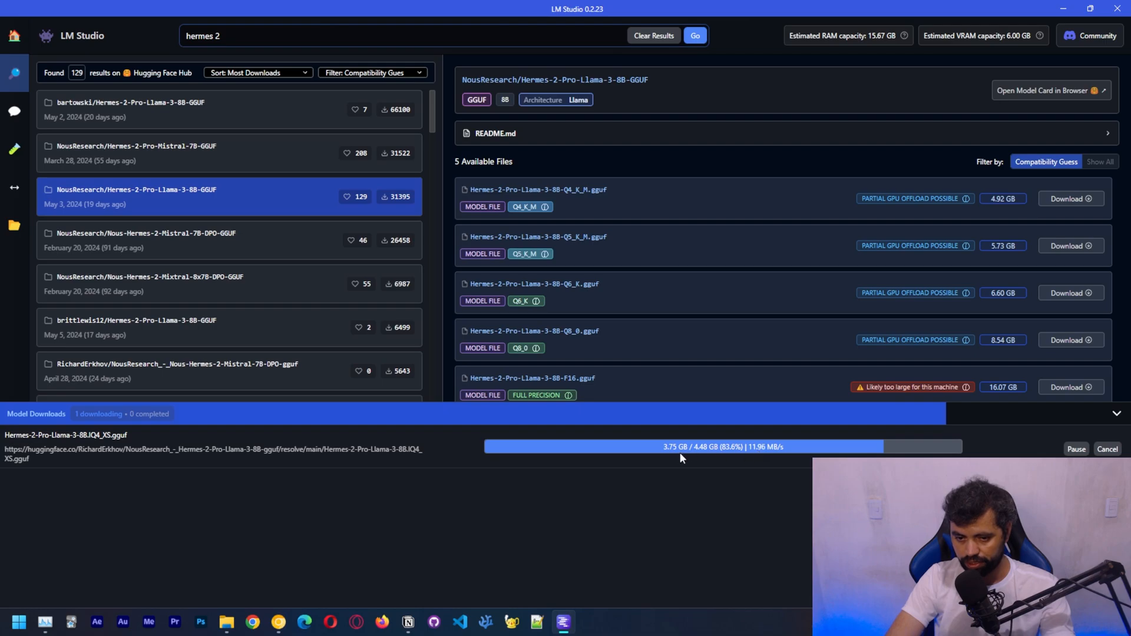
pyautogui.moveTo(733, 467)
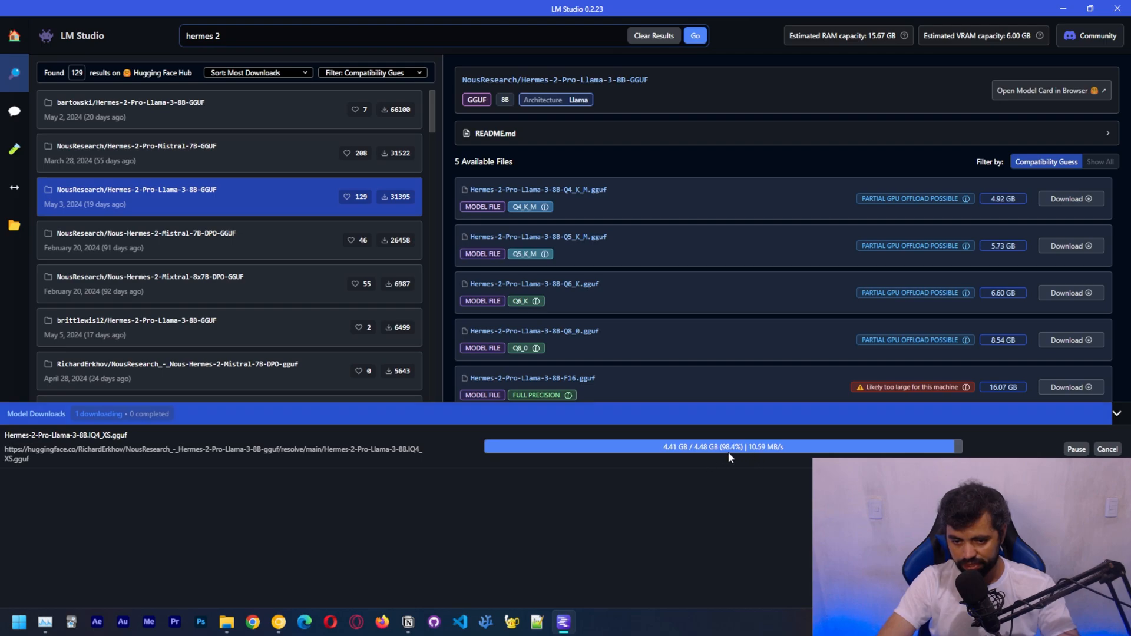
pyautogui.moveTo(732, 468)
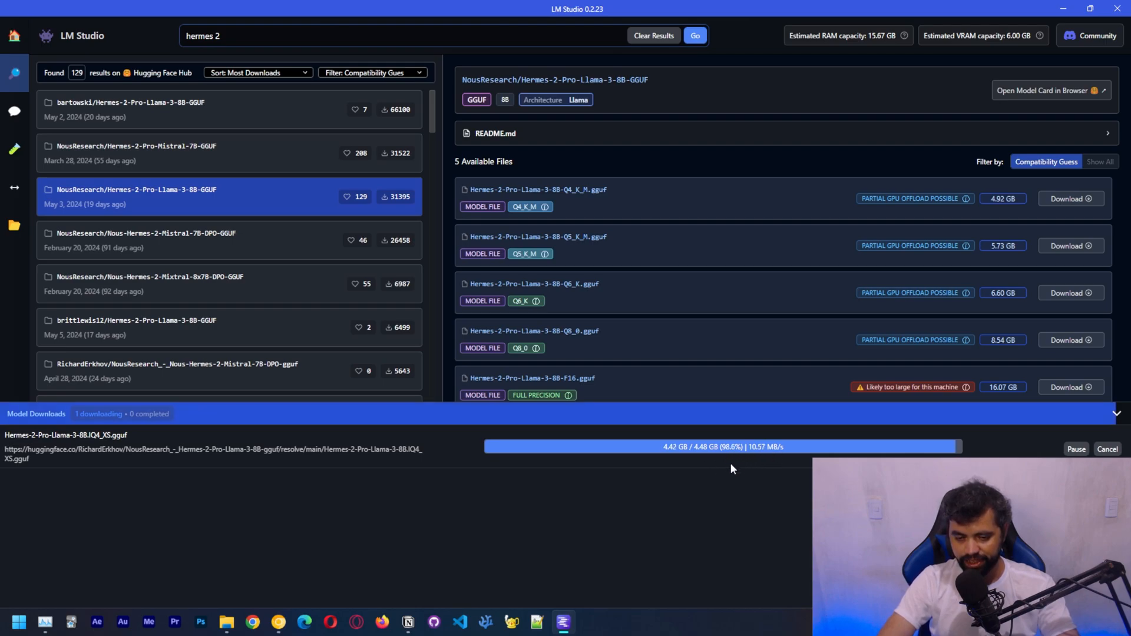
pyautogui.moveTo(743, 454)
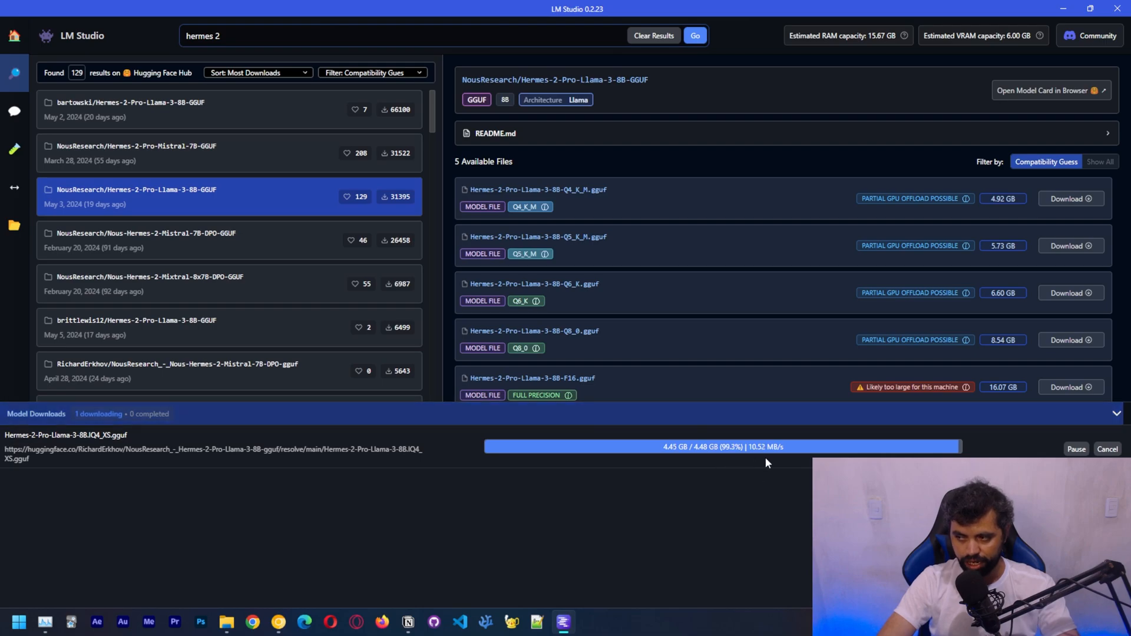
pyautogui.moveTo(739, 463)
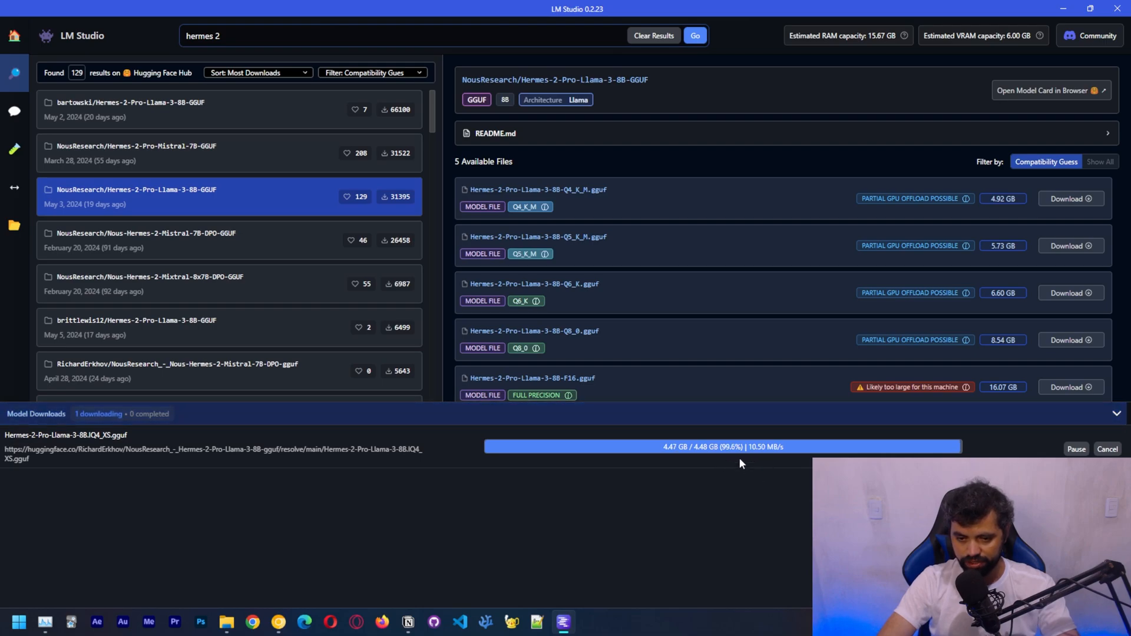
pyautogui.moveTo(726, 462)
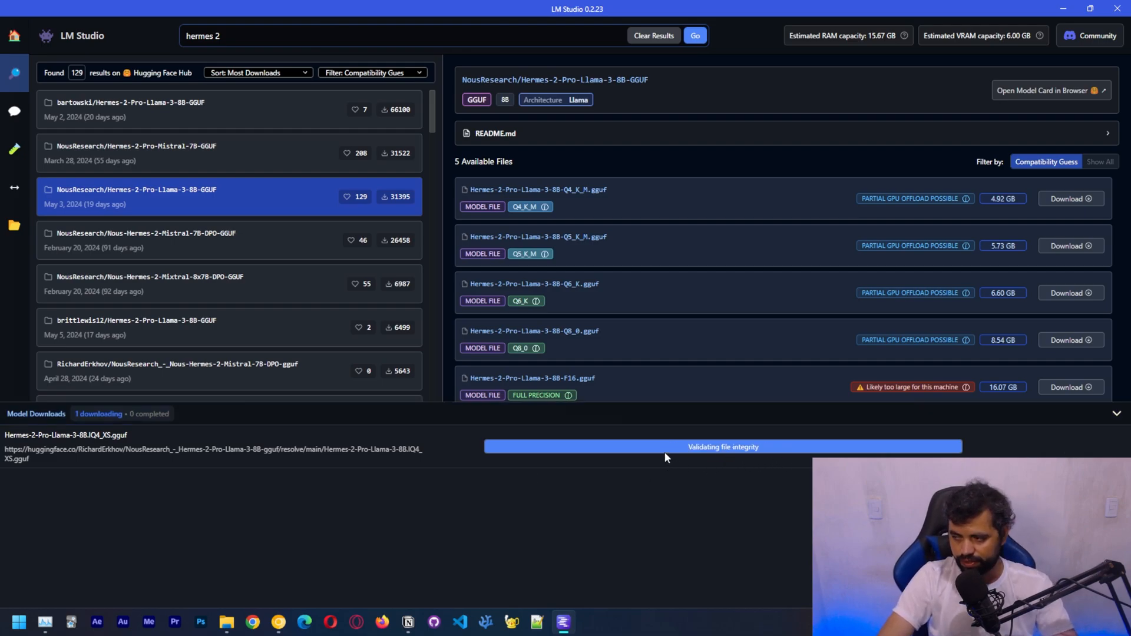
pyautogui.moveTo(640, 466)
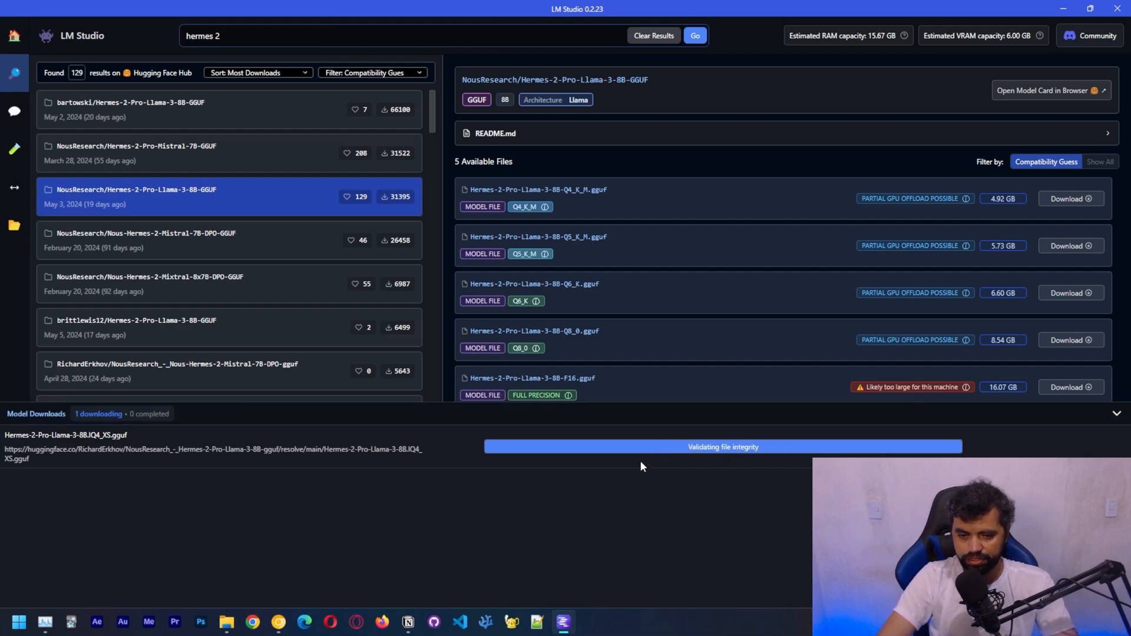
pyautogui.moveTo(713, 496)
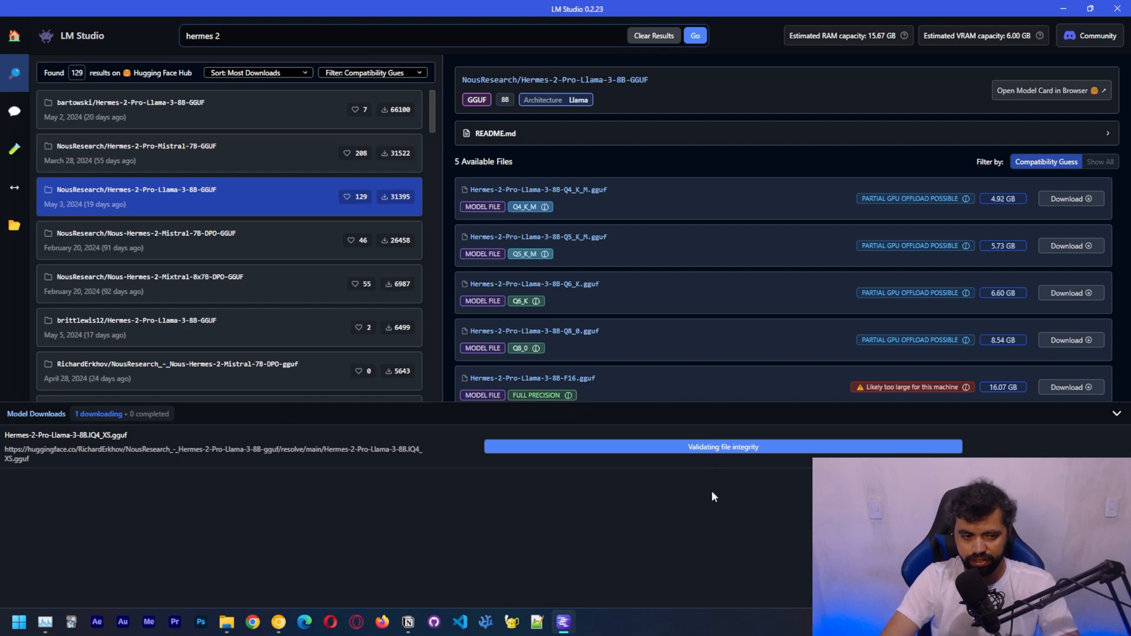
pyautogui.moveTo(699, 478)
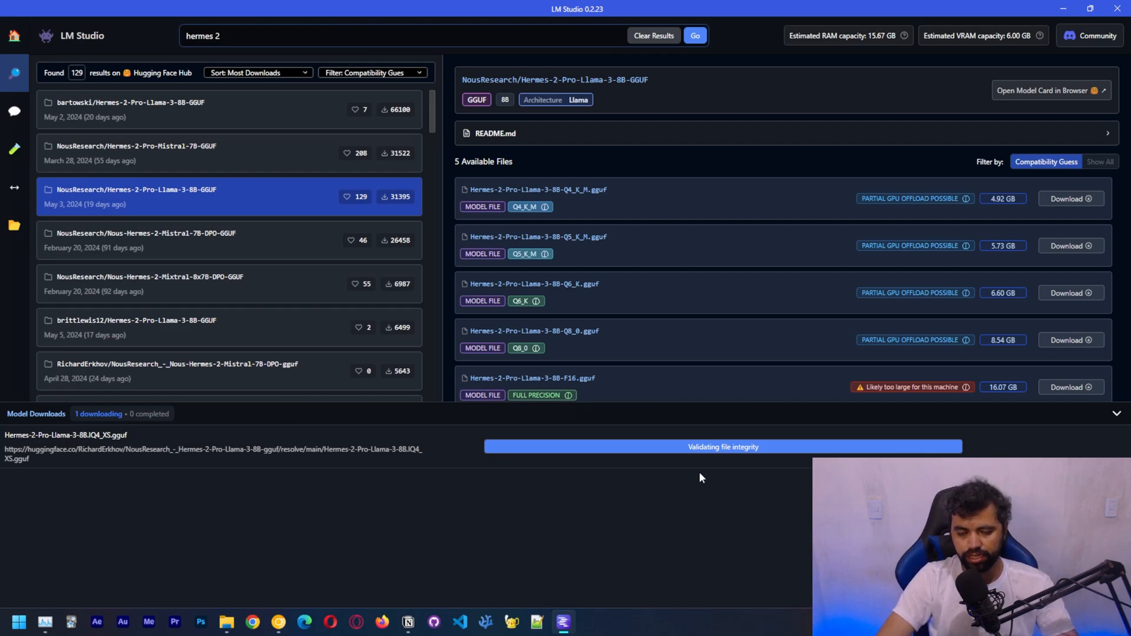
pyautogui.moveTo(749, 487)
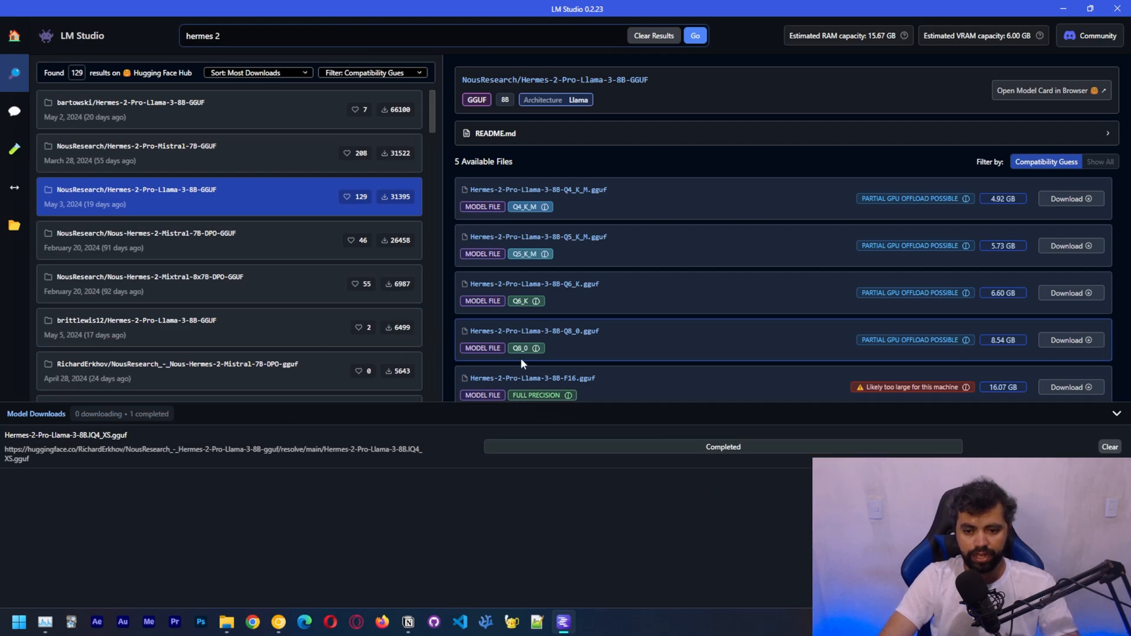
pyautogui.moveTo(911, 216)
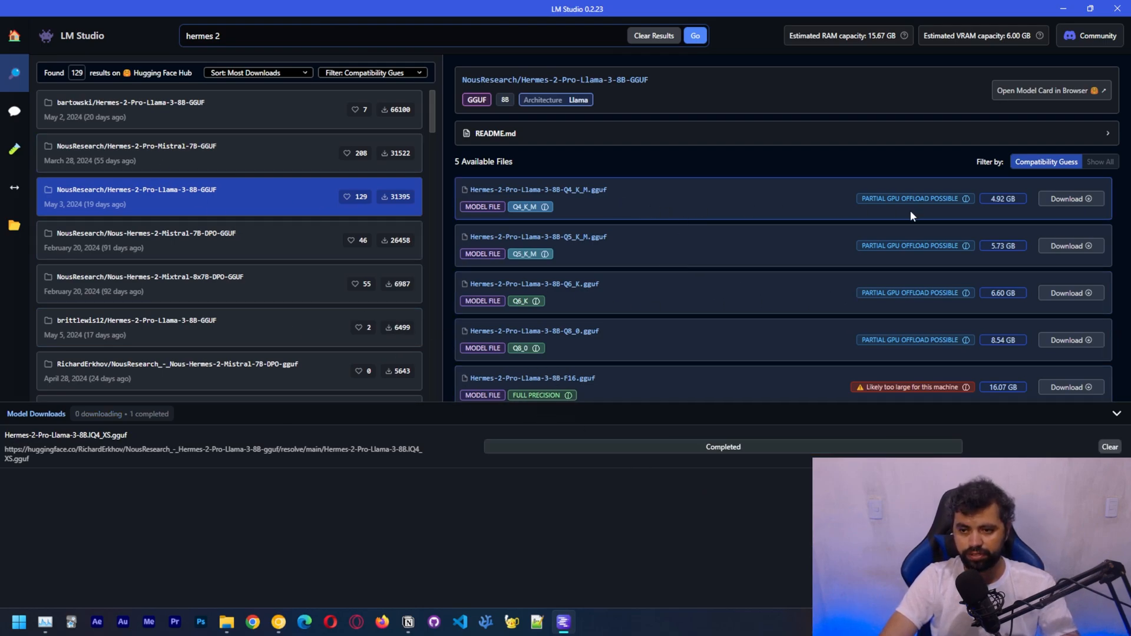
# View downloaded models, showing the single 4.48 GB Hermes-2-Pro IQ4_XS model
pyautogui.click(14, 225)
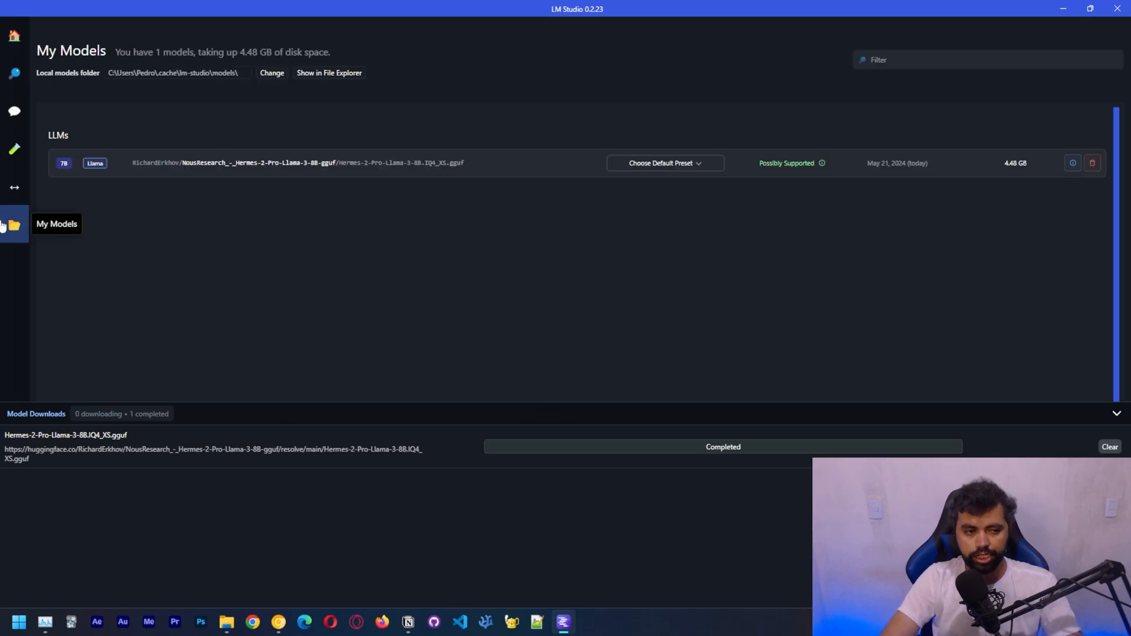
pyautogui.moveTo(495, 213)
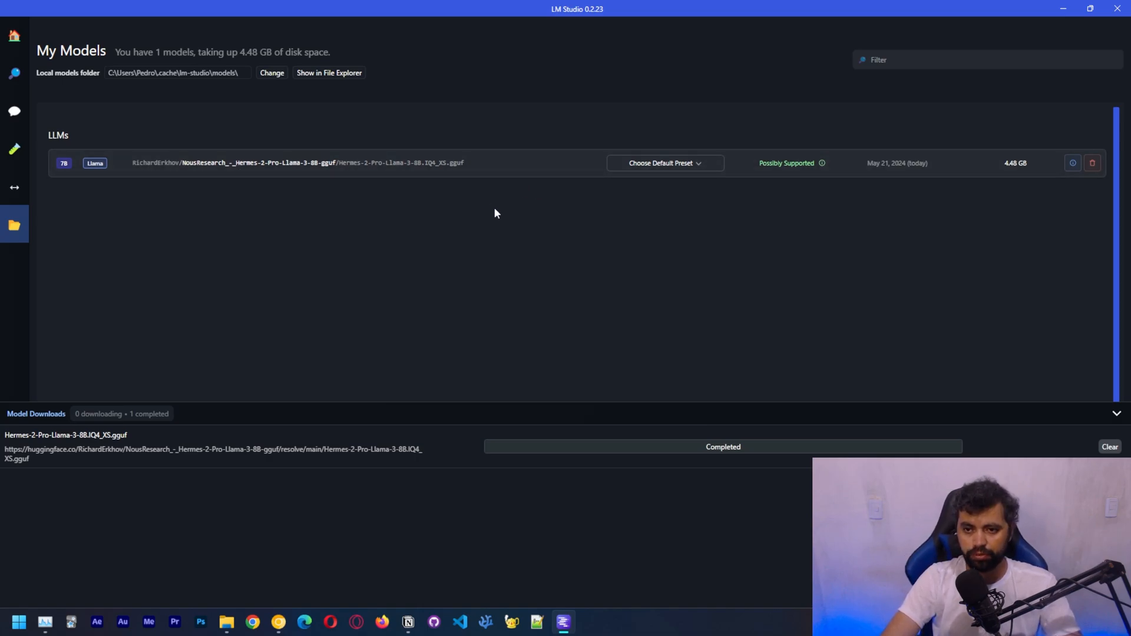
pyautogui.moveTo(1092, 163)
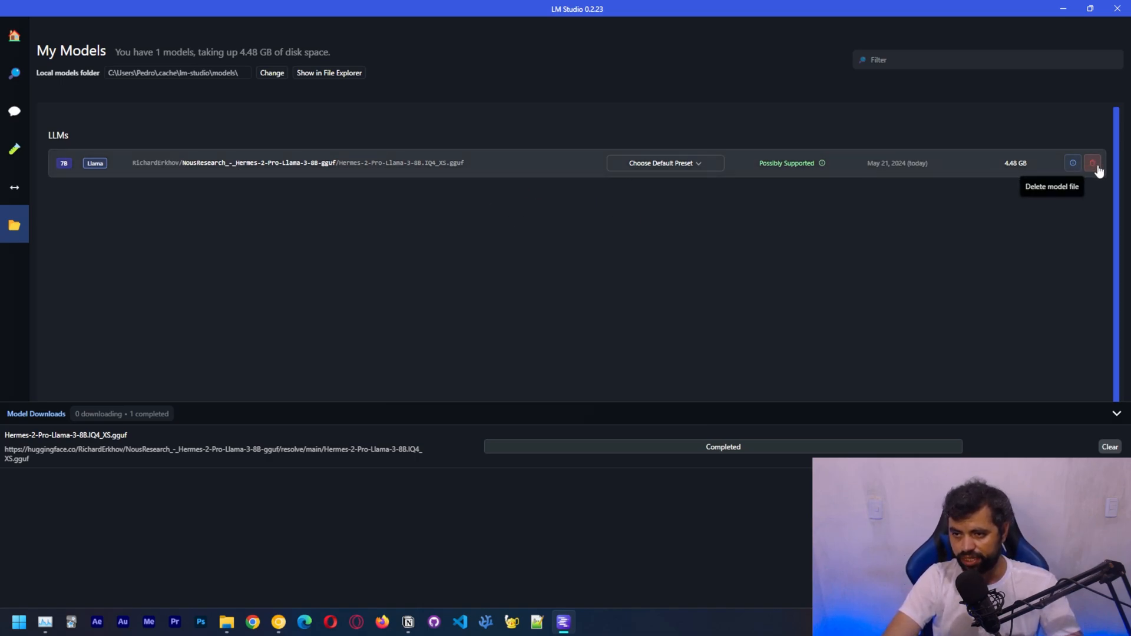
pyautogui.click(661, 163)
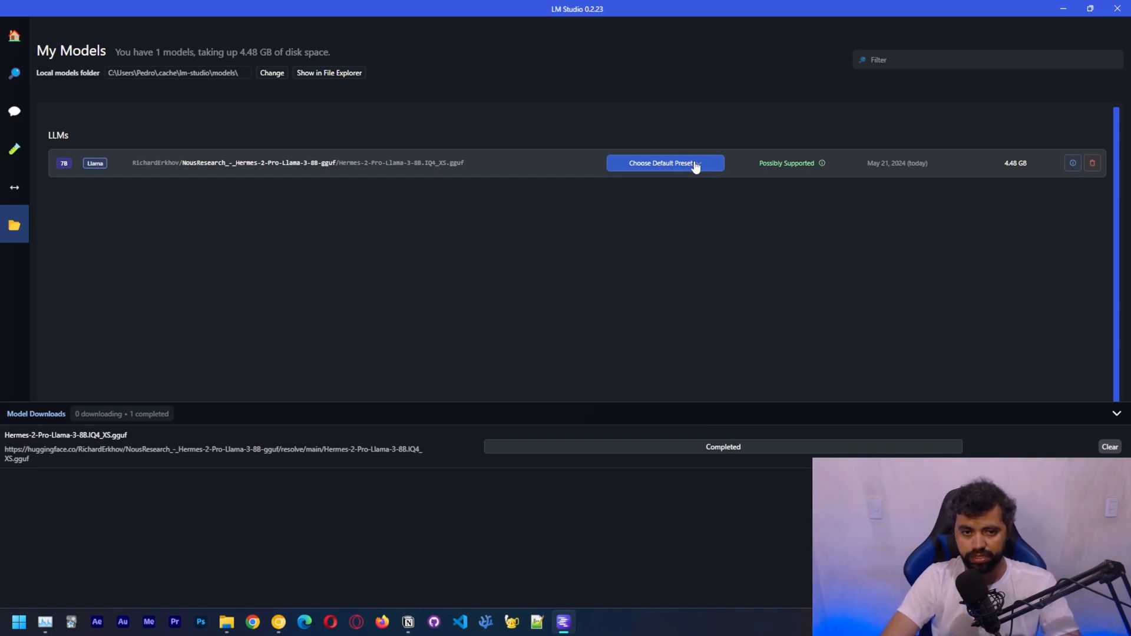
pyautogui.moveTo(389, 241)
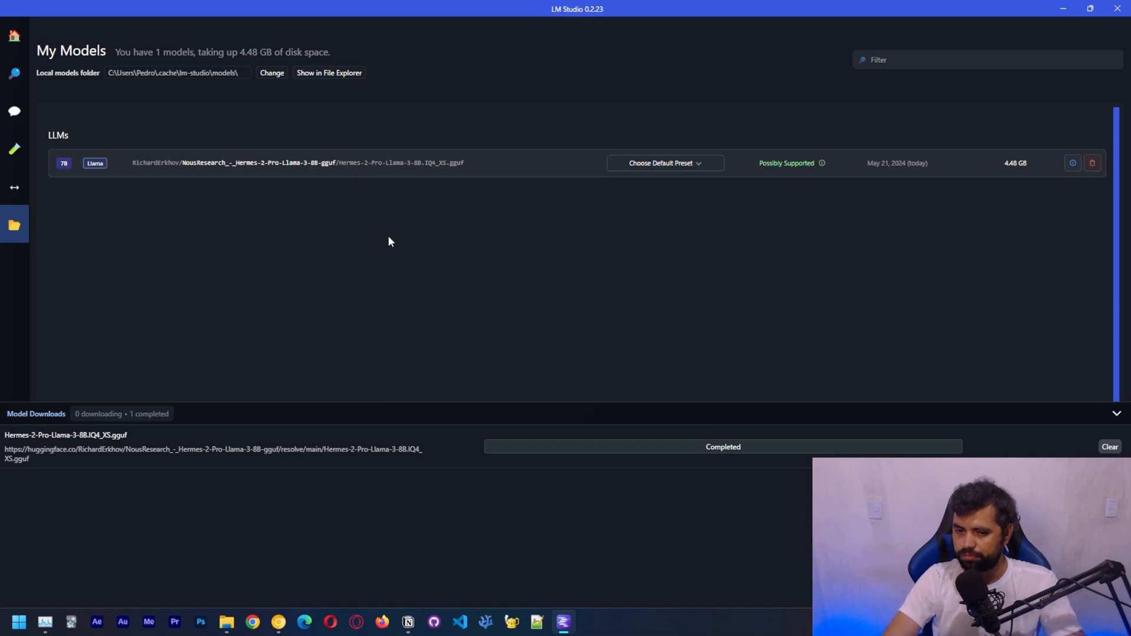
pyautogui.moveTo(23, 184)
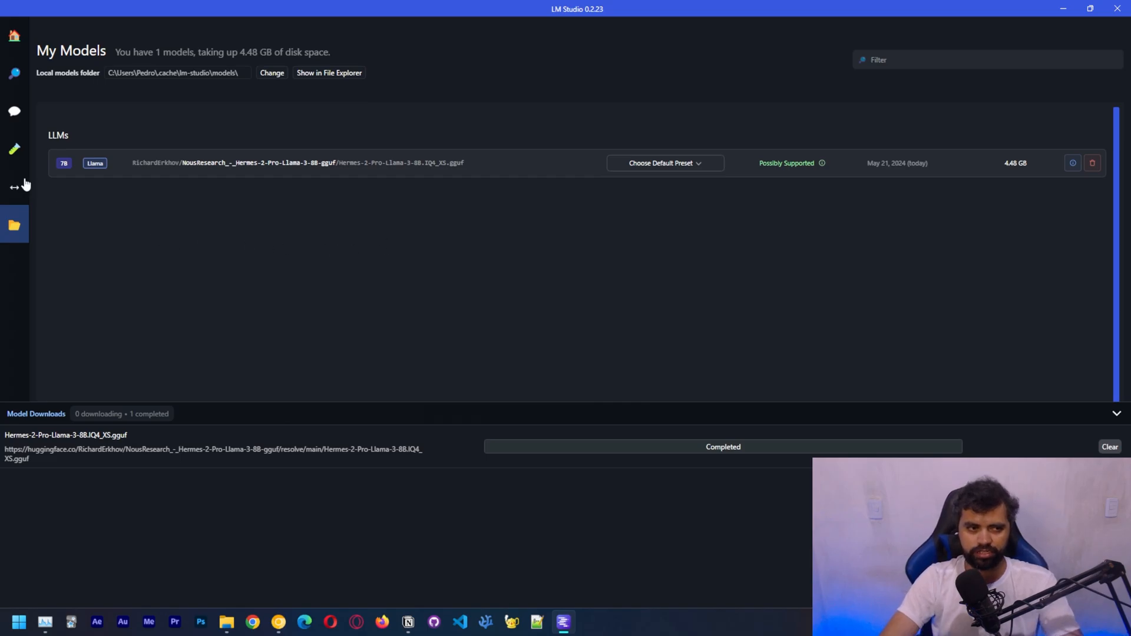
pyautogui.moveTo(14, 112)
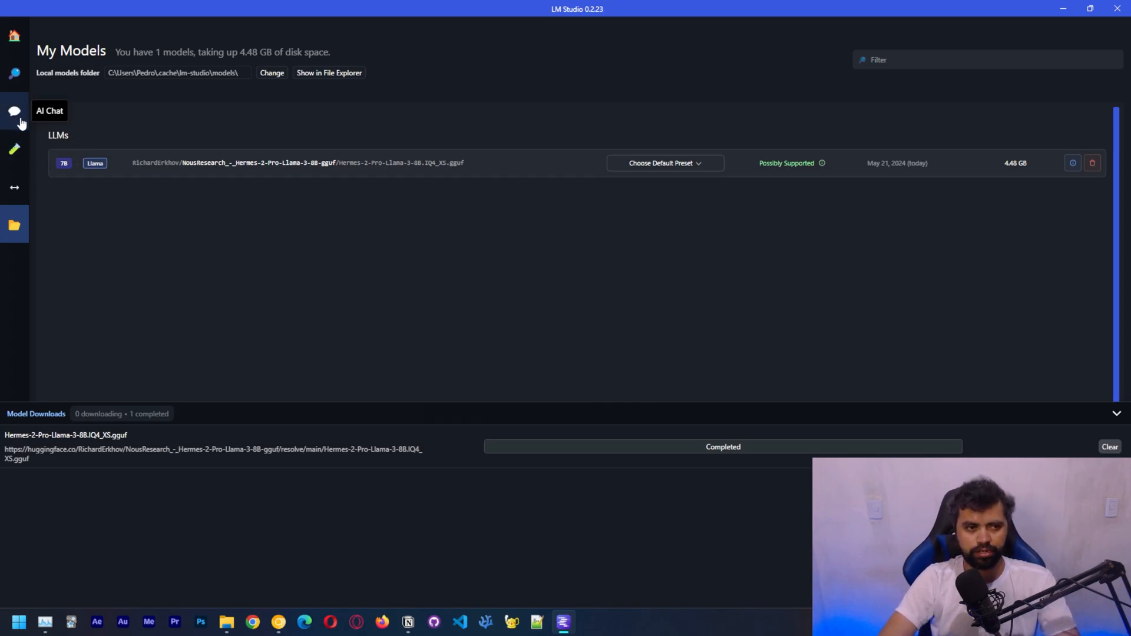
pyautogui.click(14, 111)
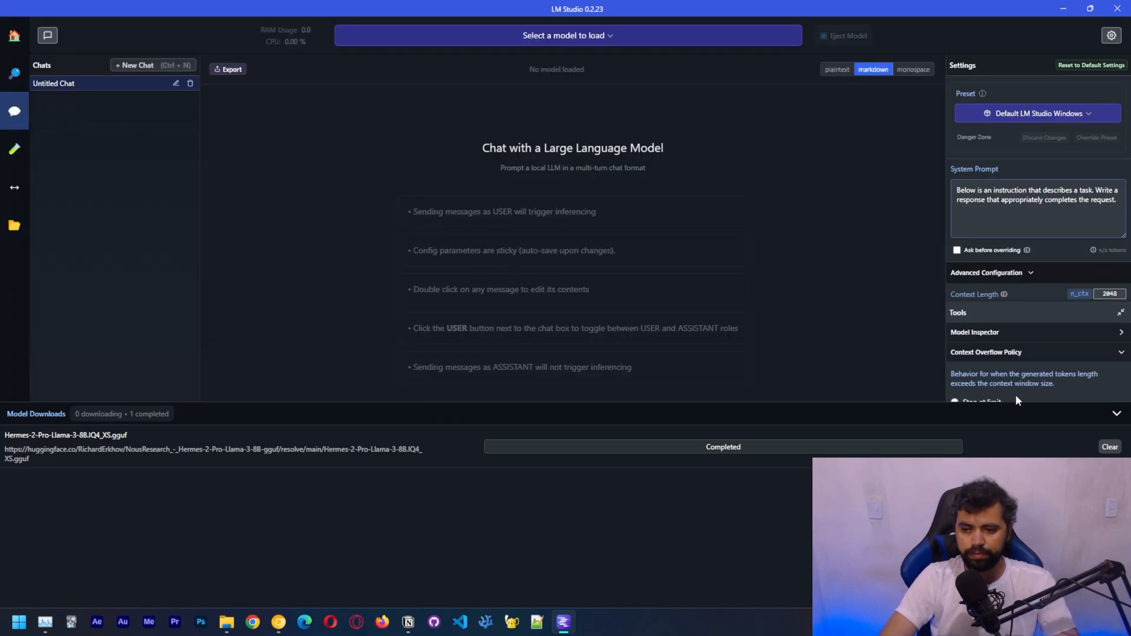
pyautogui.click(1117, 413)
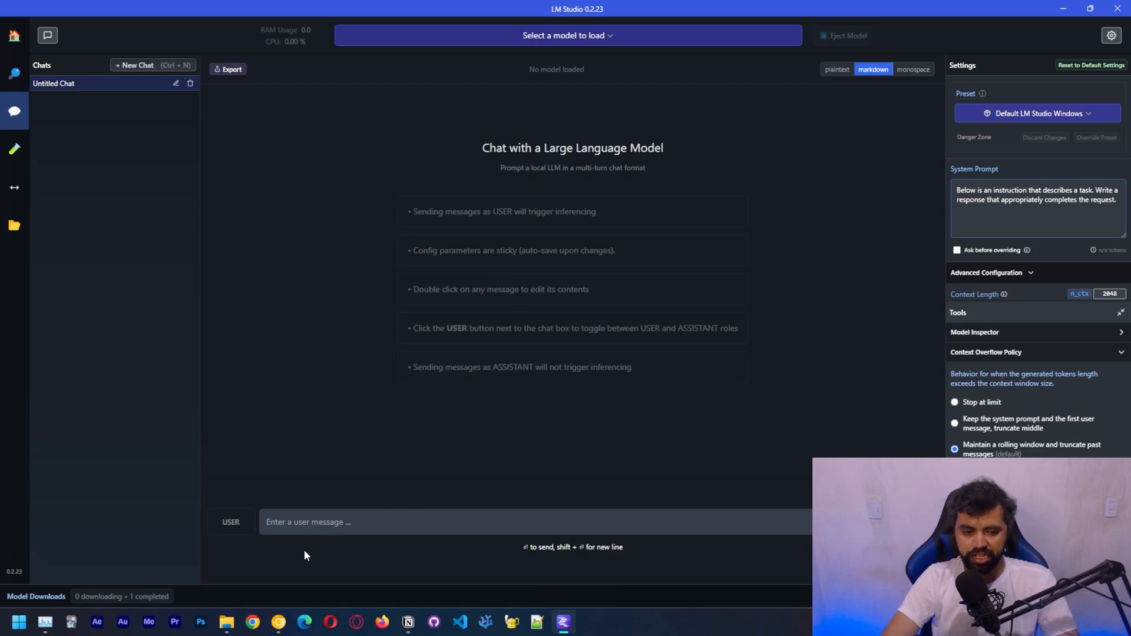
pyautogui.click(340, 521)
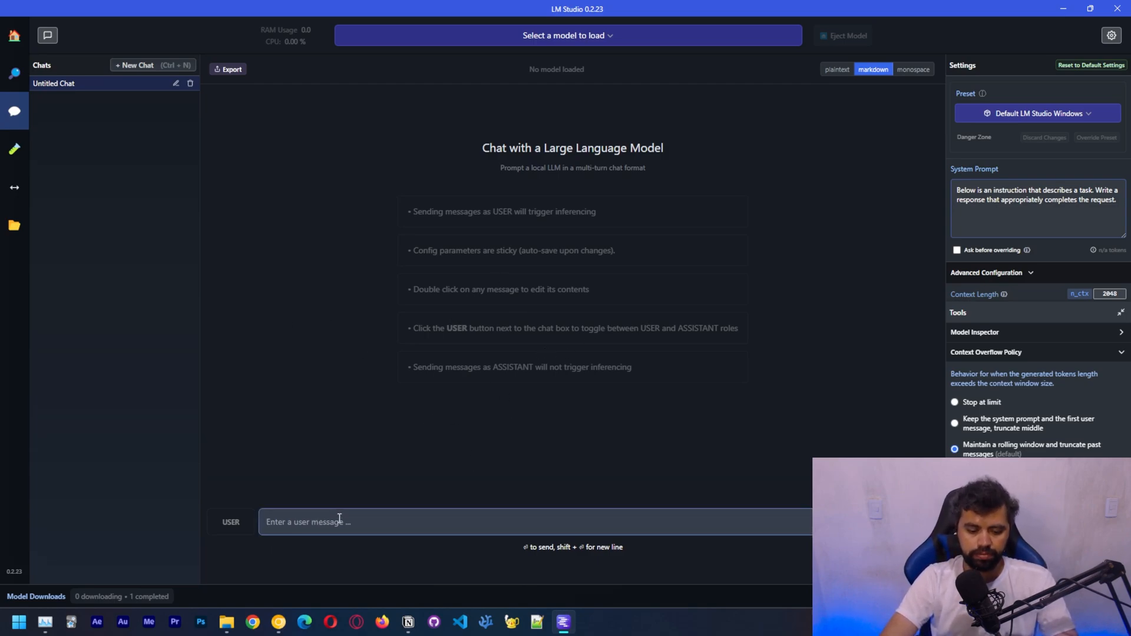
pyautogui.press('Return')
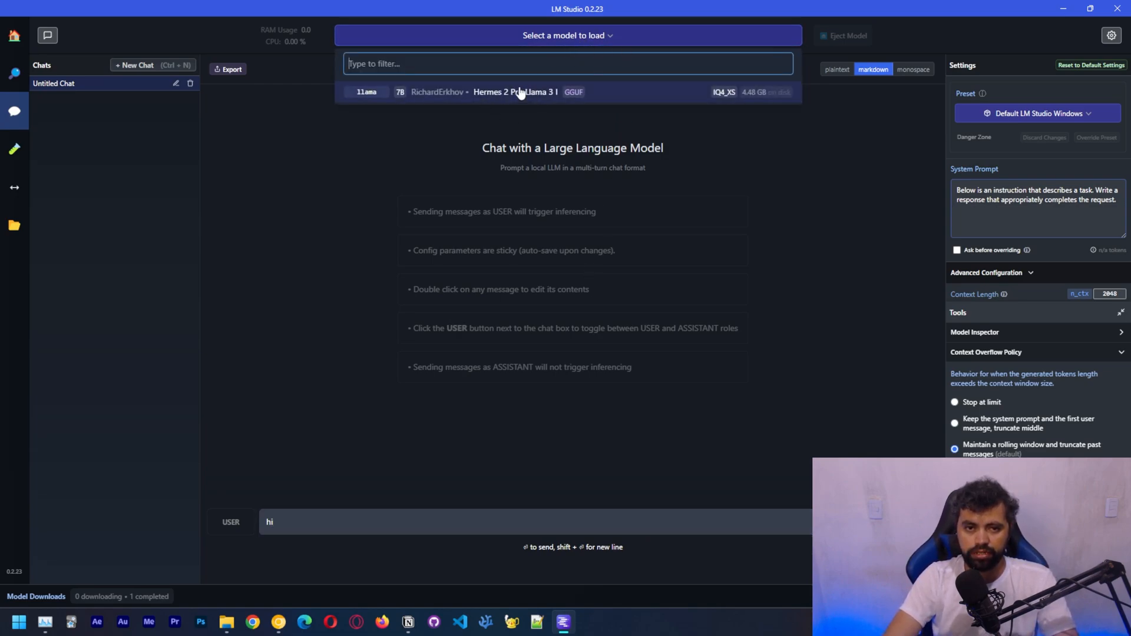
pyautogui.moveTo(538, 109)
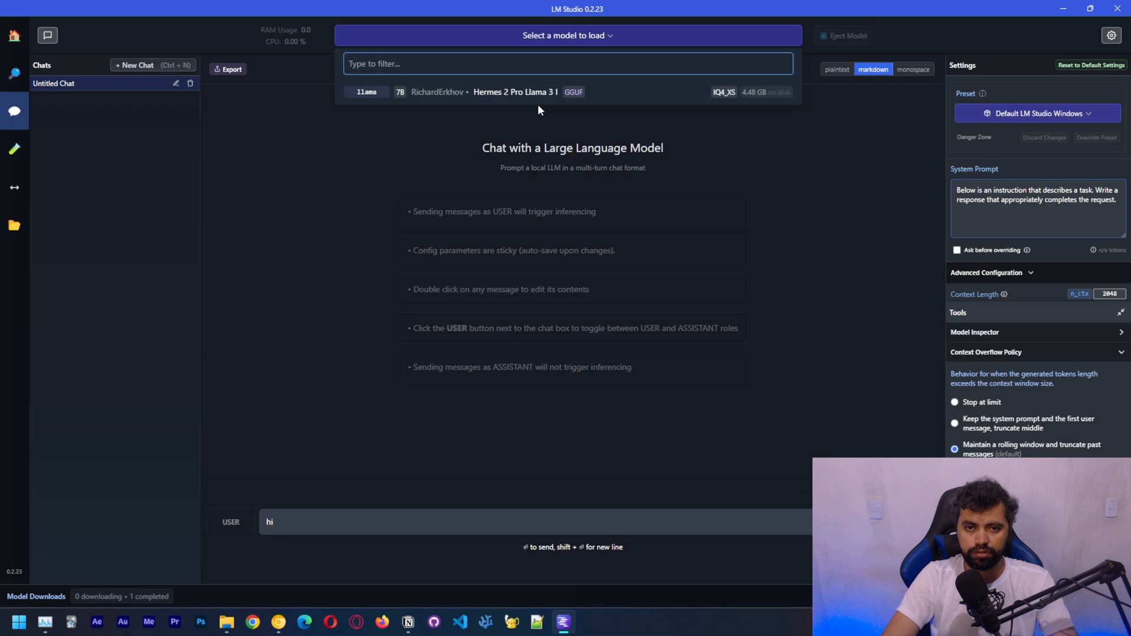
pyautogui.moveTo(655, 521)
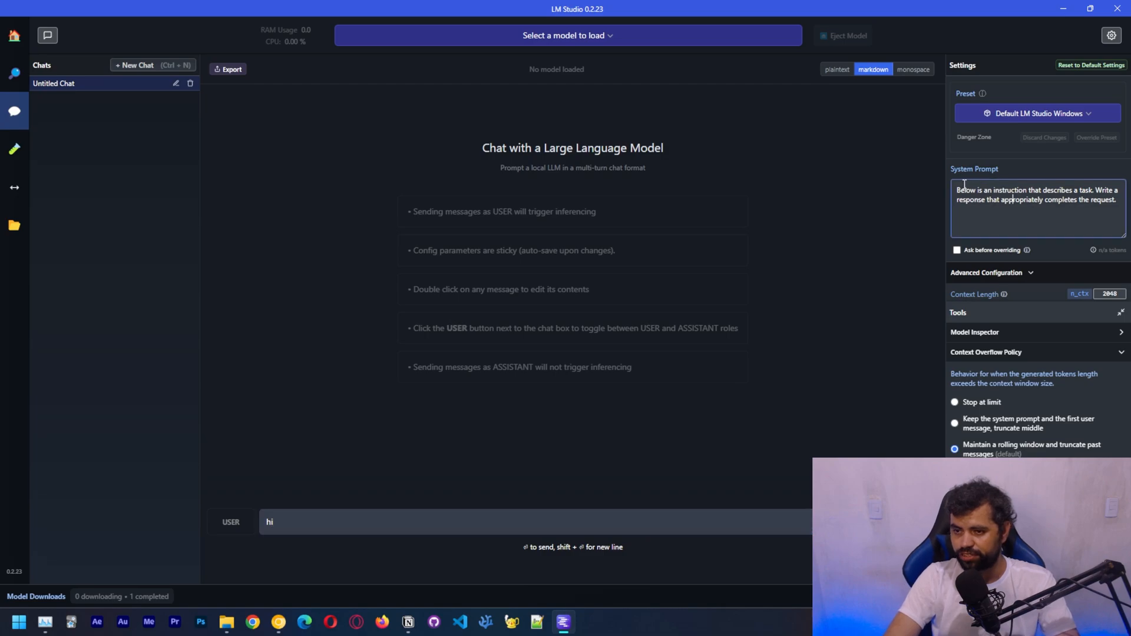
# Set context length to 4096, offload 50 layers to GPU, and bring up Task Manager
pyautogui.doubleClick(1037, 199)
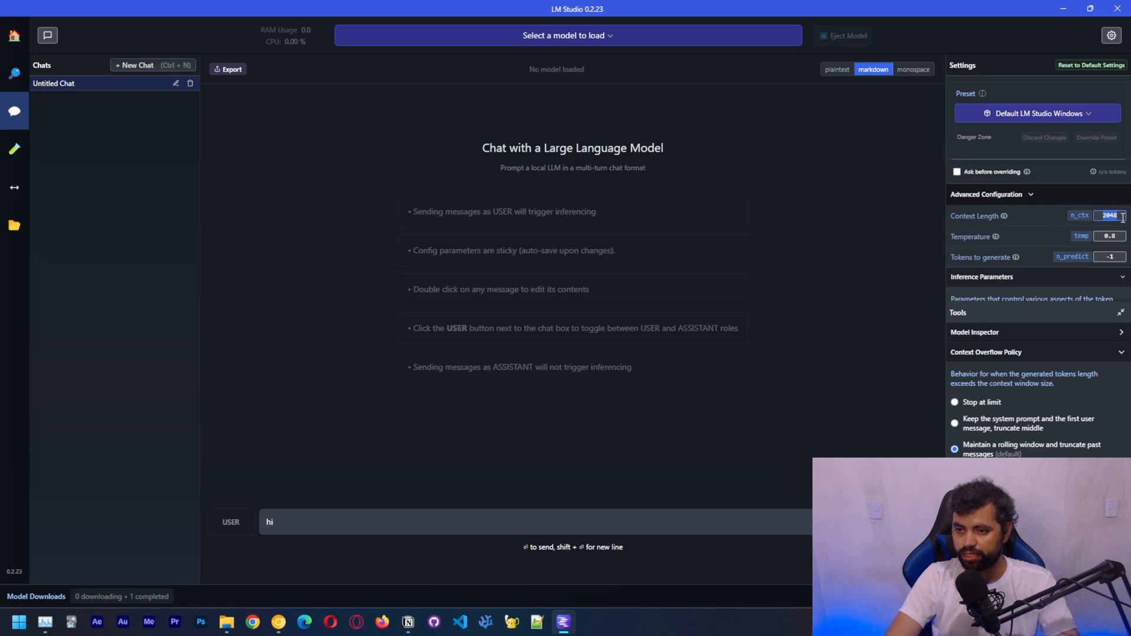
pyautogui.write('4')
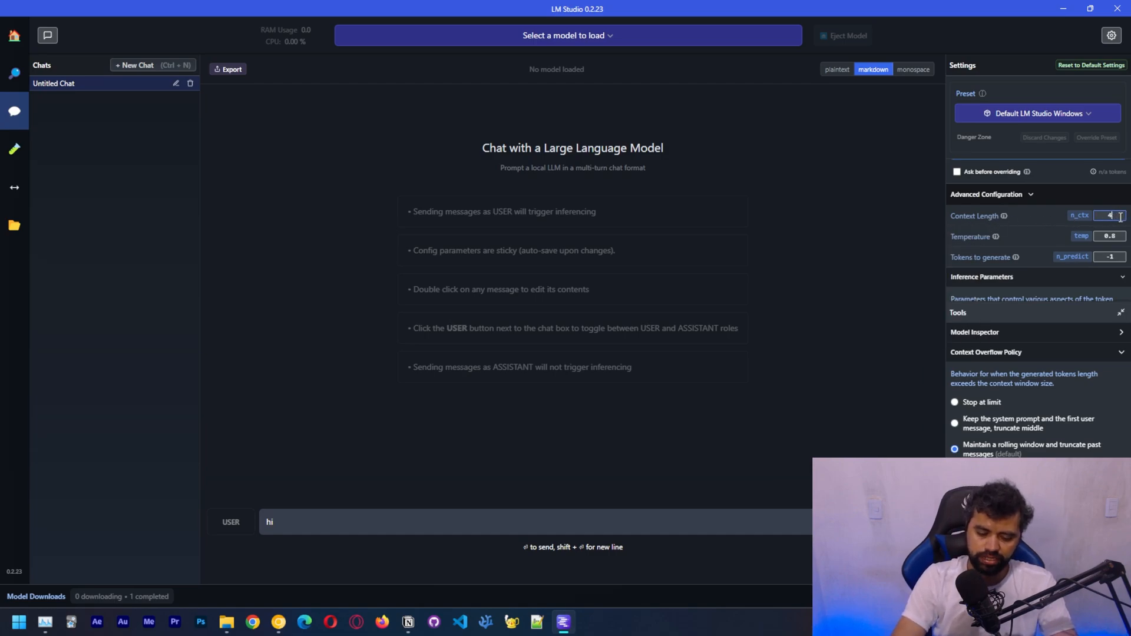
pyautogui.write('4096')
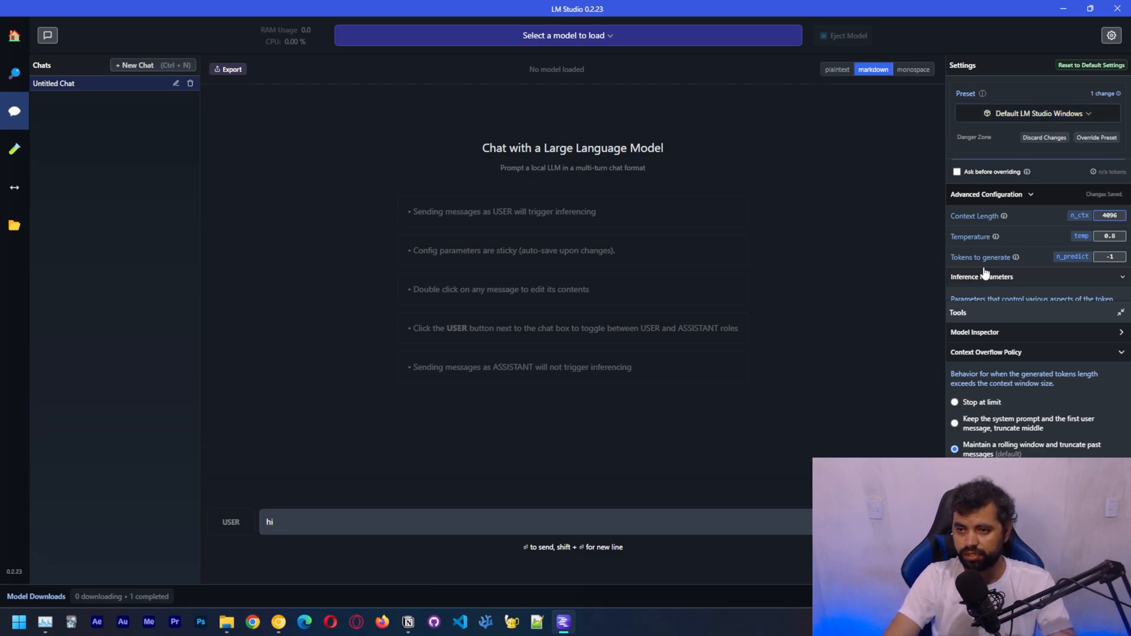
pyautogui.scroll(-3)
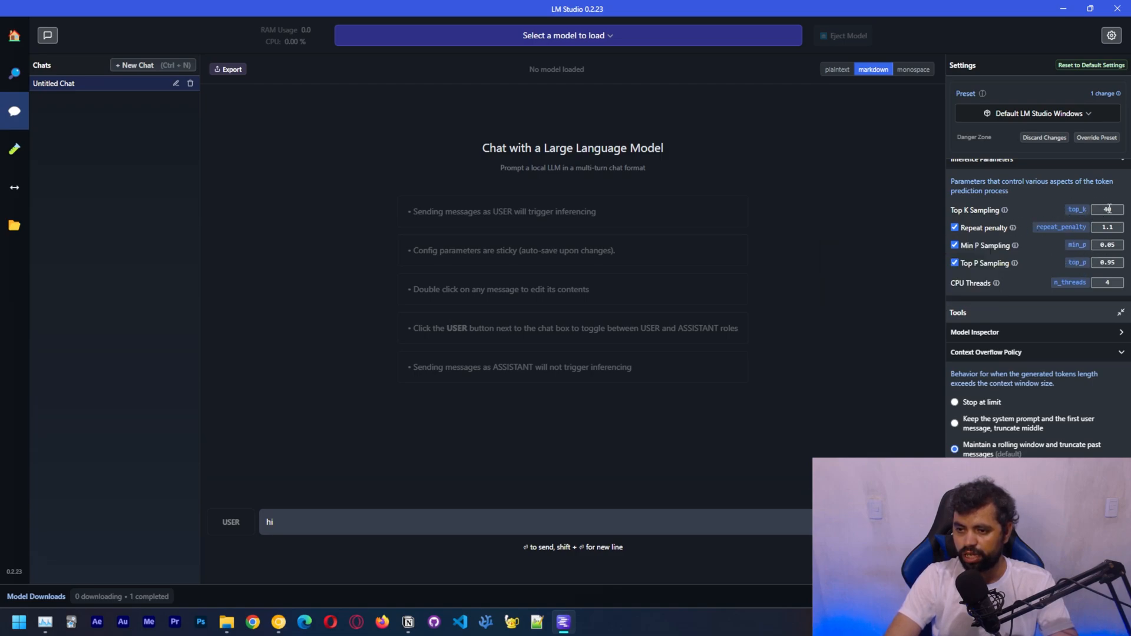
pyautogui.moveTo(1041, 215)
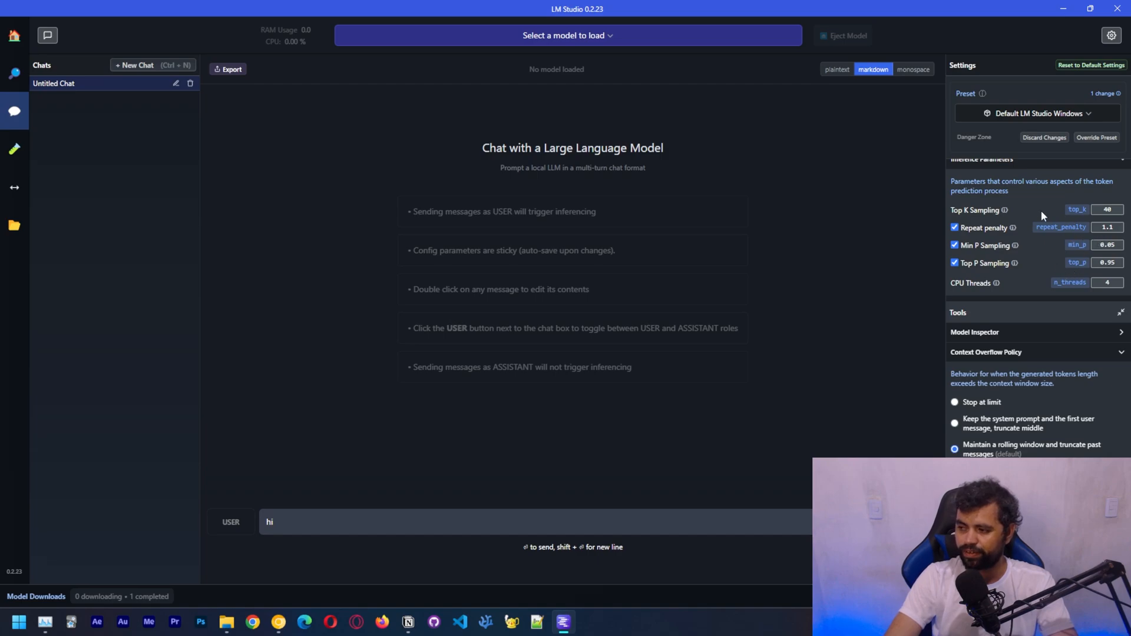
pyautogui.moveTo(1067, 231)
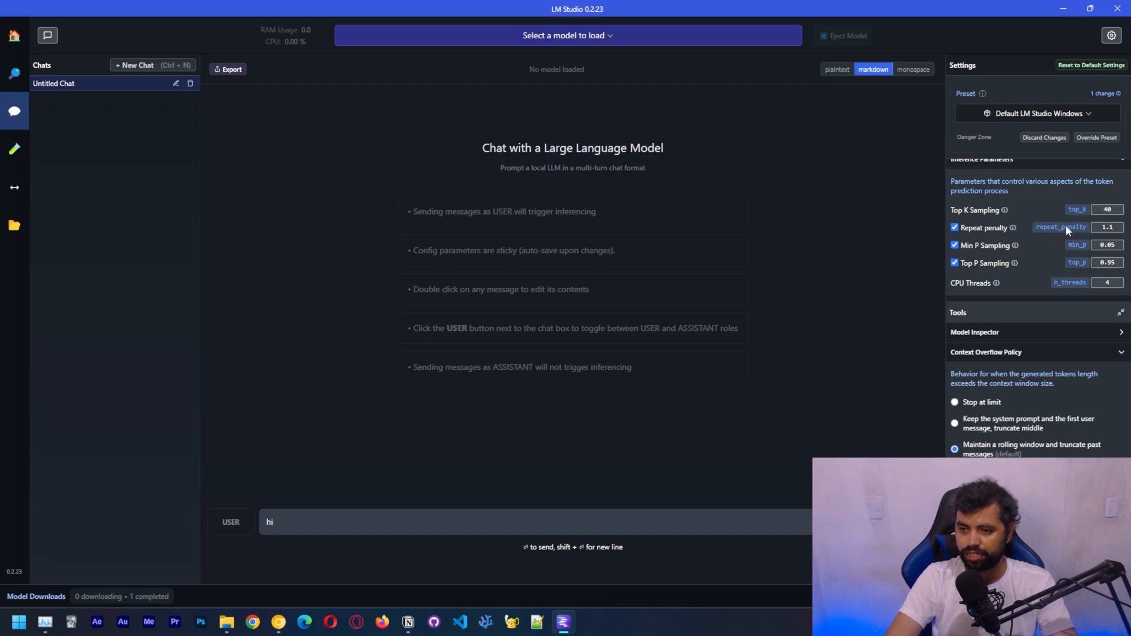
pyautogui.scroll(3)
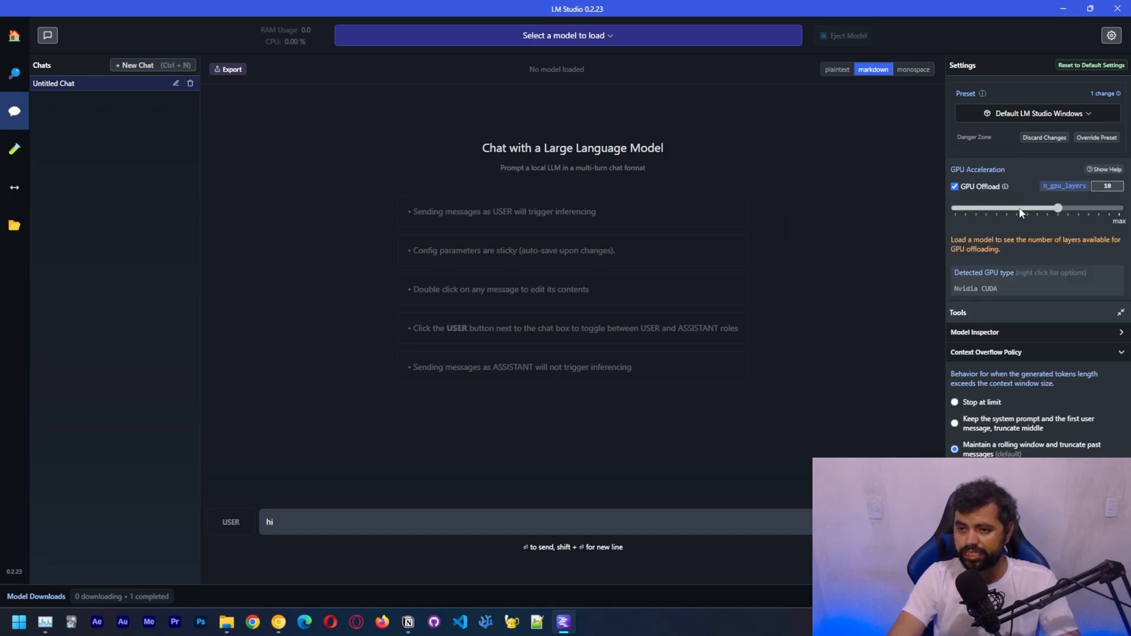
pyautogui.moveTo(1031, 202)
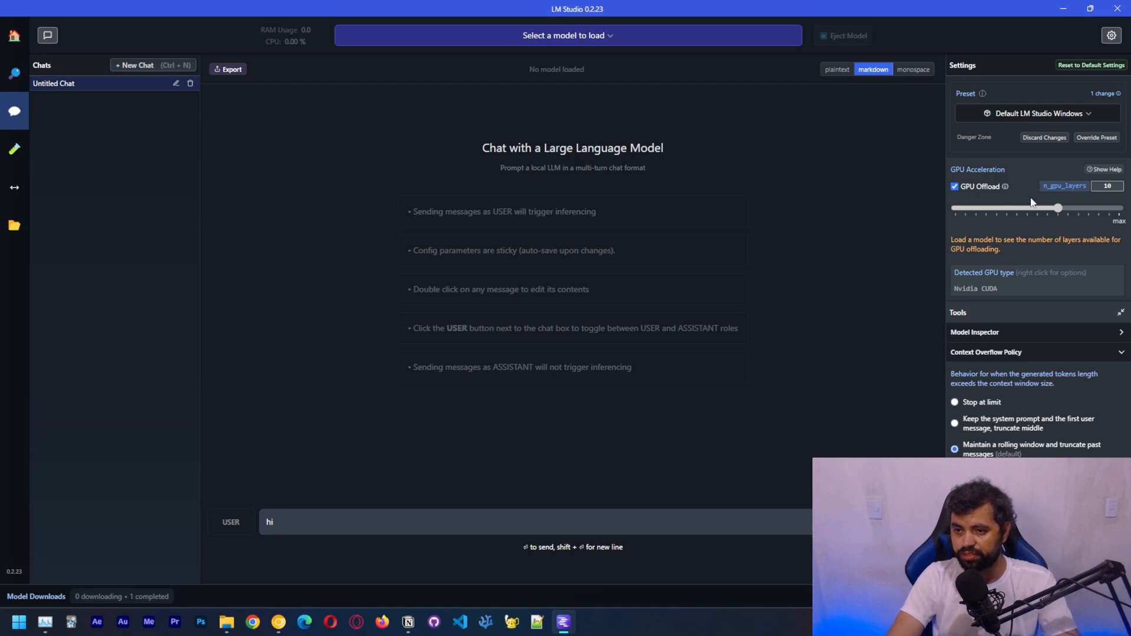
pyautogui.moveTo(1052, 240)
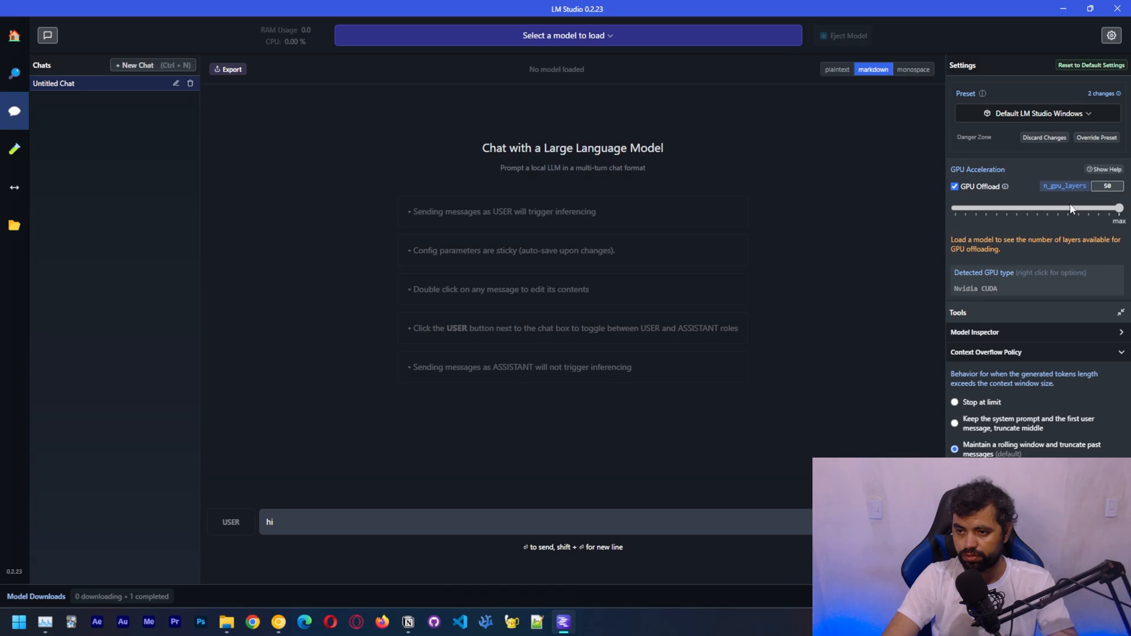
pyautogui.click(568, 35)
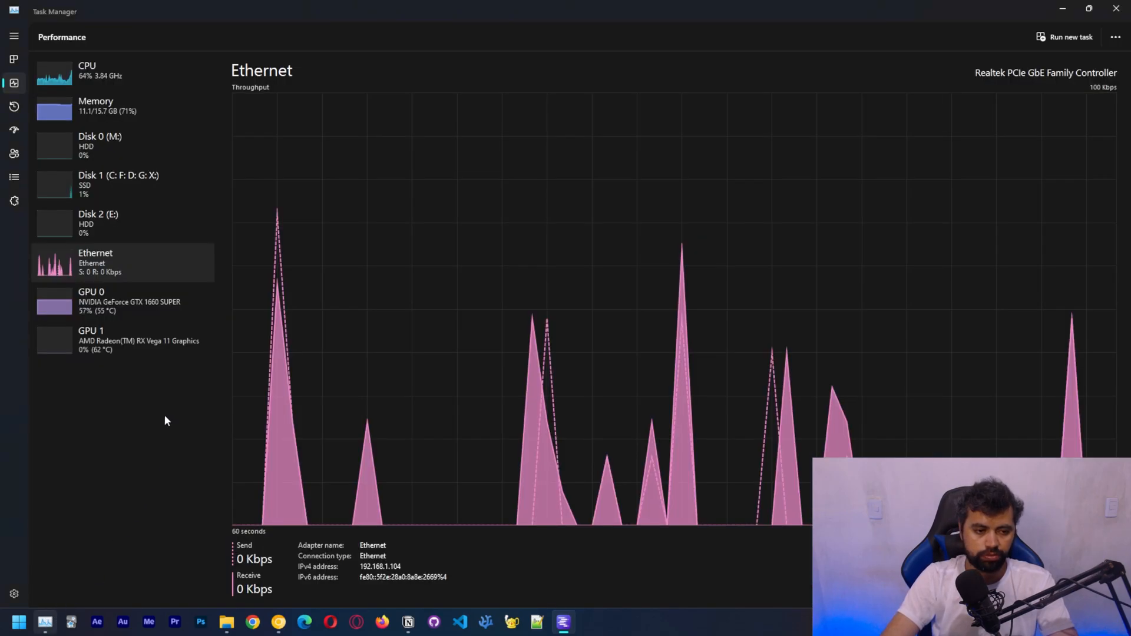
# Select GPU 0, the GTX 1660 SUPER, on Task Manager's Performance page
pyautogui.click(92, 301)
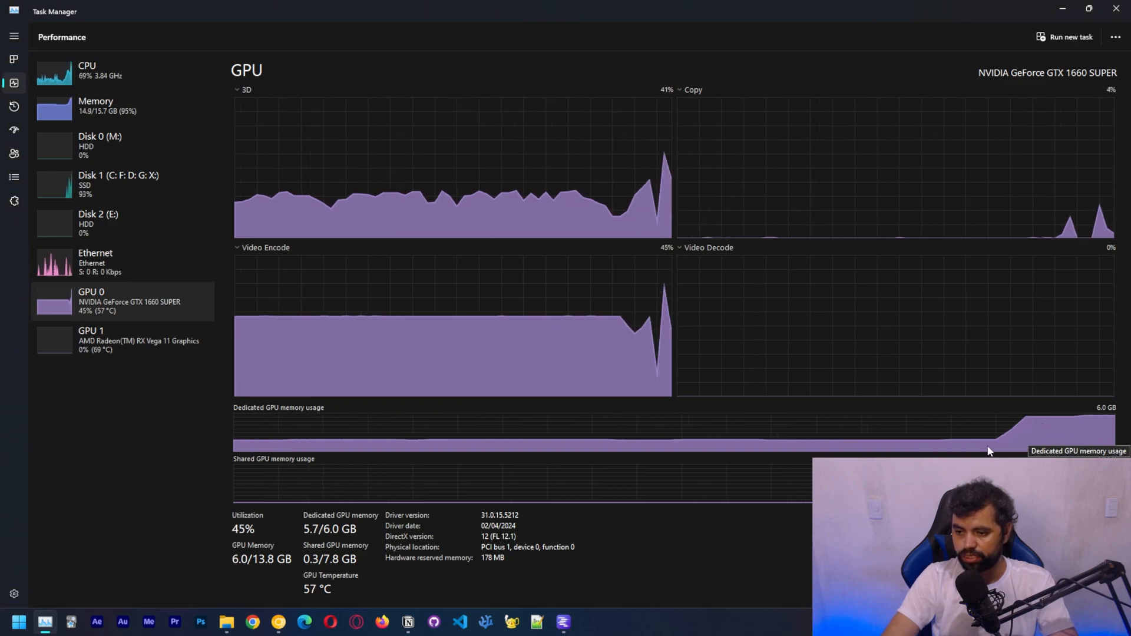
pyautogui.moveTo(1005, 416)
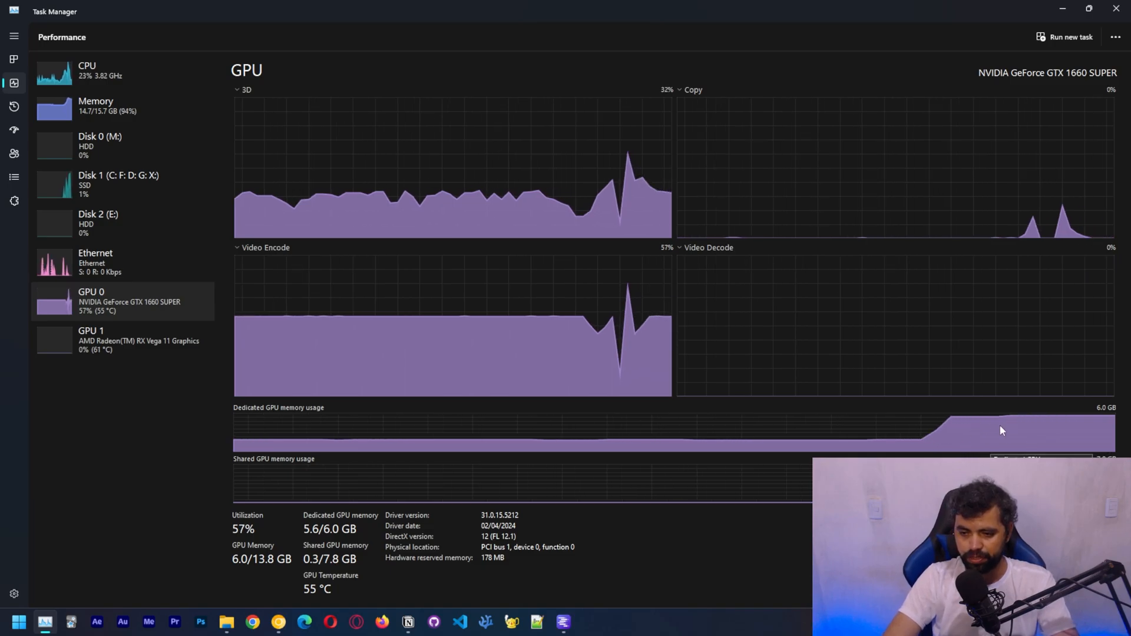
# Send 'hello' to the loaded Hermes 2 Pro model
pyautogui.click(562, 621)
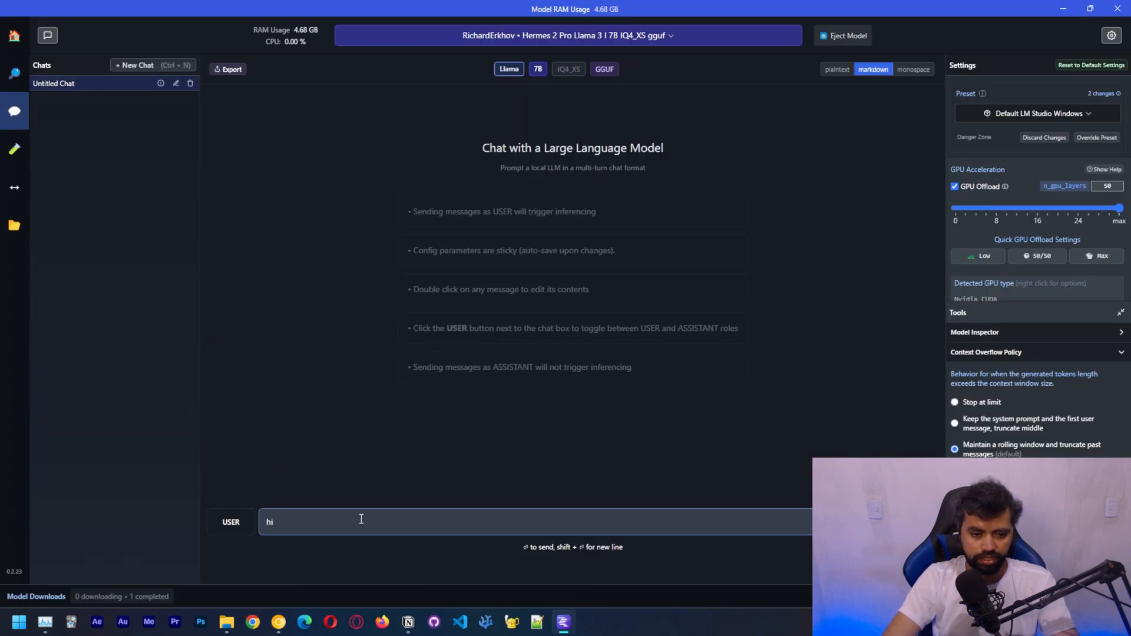
pyautogui.press('Backspace')
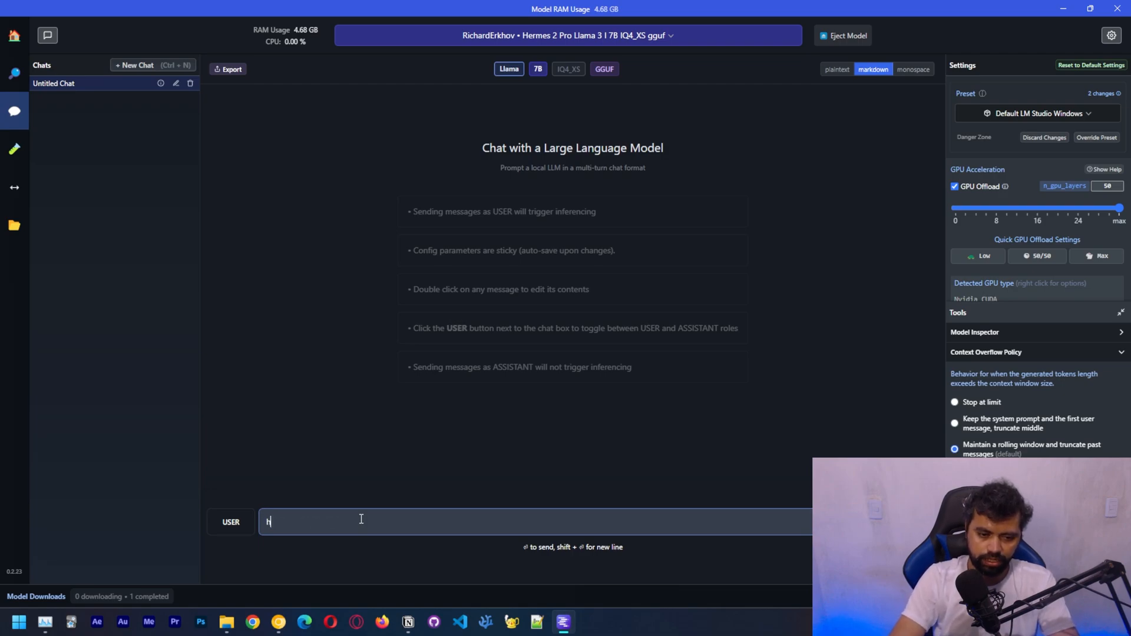
pyautogui.write('ell')
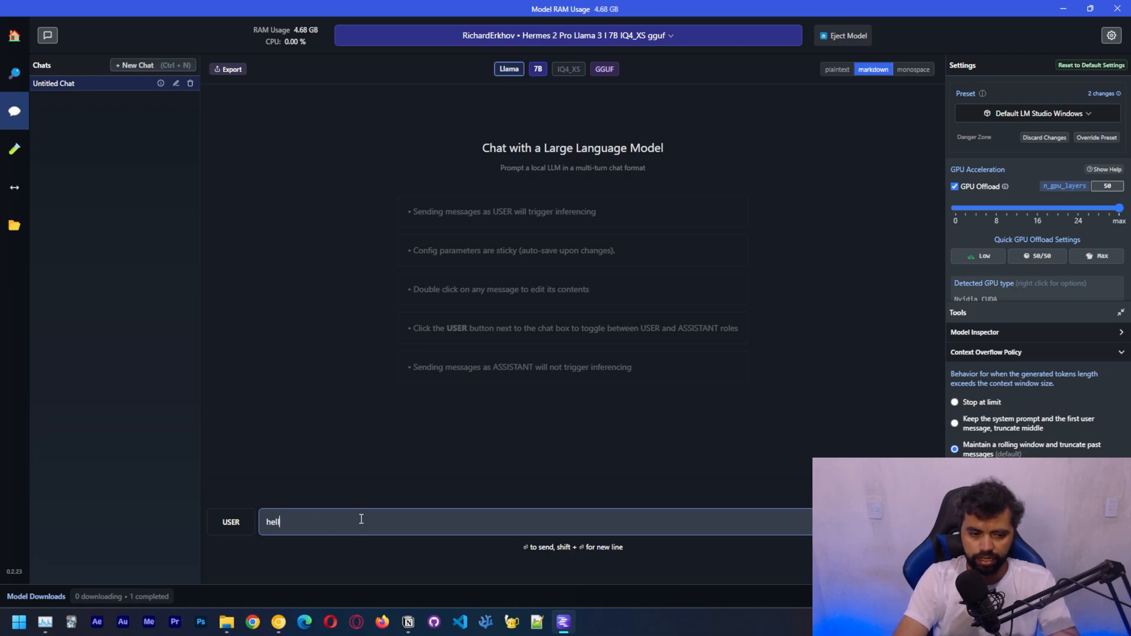
pyautogui.press('Return')
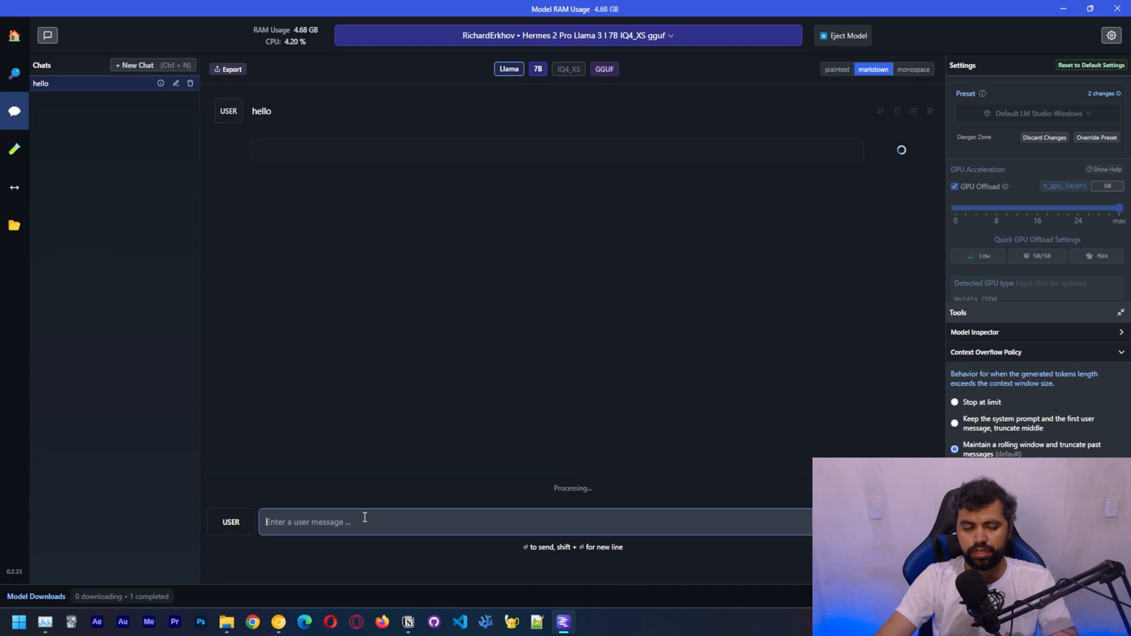
# Watch GPU 0 load in Task Manager, then return to the chat
pyautogui.click(44, 621)
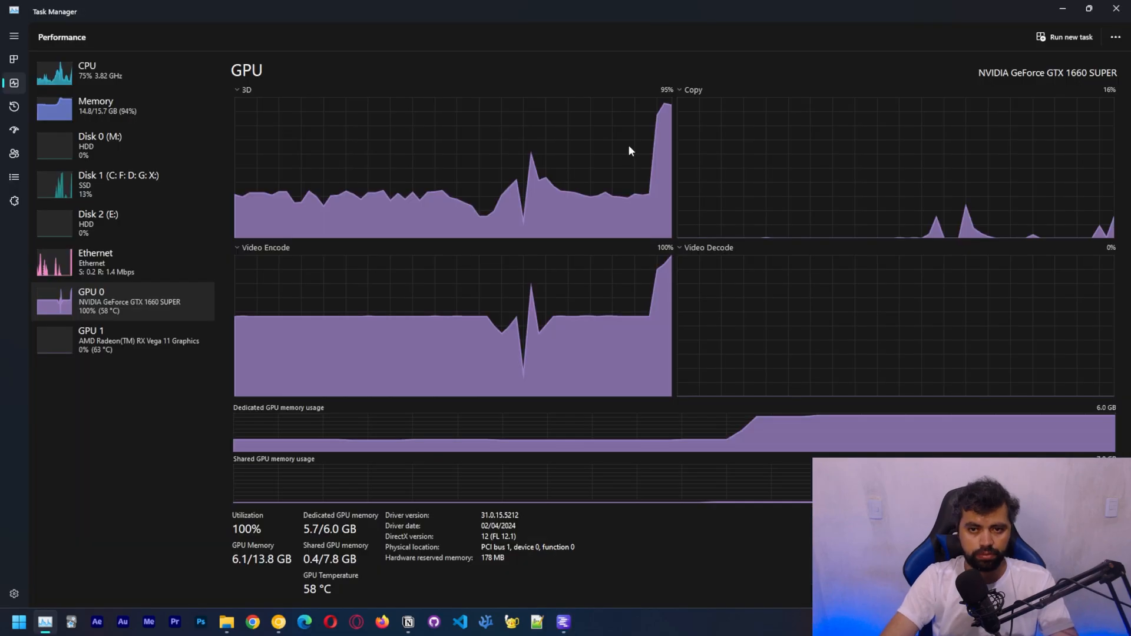
pyautogui.moveTo(527, 112)
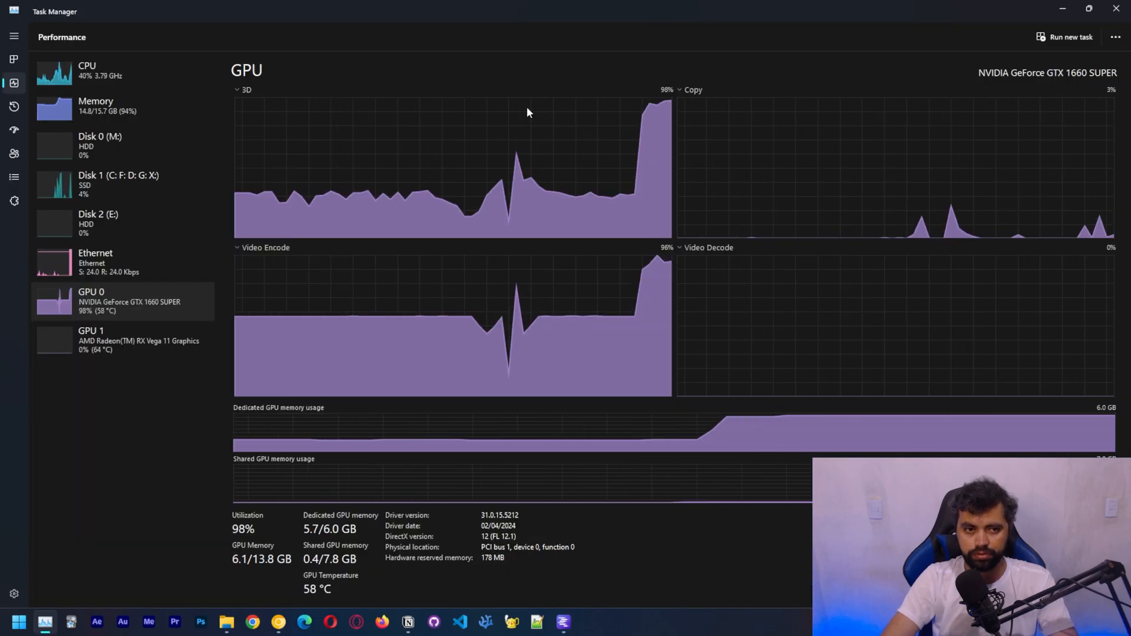
pyautogui.moveTo(662, 106)
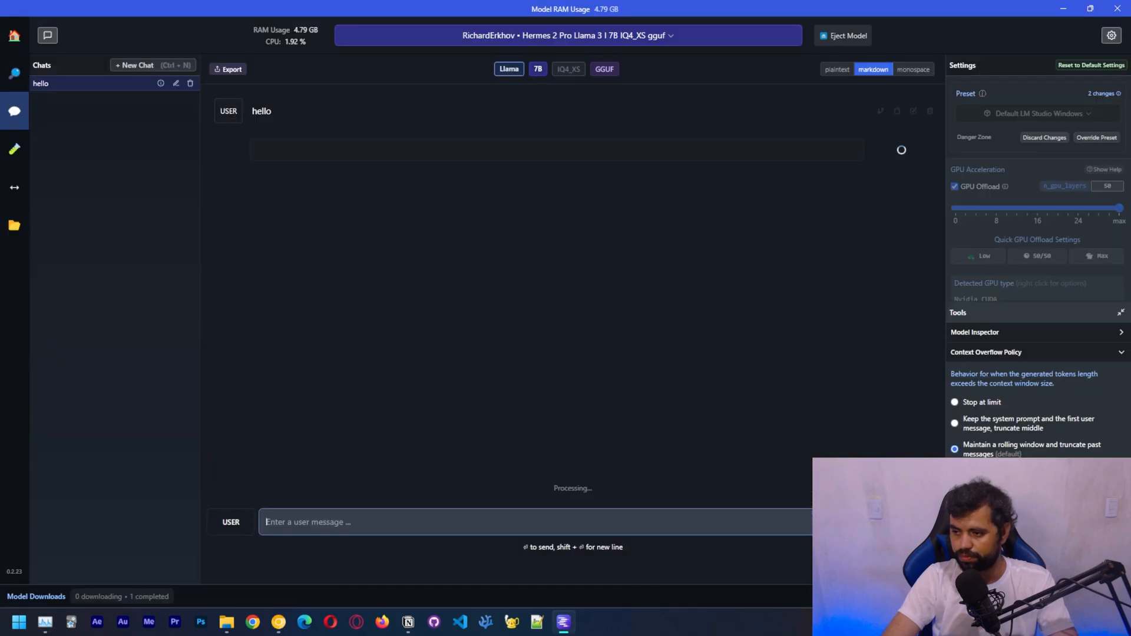
pyautogui.click(45, 621)
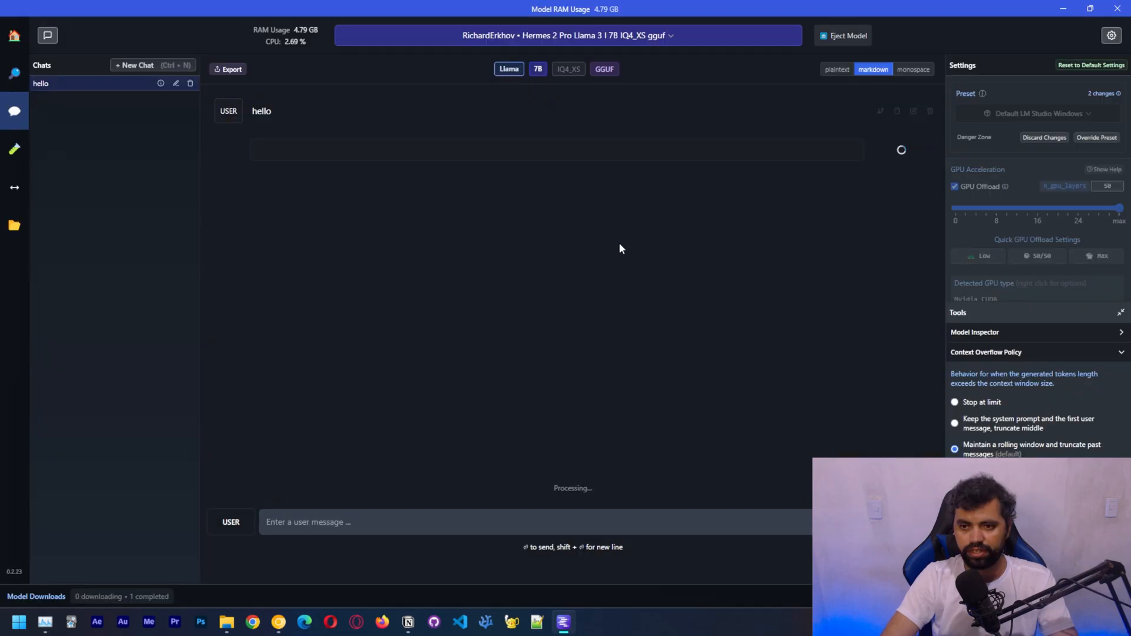
pyautogui.moveTo(613, 272)
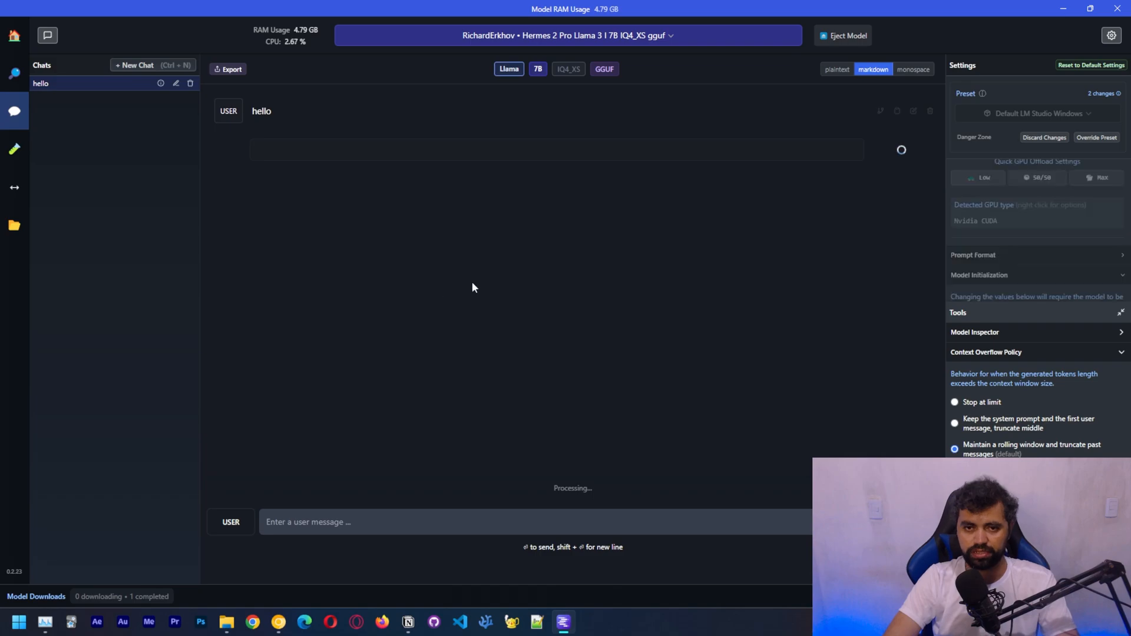
pyautogui.moveTo(648, 236)
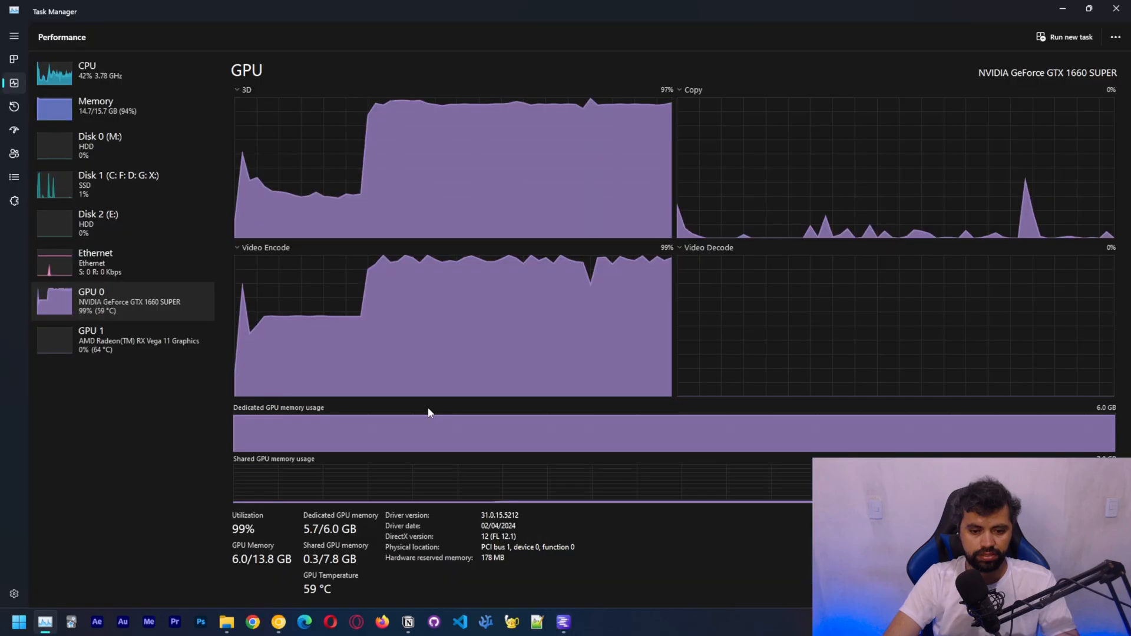
pyautogui.click(562, 620)
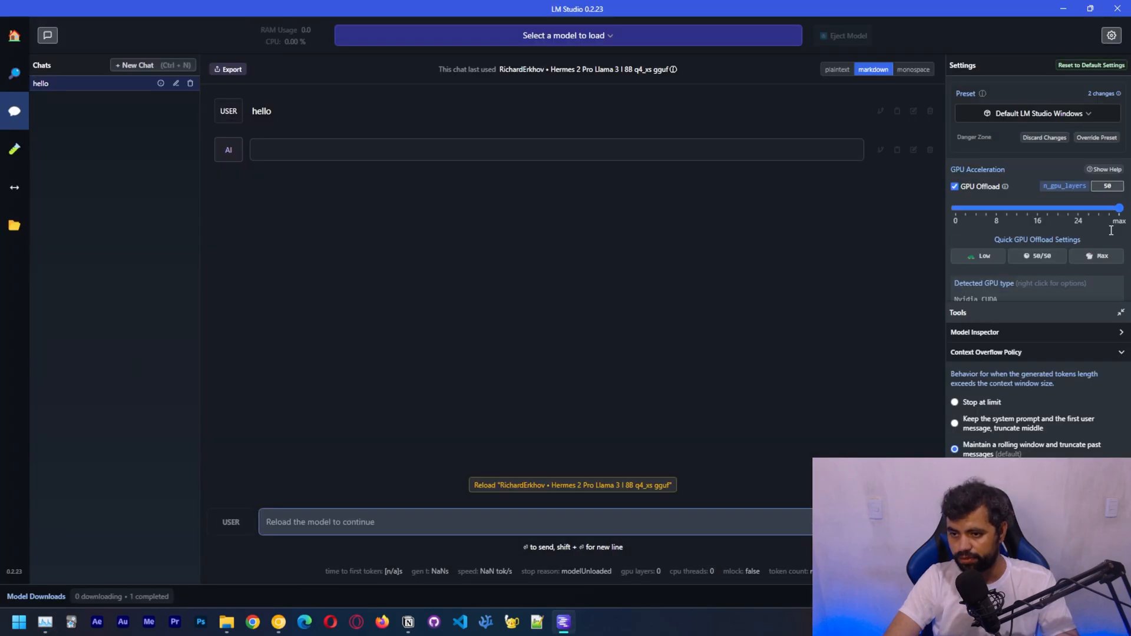
# Reload Hermes 2 Pro with maximum GPU offload and type 'hello'
pyautogui.scroll(-3)
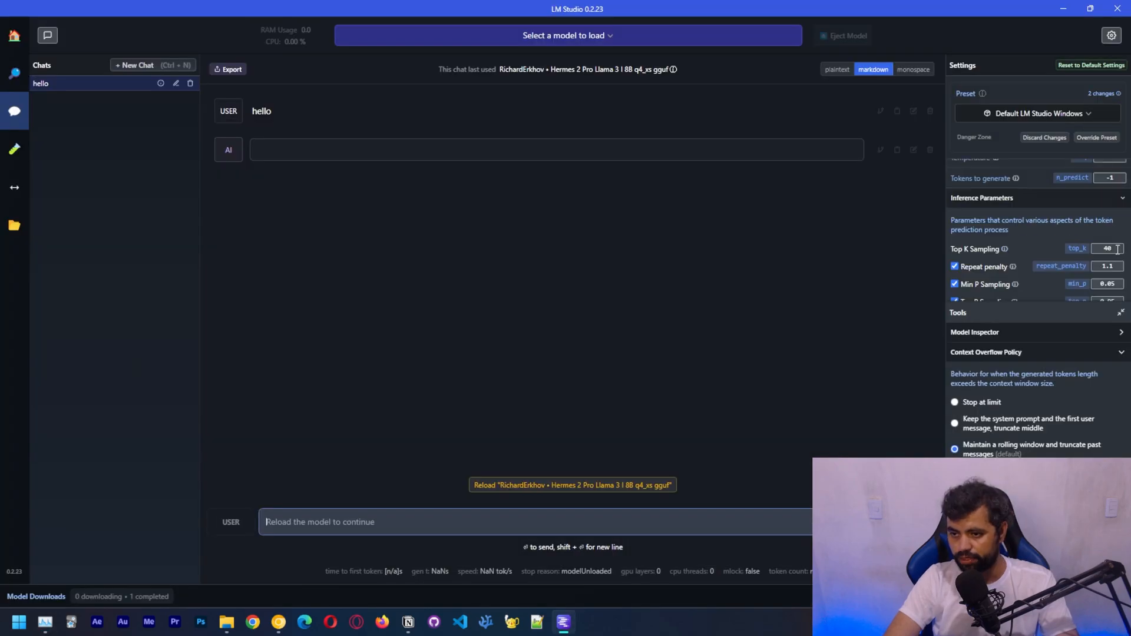
pyautogui.scroll(3)
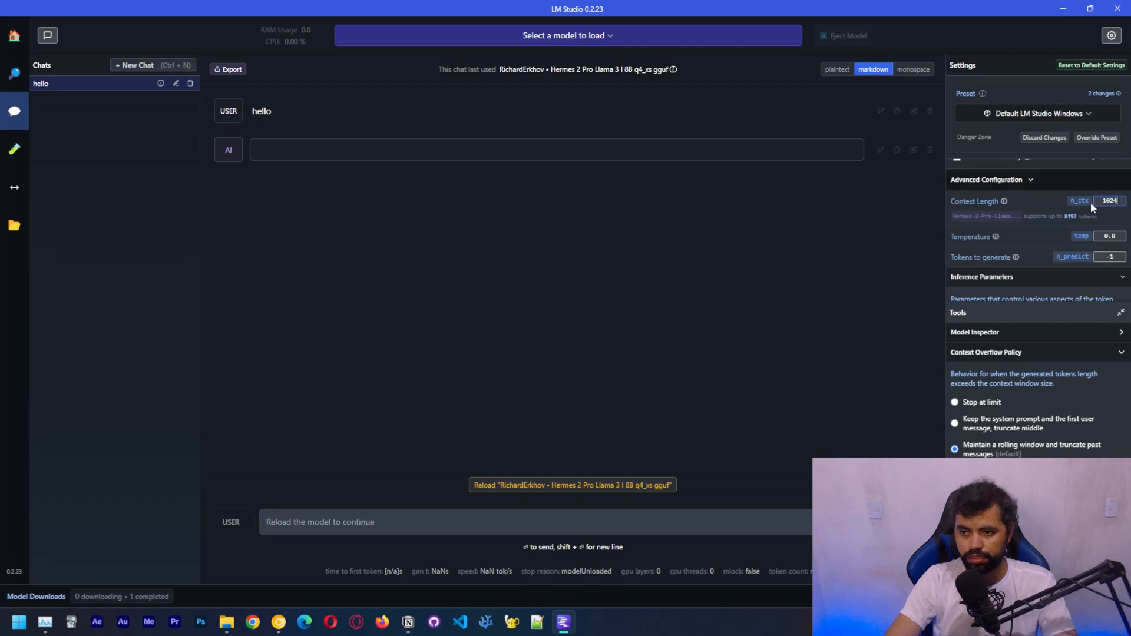
pyautogui.scroll(3)
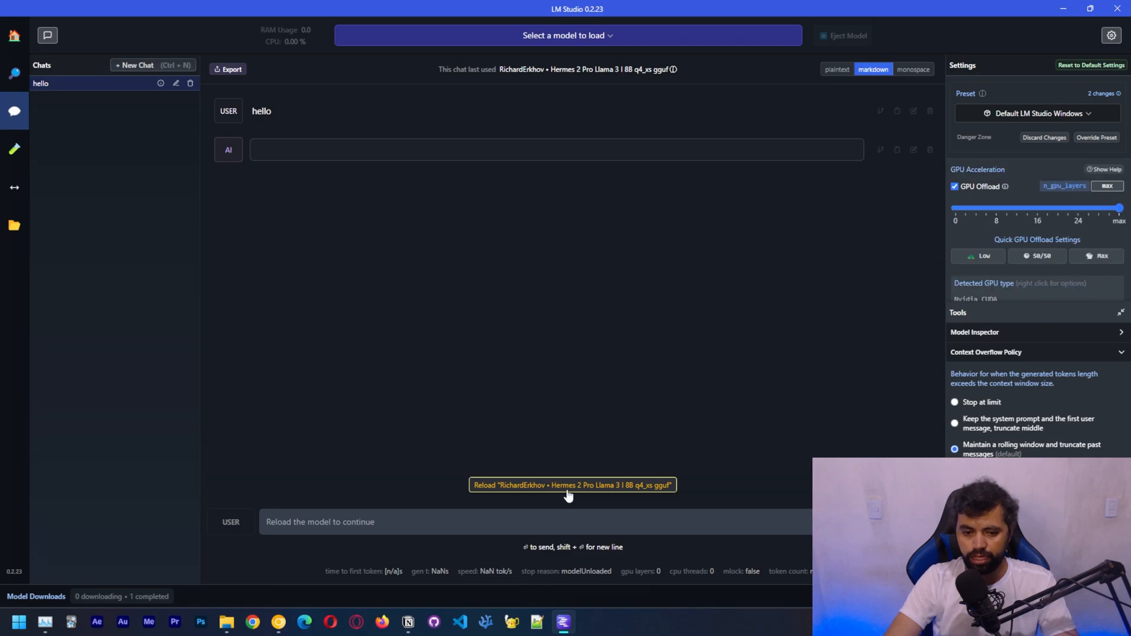
pyautogui.click(571, 484)
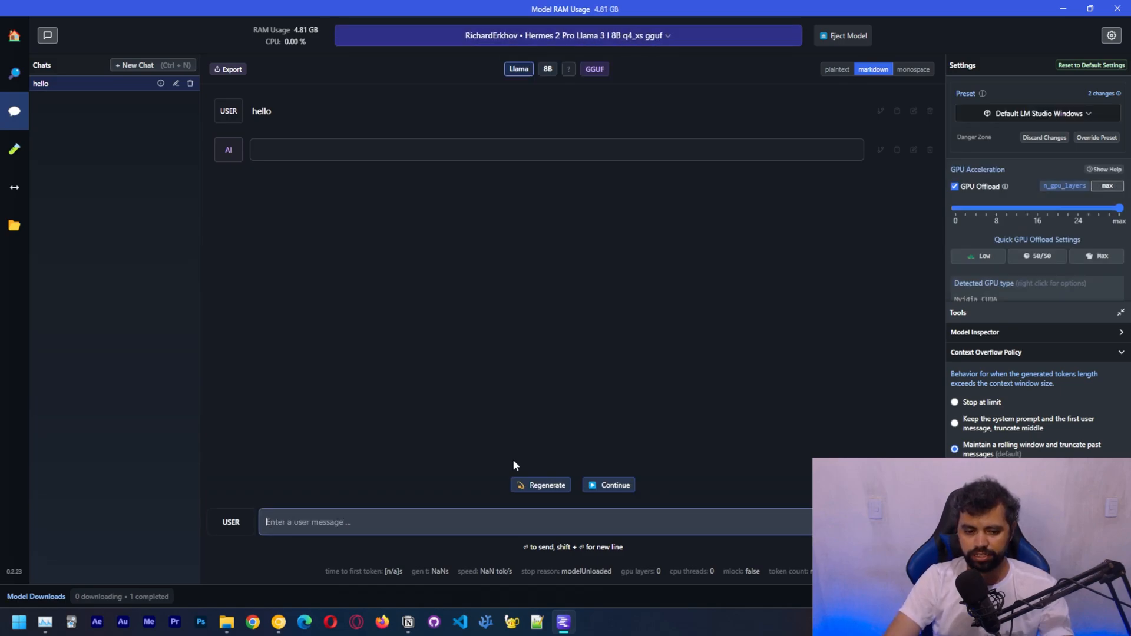
pyautogui.write('hello')
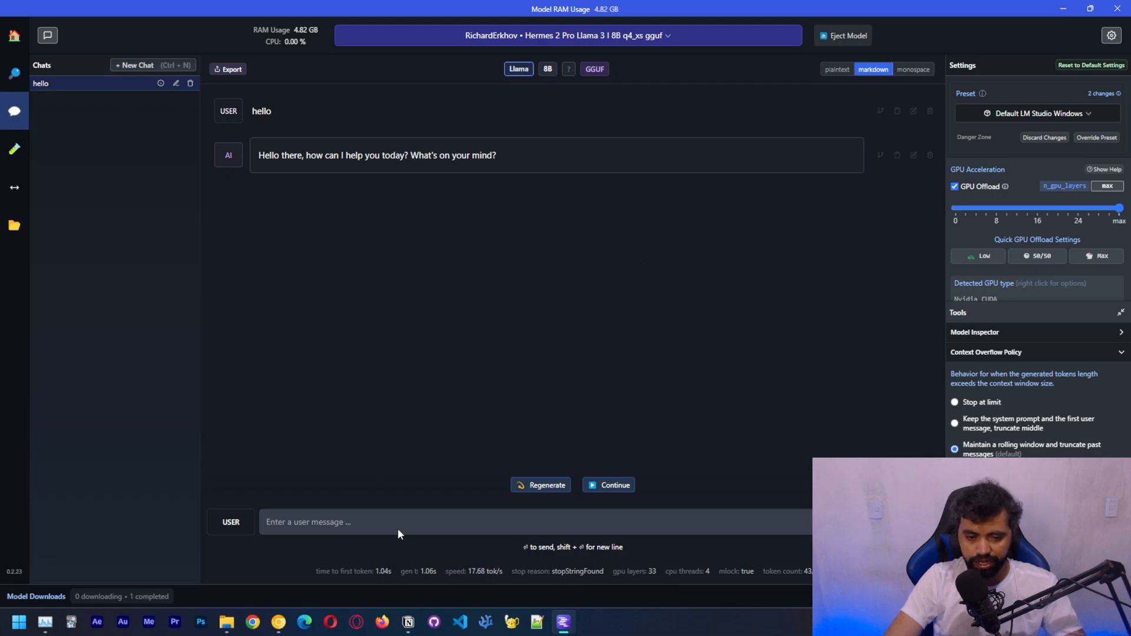
# Send 'write me a hello world in c++' and begin typing the next 'say hello' prompt
pyautogui.write('write me')
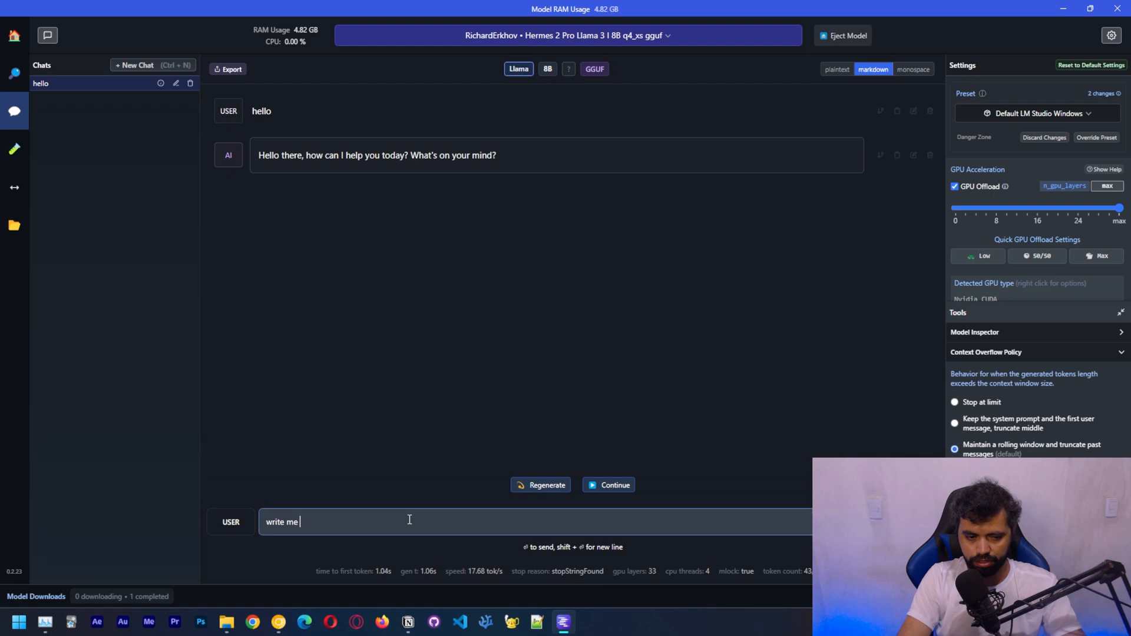
pyautogui.write('a hello wr')
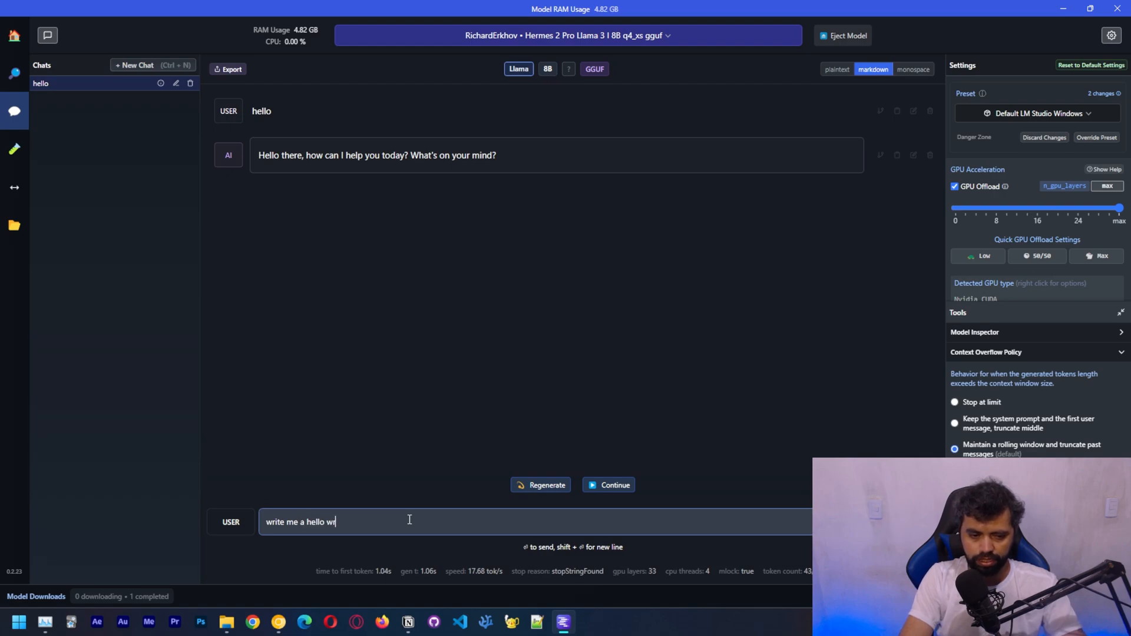
pyautogui.write('orld in c++')
pyautogui.press('Return')
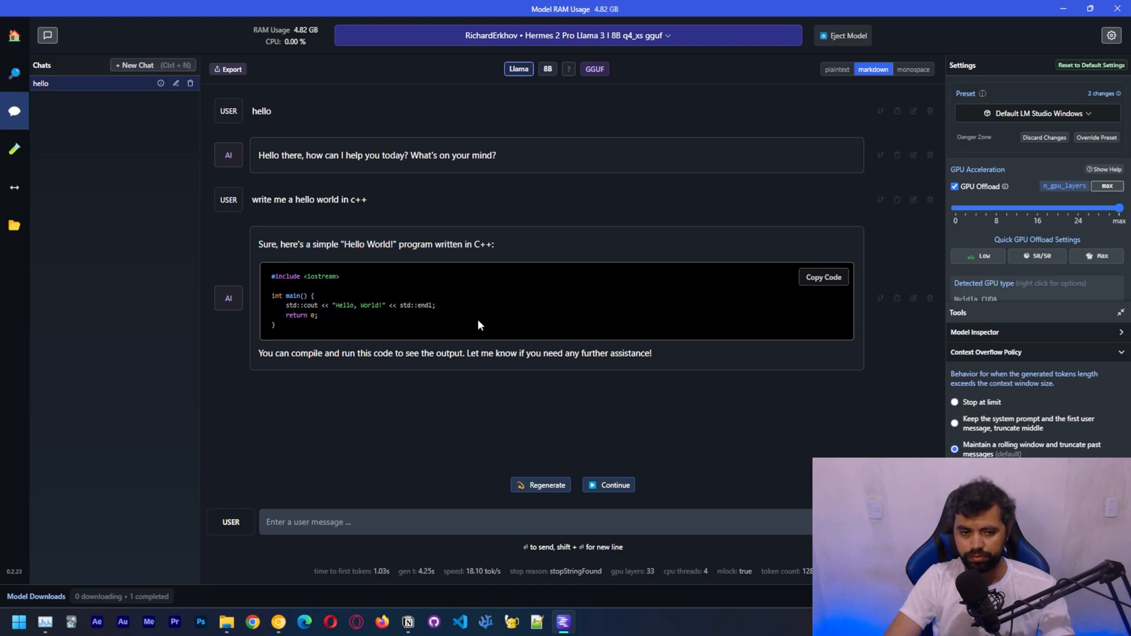
pyautogui.click(428, 521)
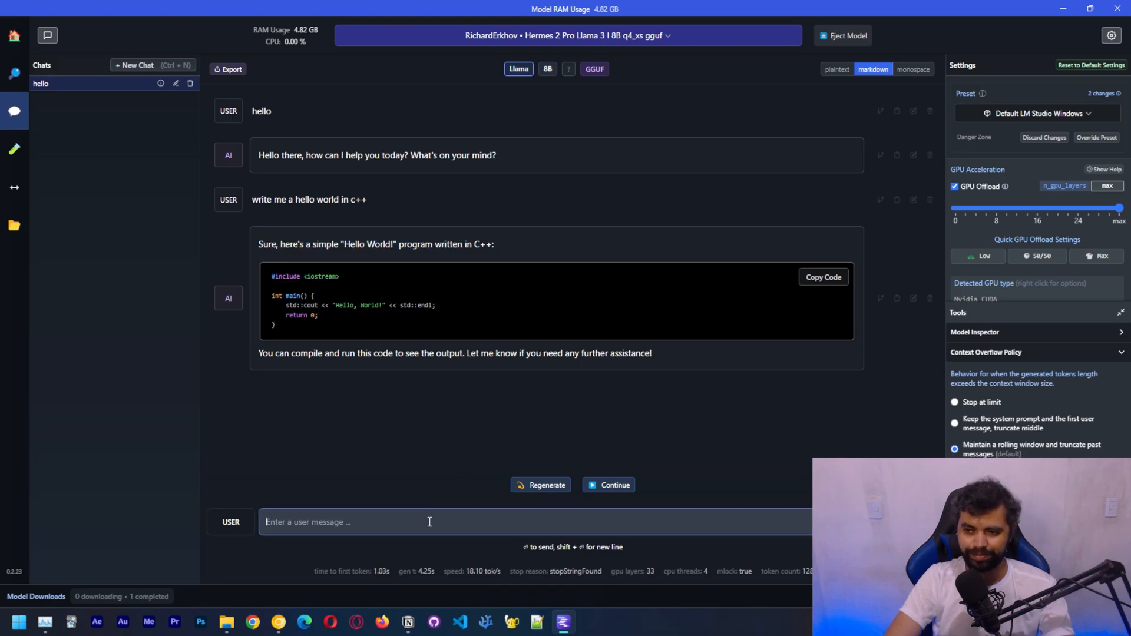
pyautogui.moveTo(406, 522)
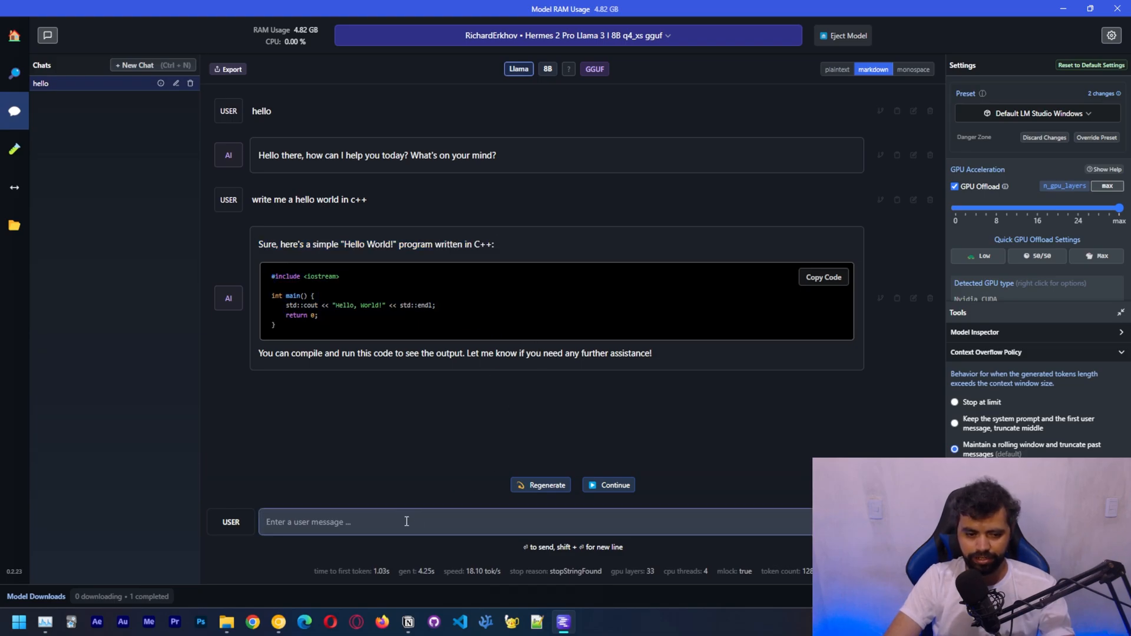
pyautogui.write('say hello to the people wa')
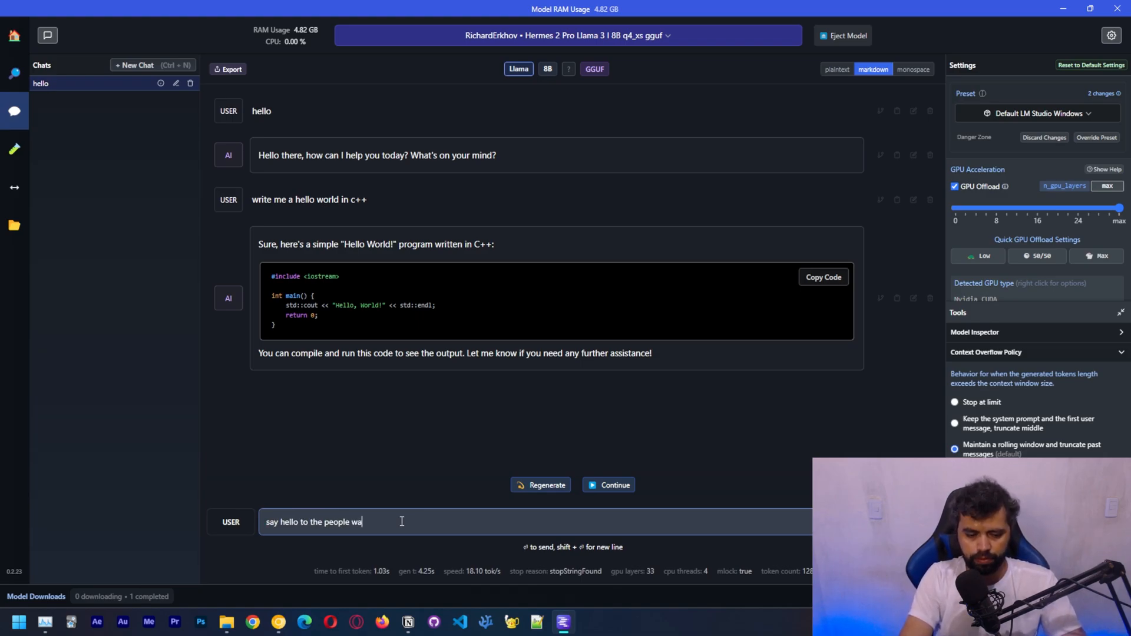
# Send 'say hello to the people watching this tutorial' and check GPU load in Task Manager
pyautogui.write('tching this')
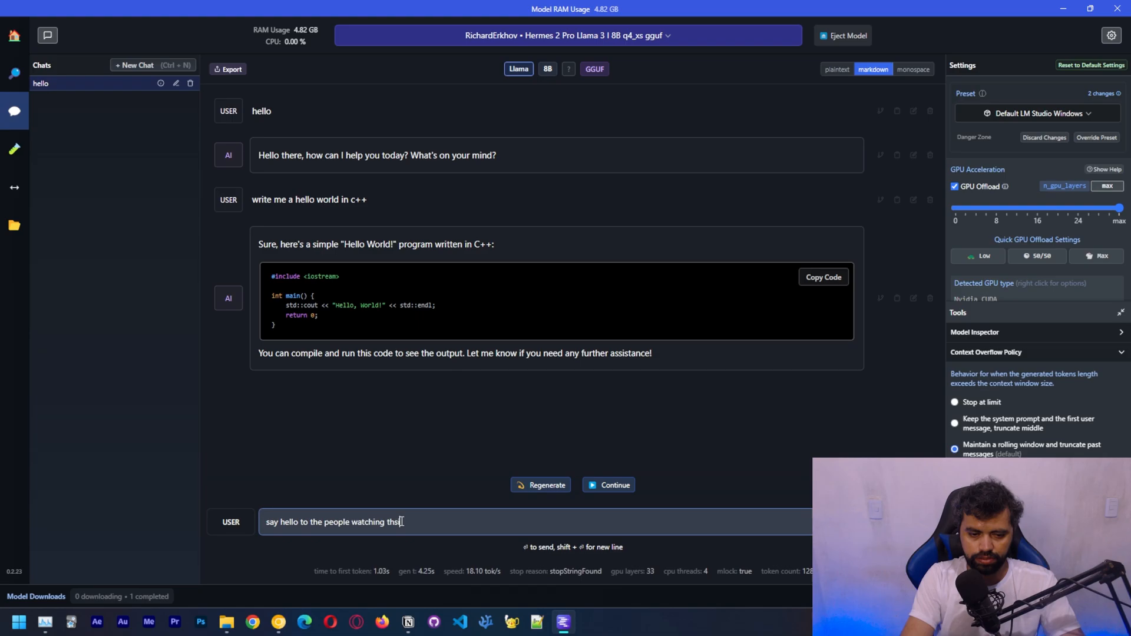
pyautogui.write('tutorial')
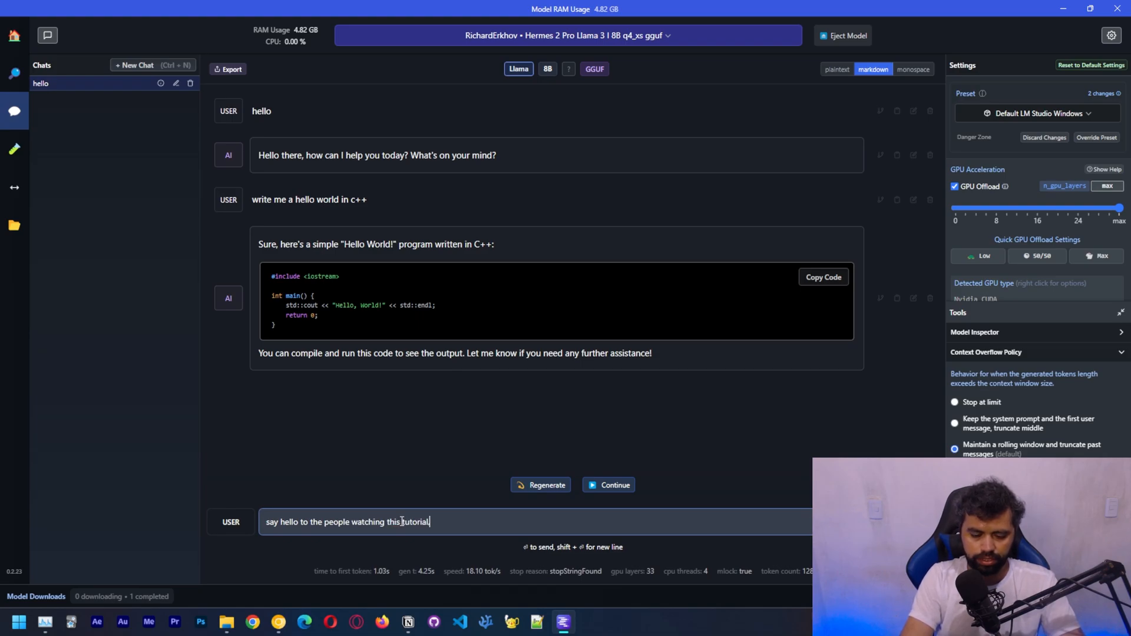
pyautogui.press('Return')
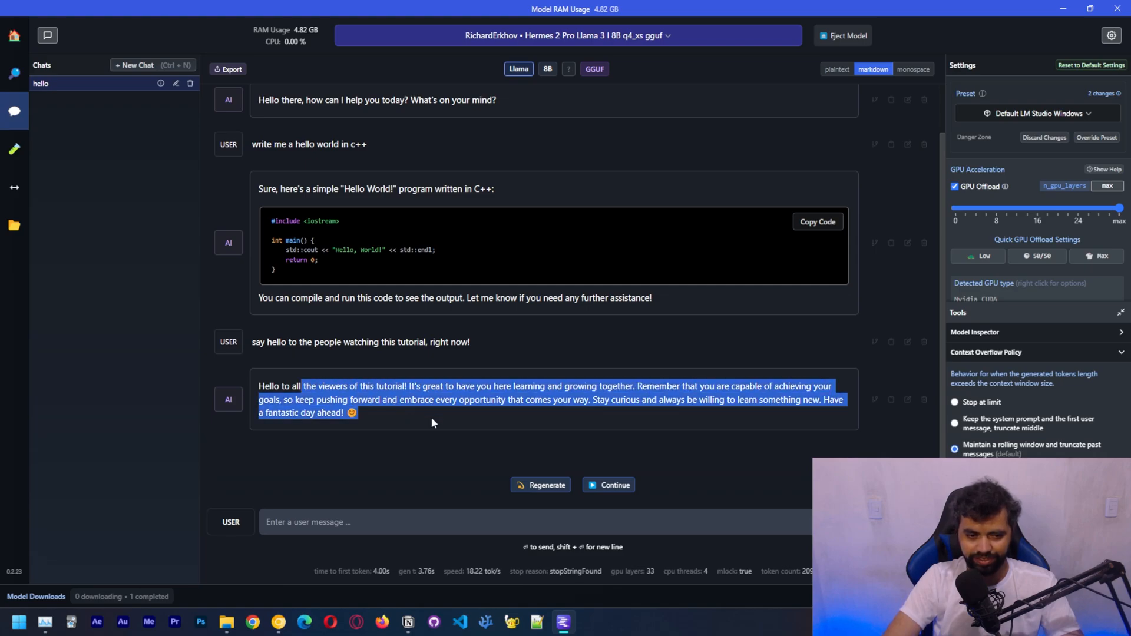
pyautogui.scroll(3)
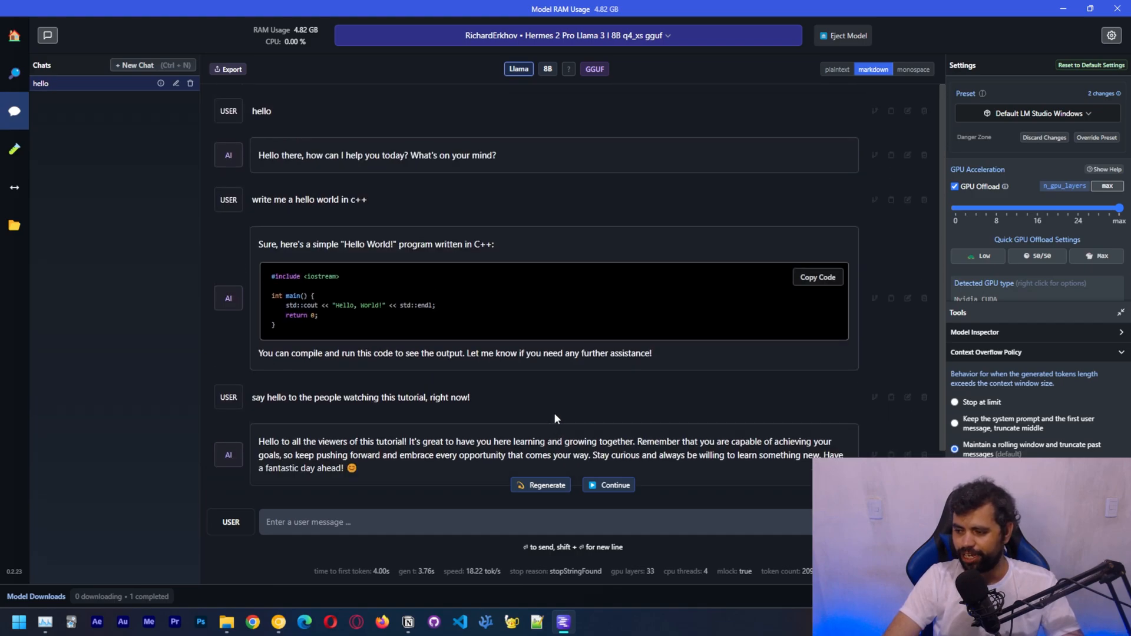
pyautogui.moveTo(568, 415)
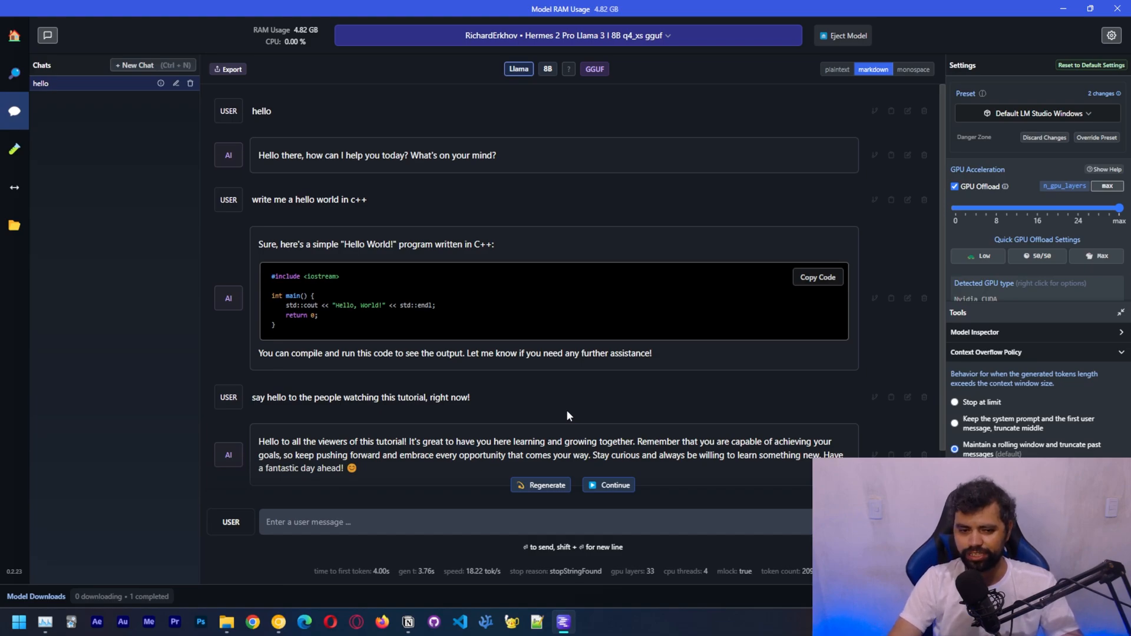
pyautogui.click(45, 621)
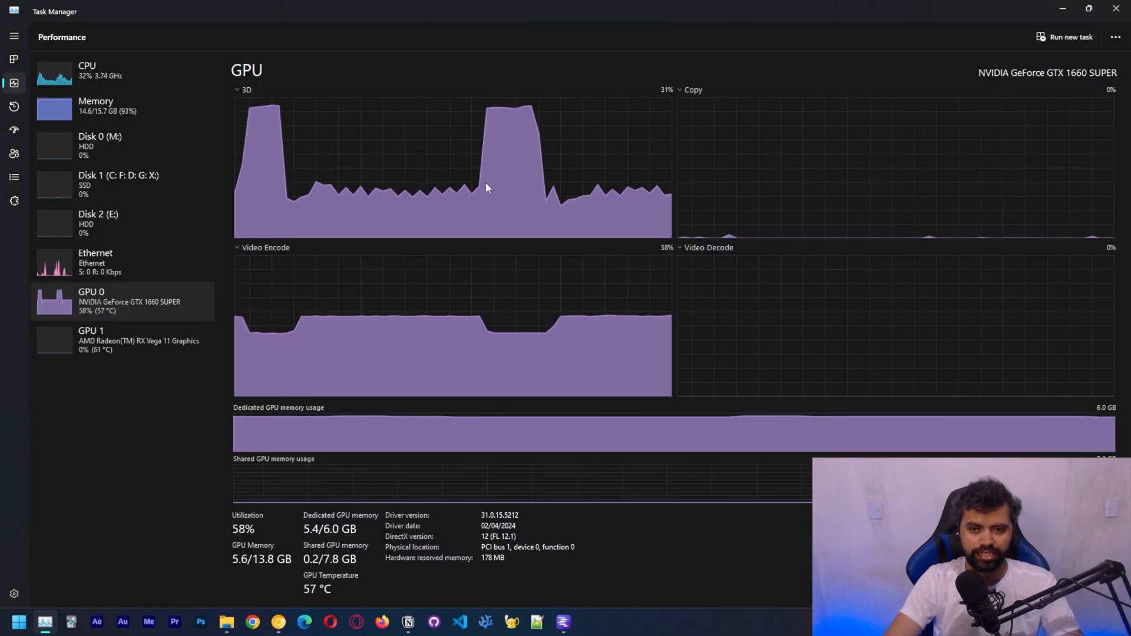
pyautogui.click(562, 620)
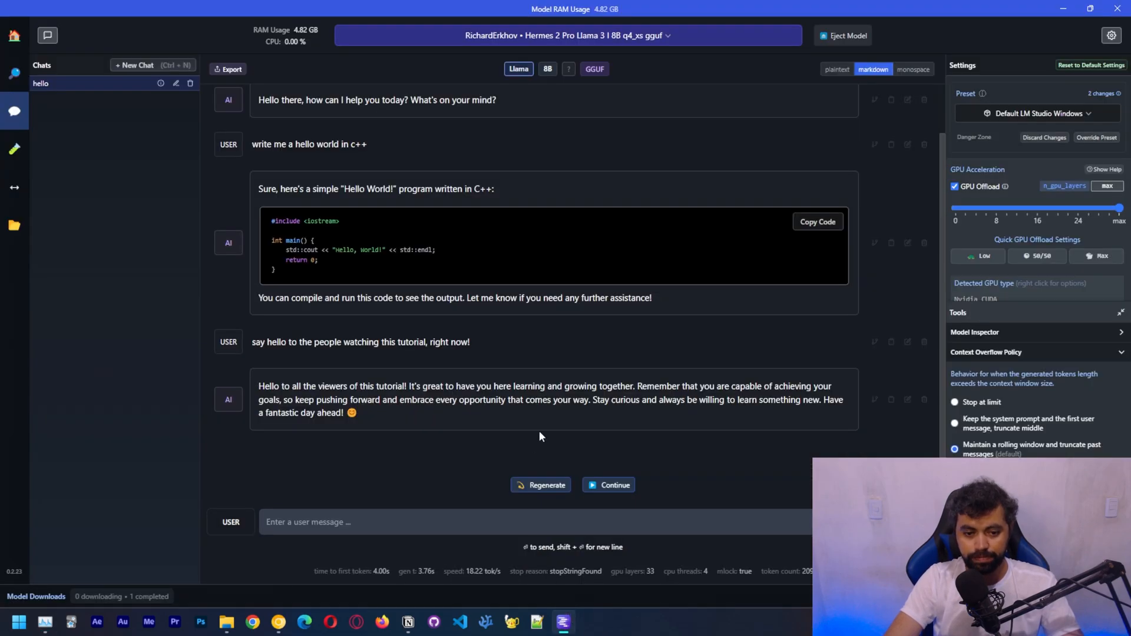
pyautogui.moveTo(476, 518)
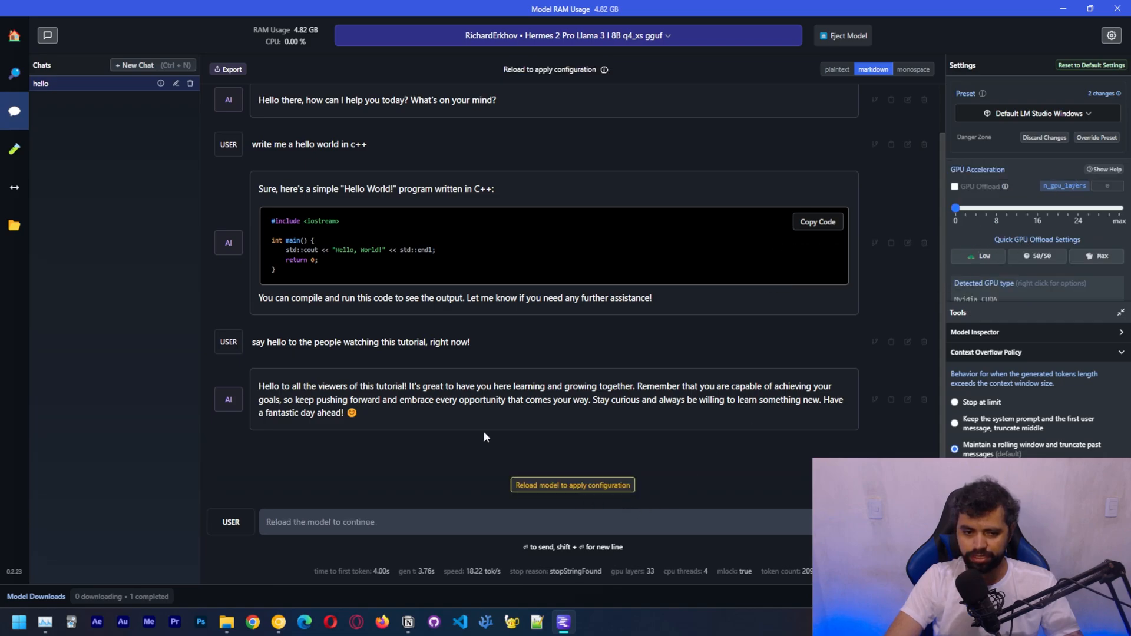
# Start a new chat and reload the model with GPU offload cut to about 10 layers
pyautogui.click(152, 65)
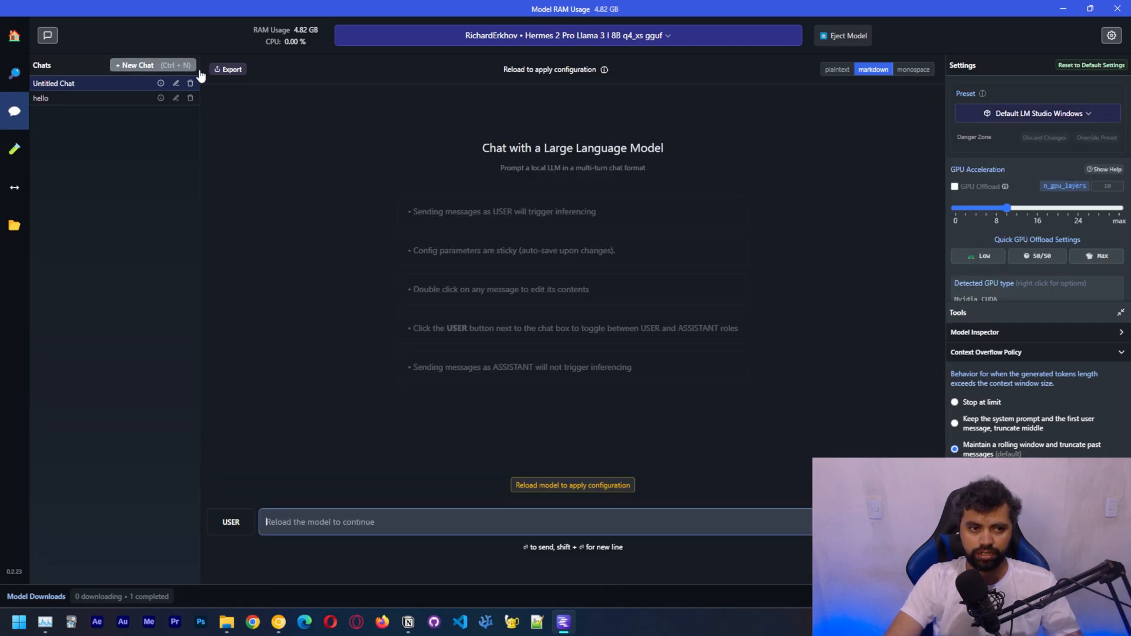
pyautogui.moveTo(1017, 229)
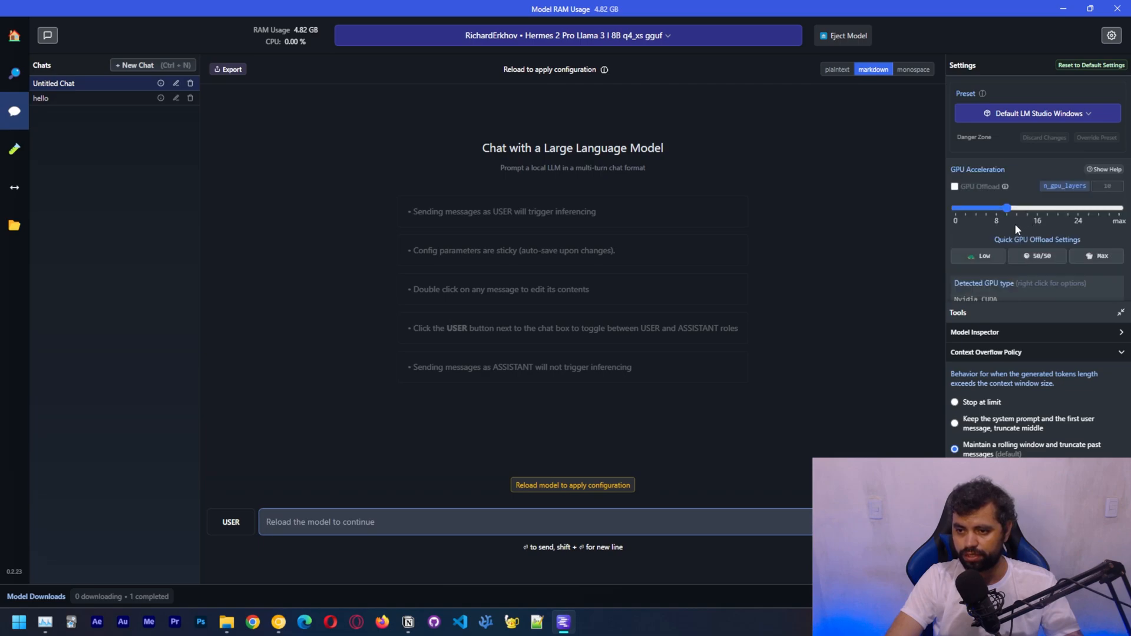
pyautogui.moveTo(903, 231)
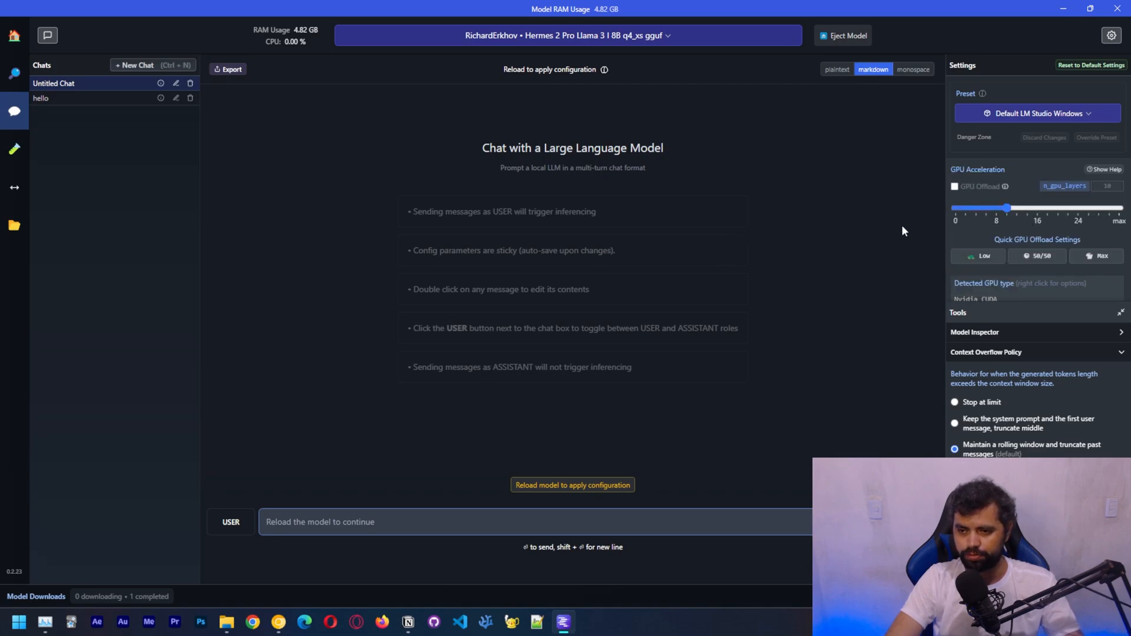
pyautogui.click(572, 484)
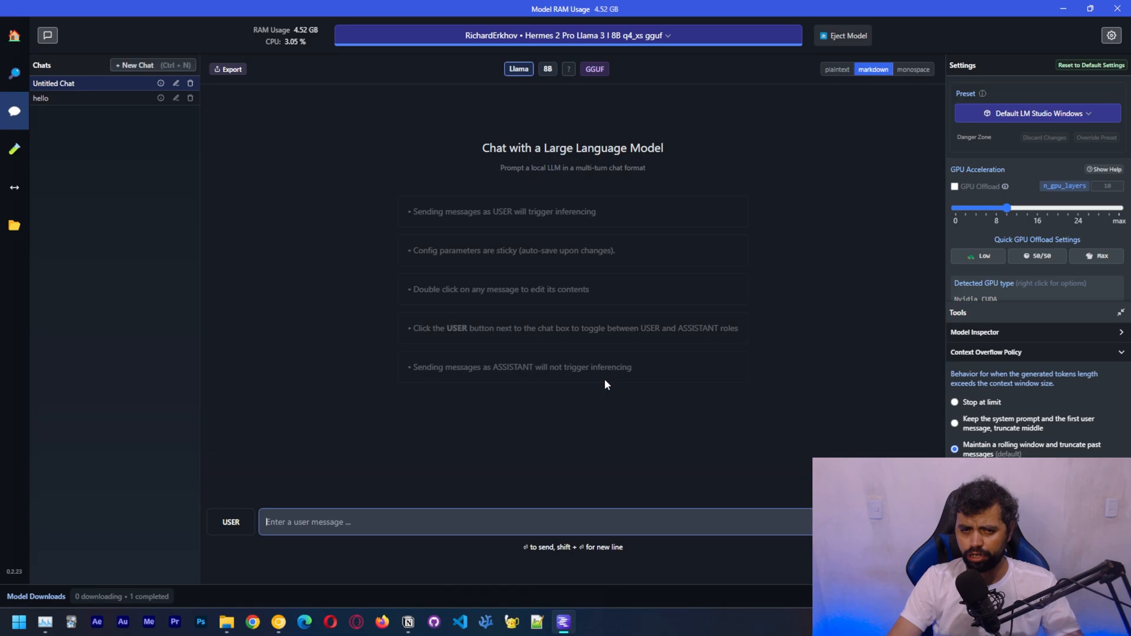
pyautogui.click(45, 620)
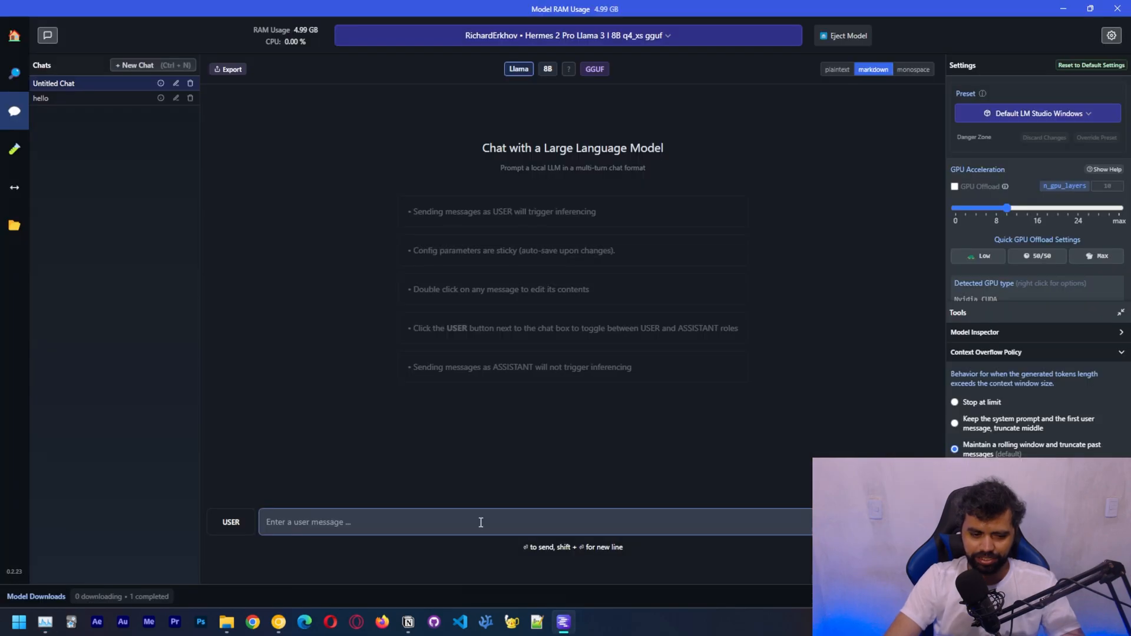
# Send 'hello' and 'write a hello world in c++' at 2.97 tok/s, then re-tick GPU Offload
pyautogui.press('Return')
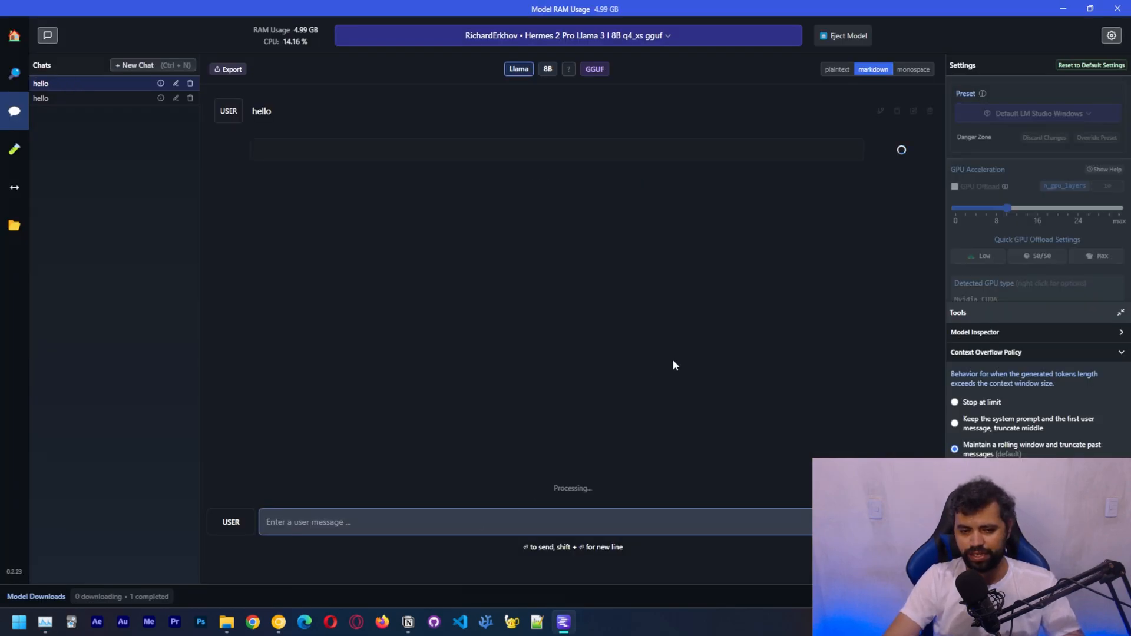
pyautogui.click(45, 620)
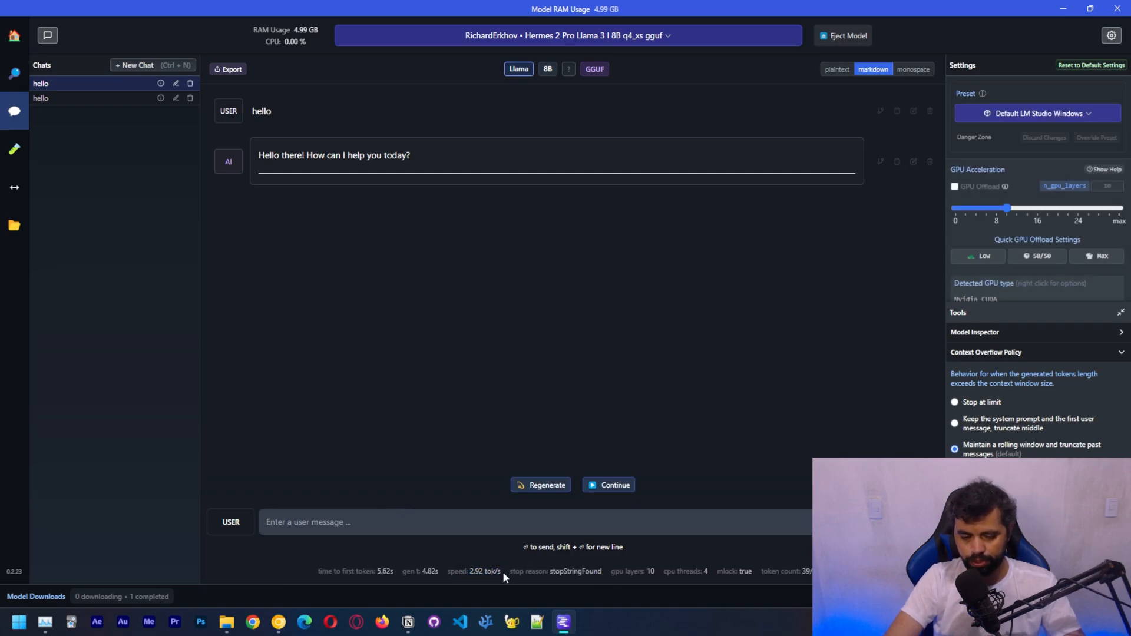
pyautogui.write('write')
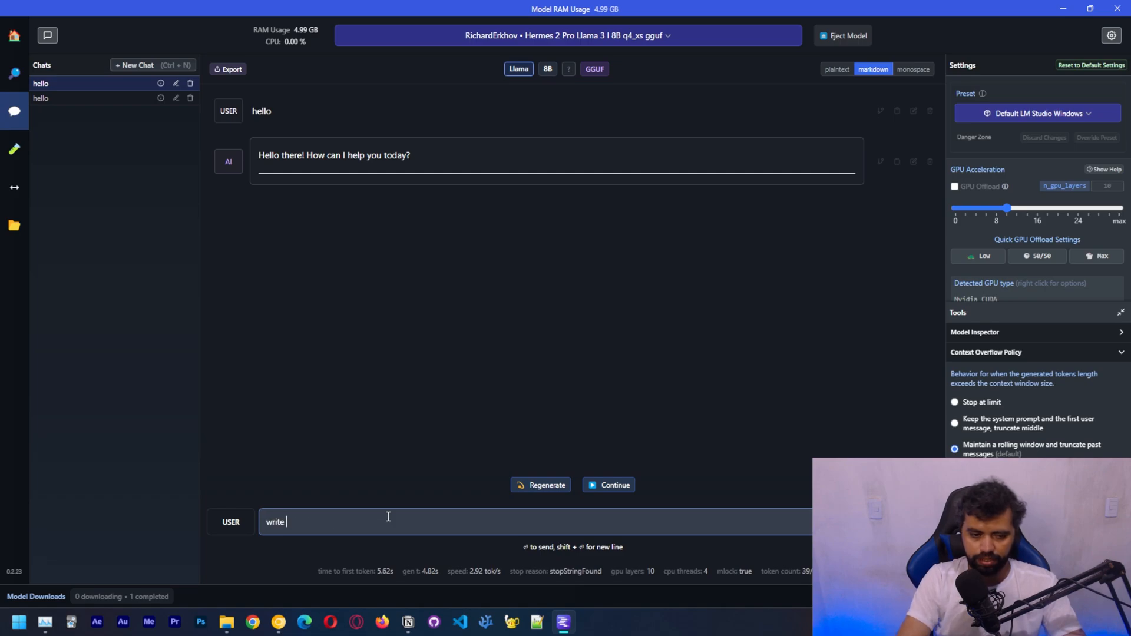
pyautogui.write('a hello world inc')
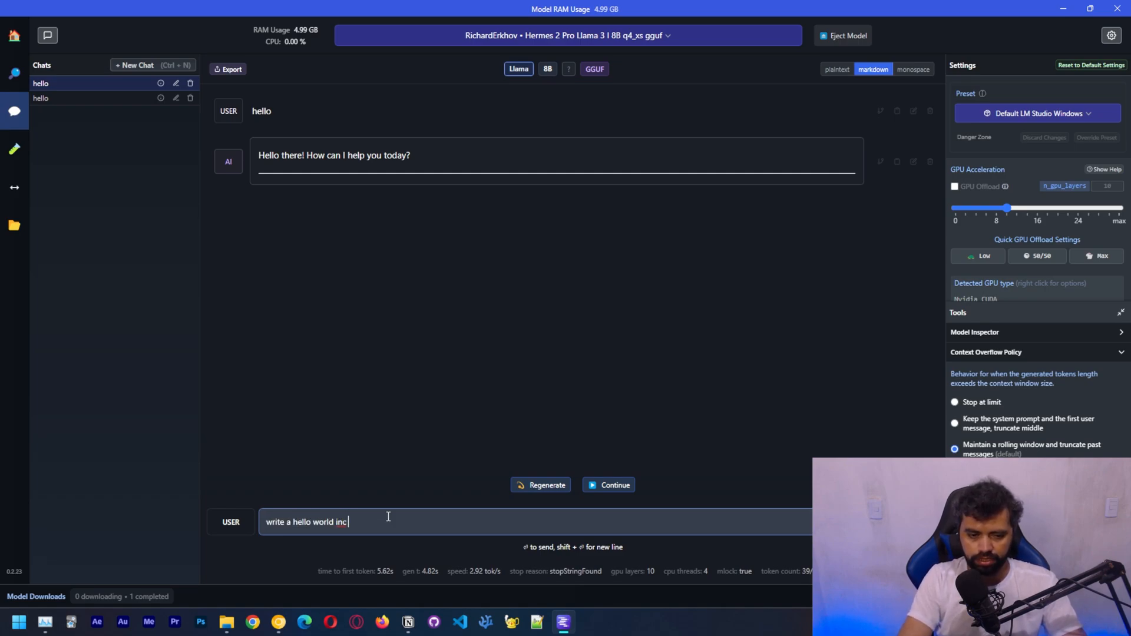
pyautogui.press('Return')
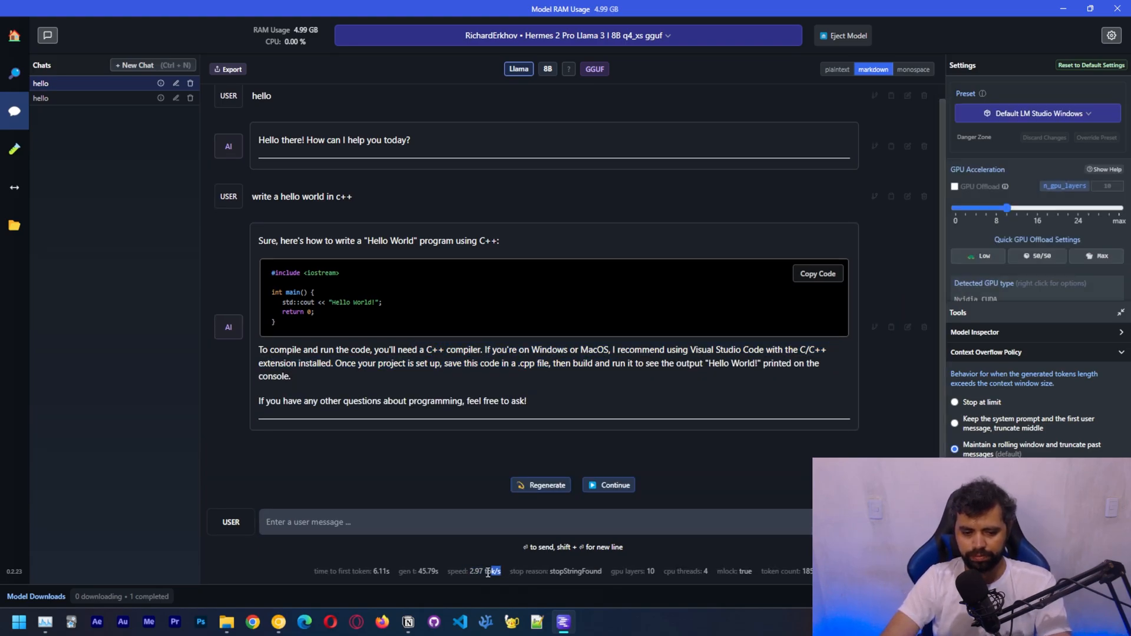
pyautogui.moveTo(646, 474)
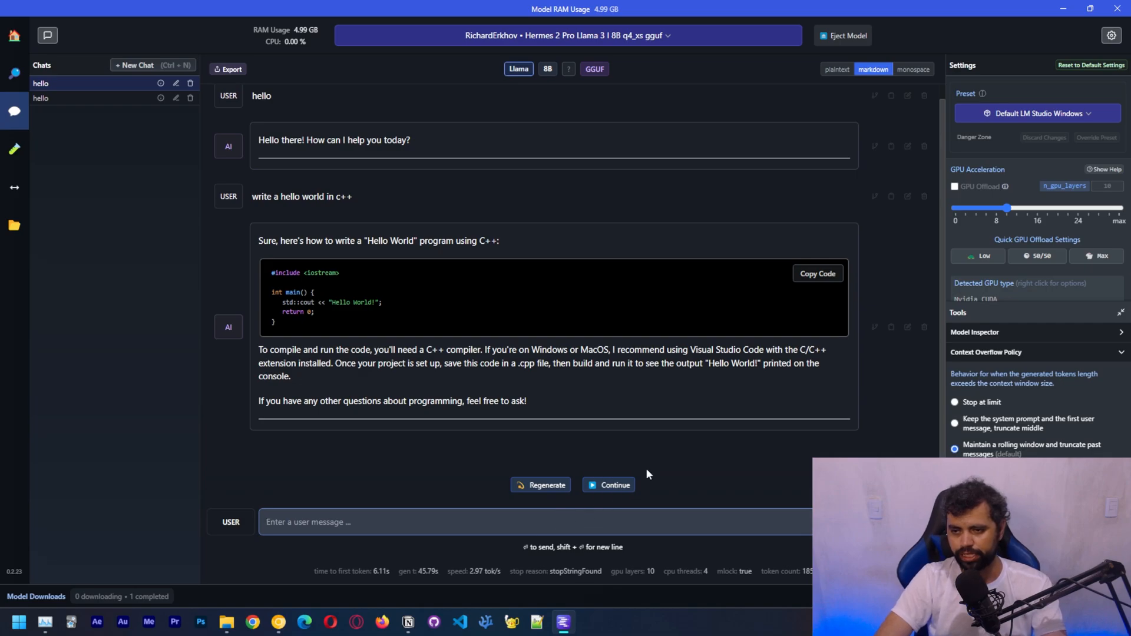
pyautogui.moveTo(688, 457)
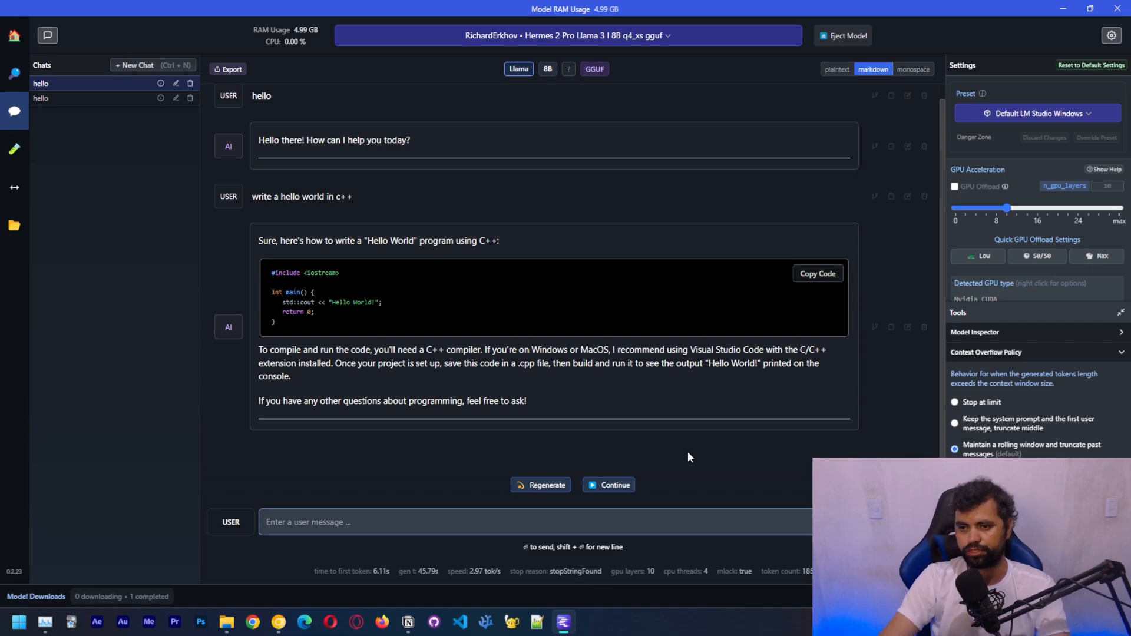
pyautogui.click(954, 186)
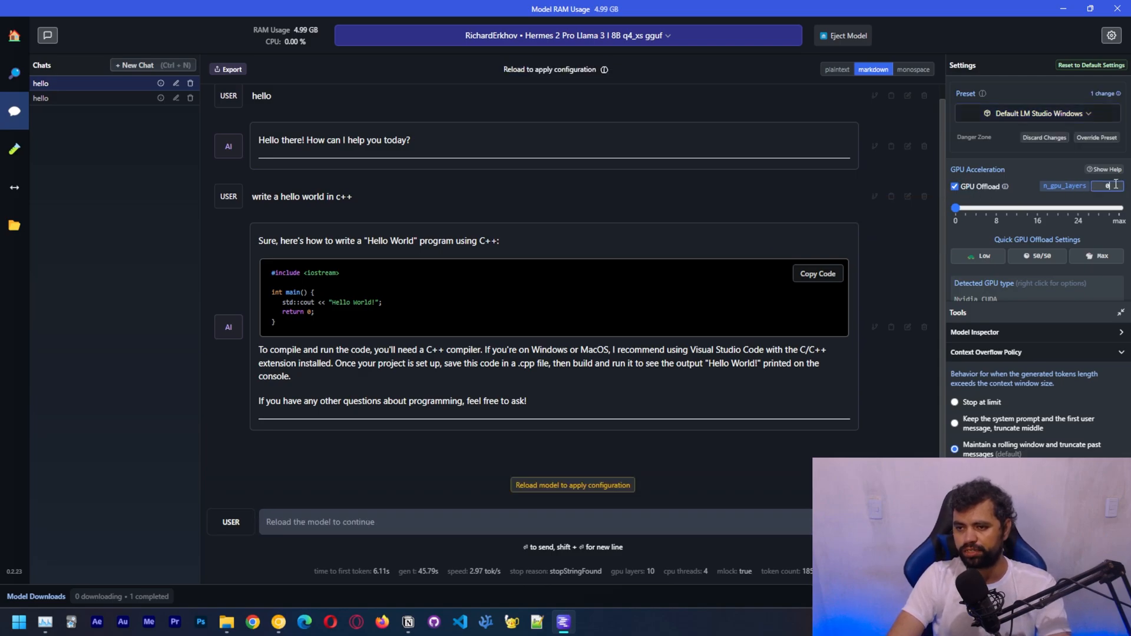